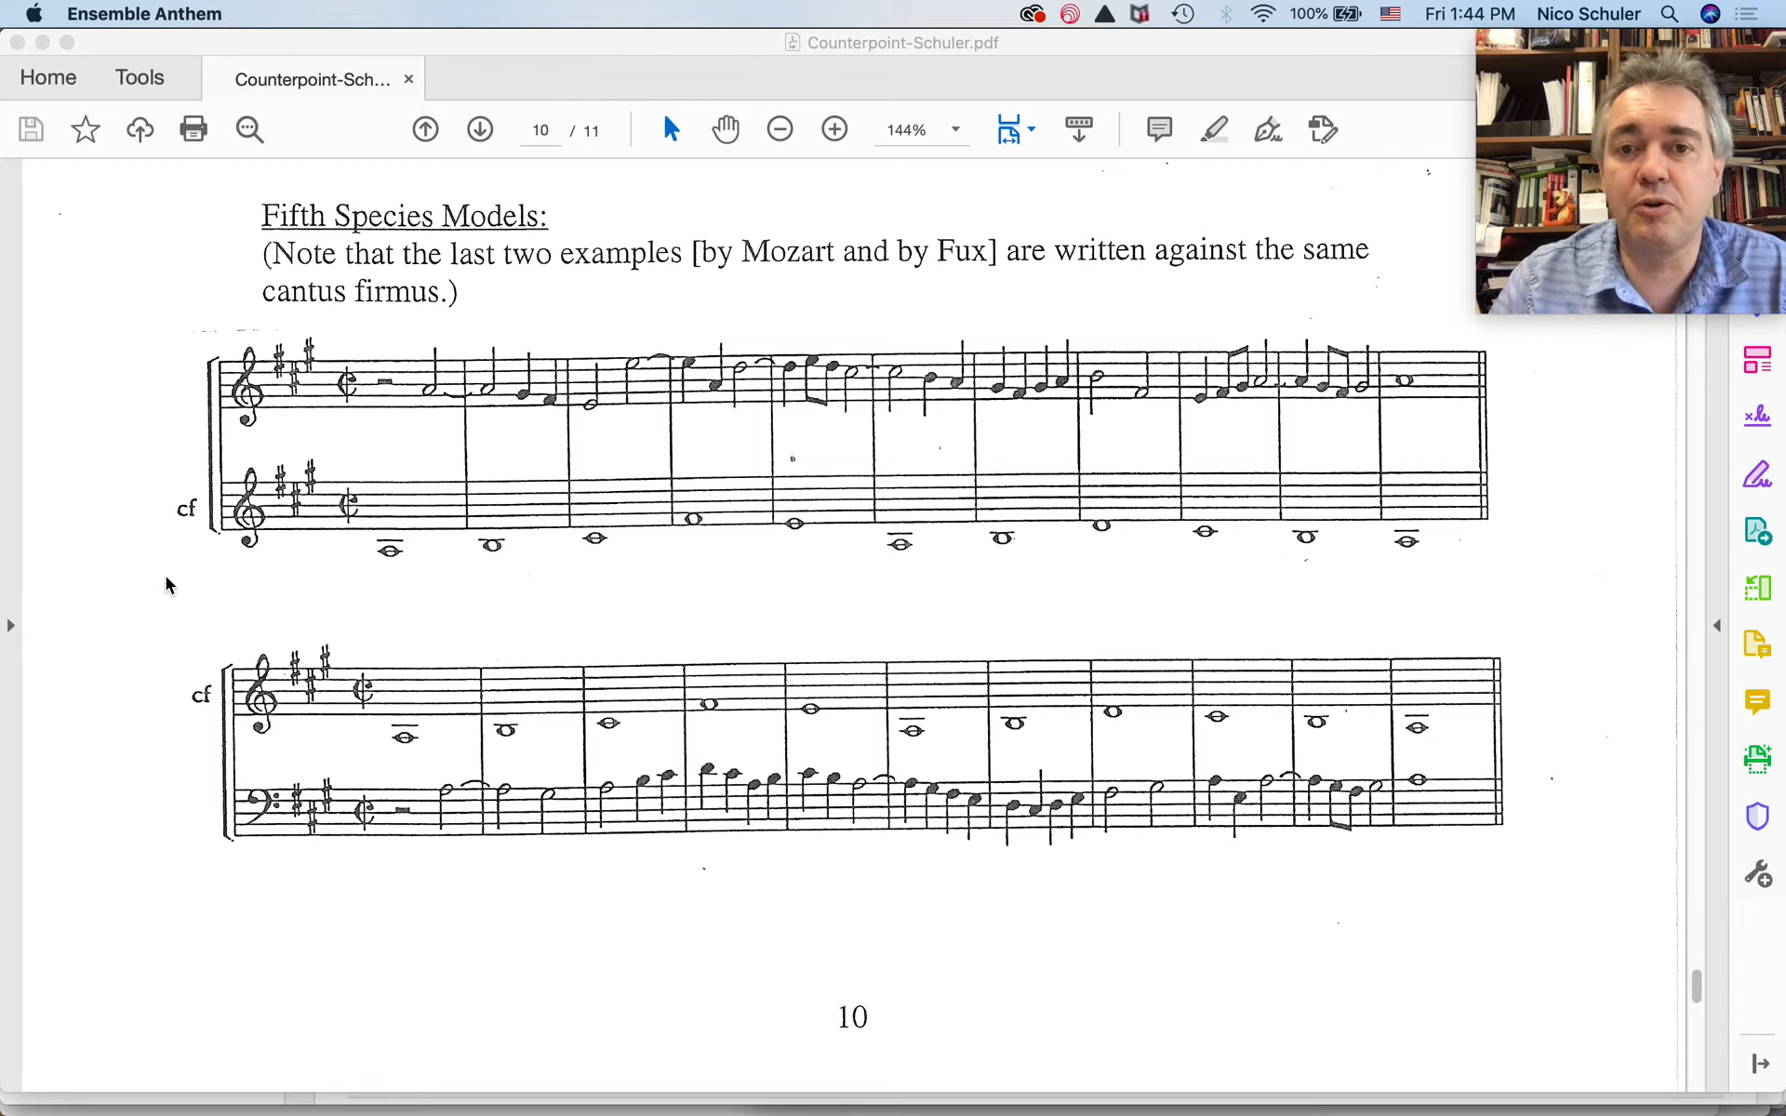
{"action": "mouse_move", "coordinate": [407, 580]}
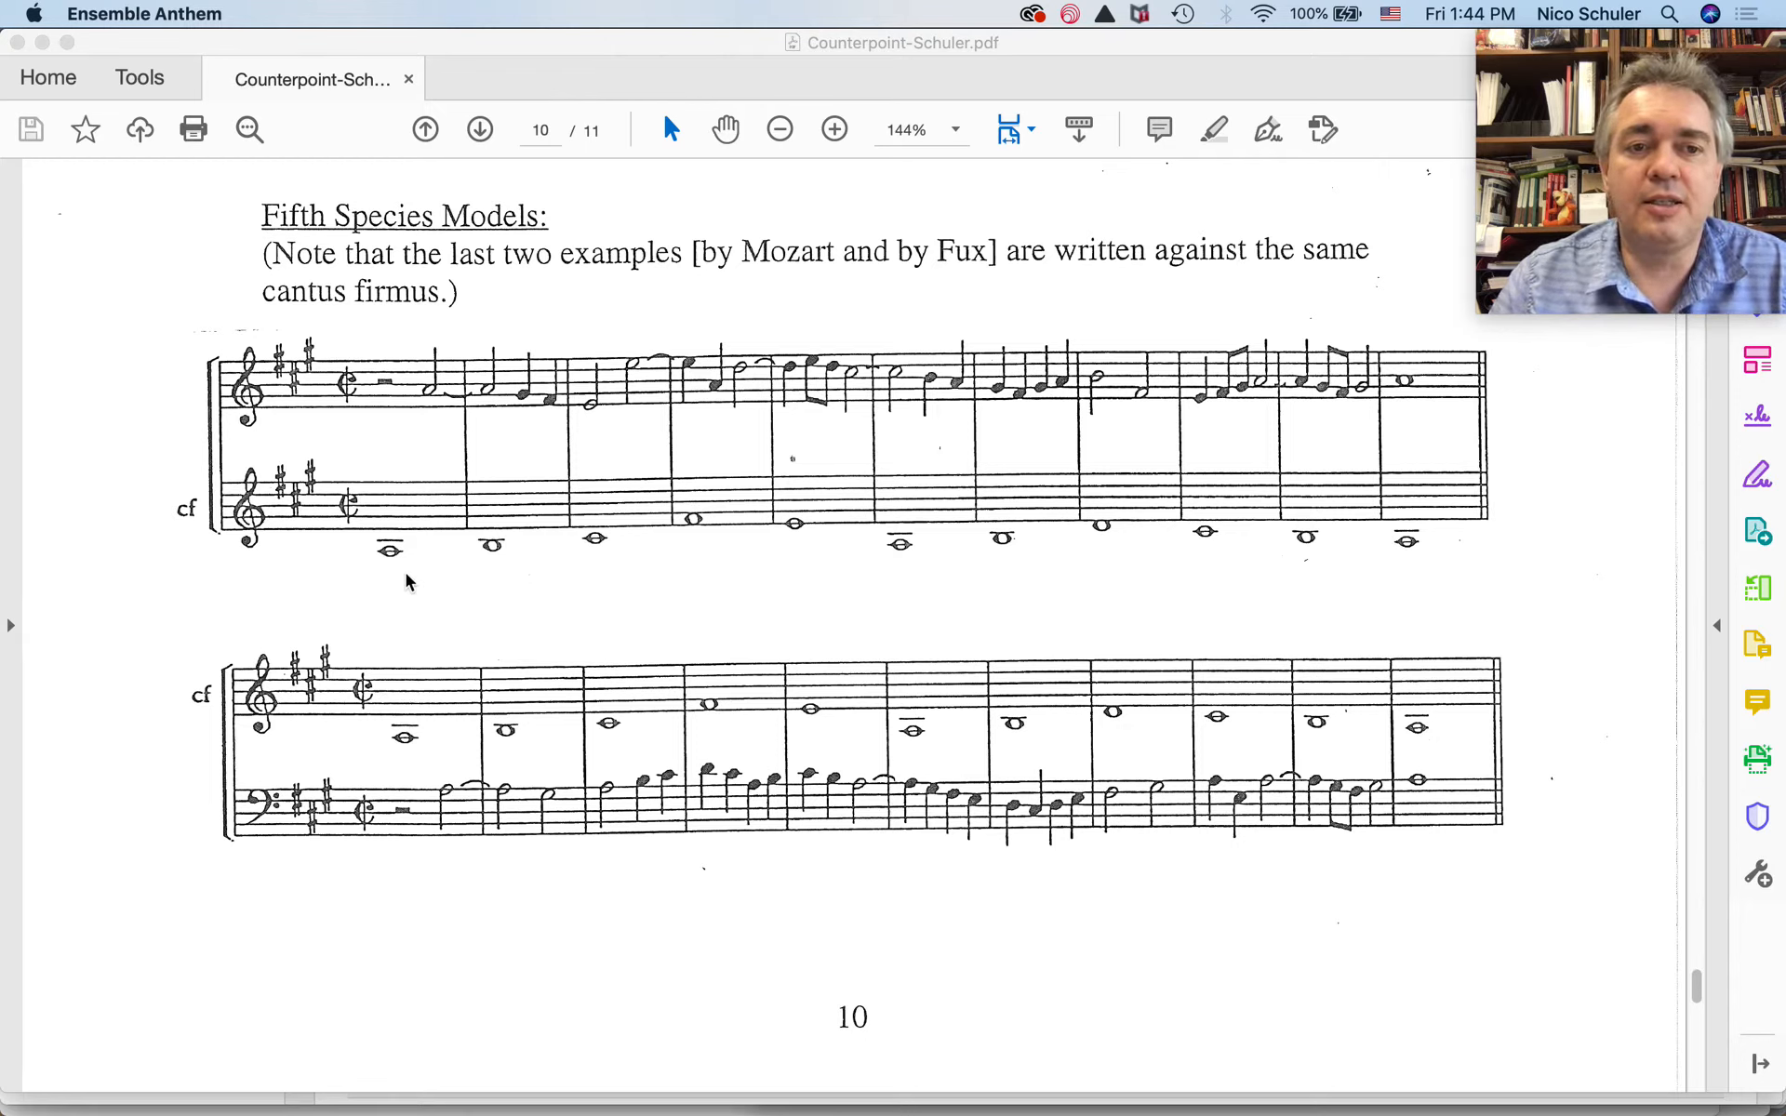
{"action": "mouse_move", "coordinate": [444, 365]}
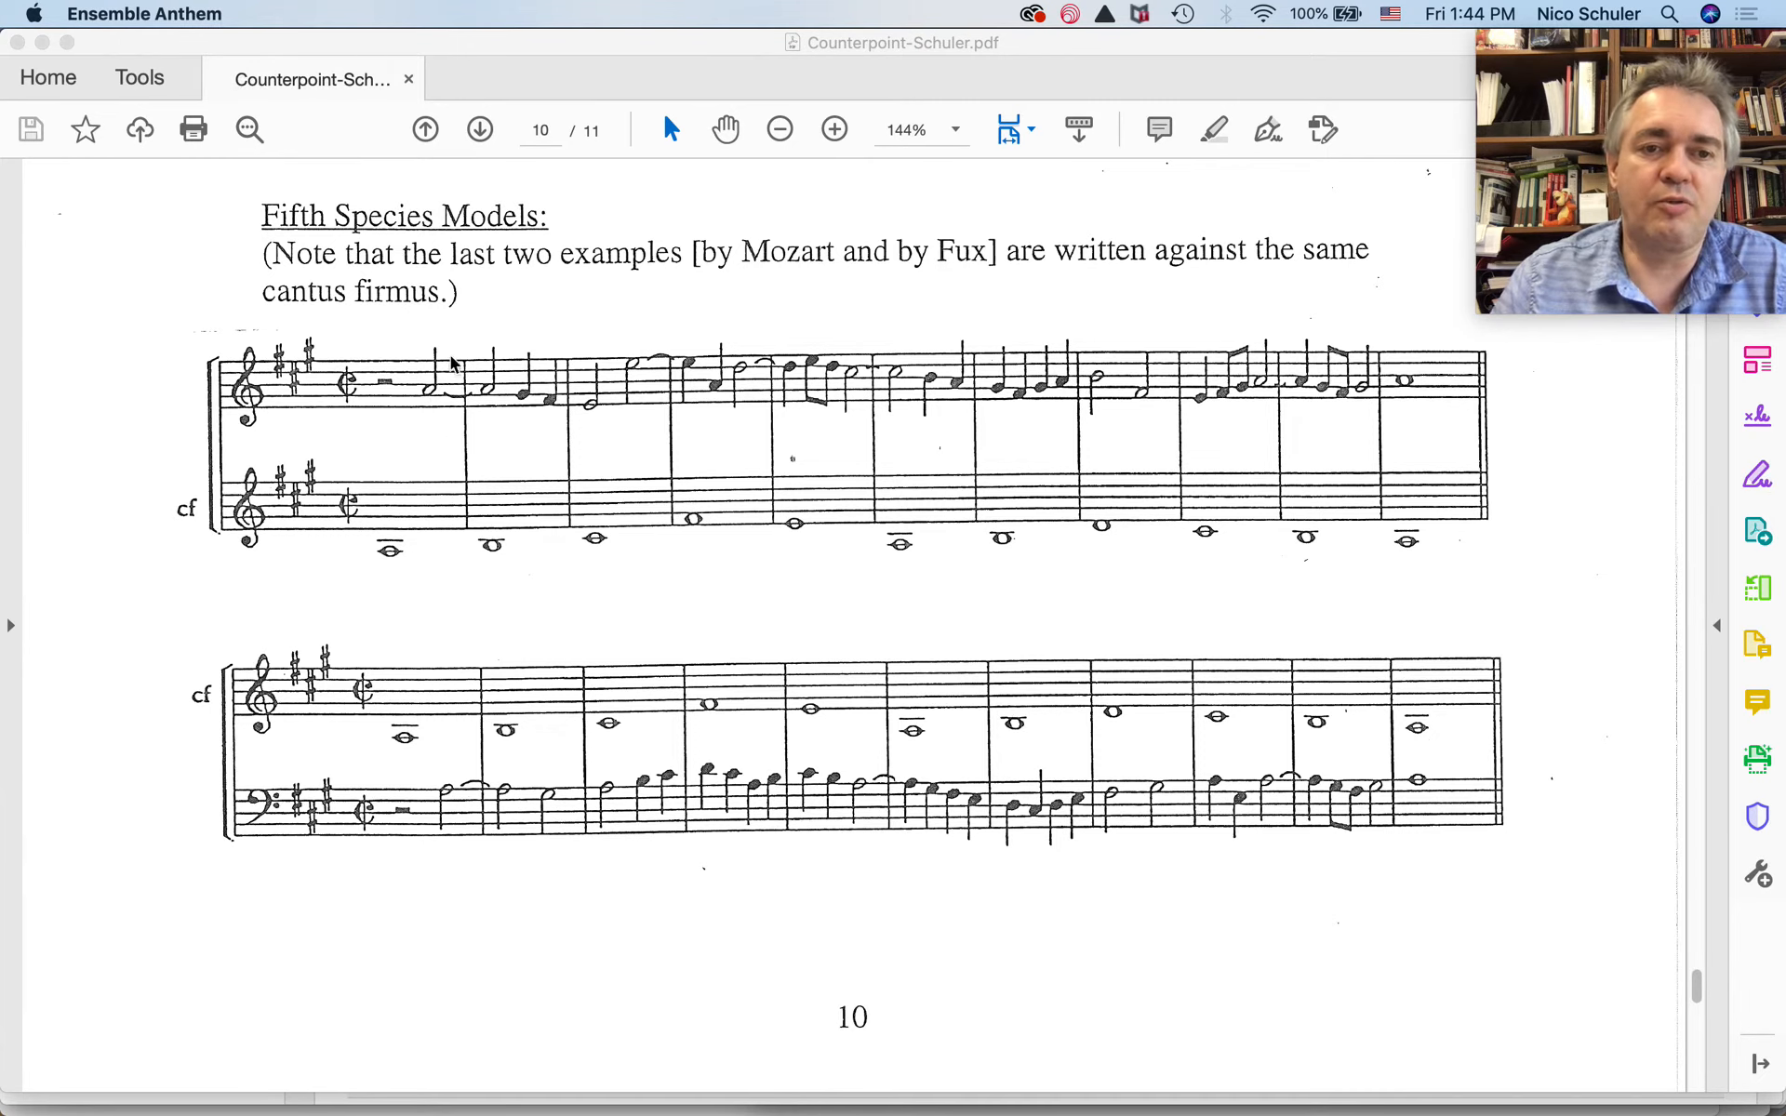
{"action": "mouse_move", "coordinate": [445, 400]}
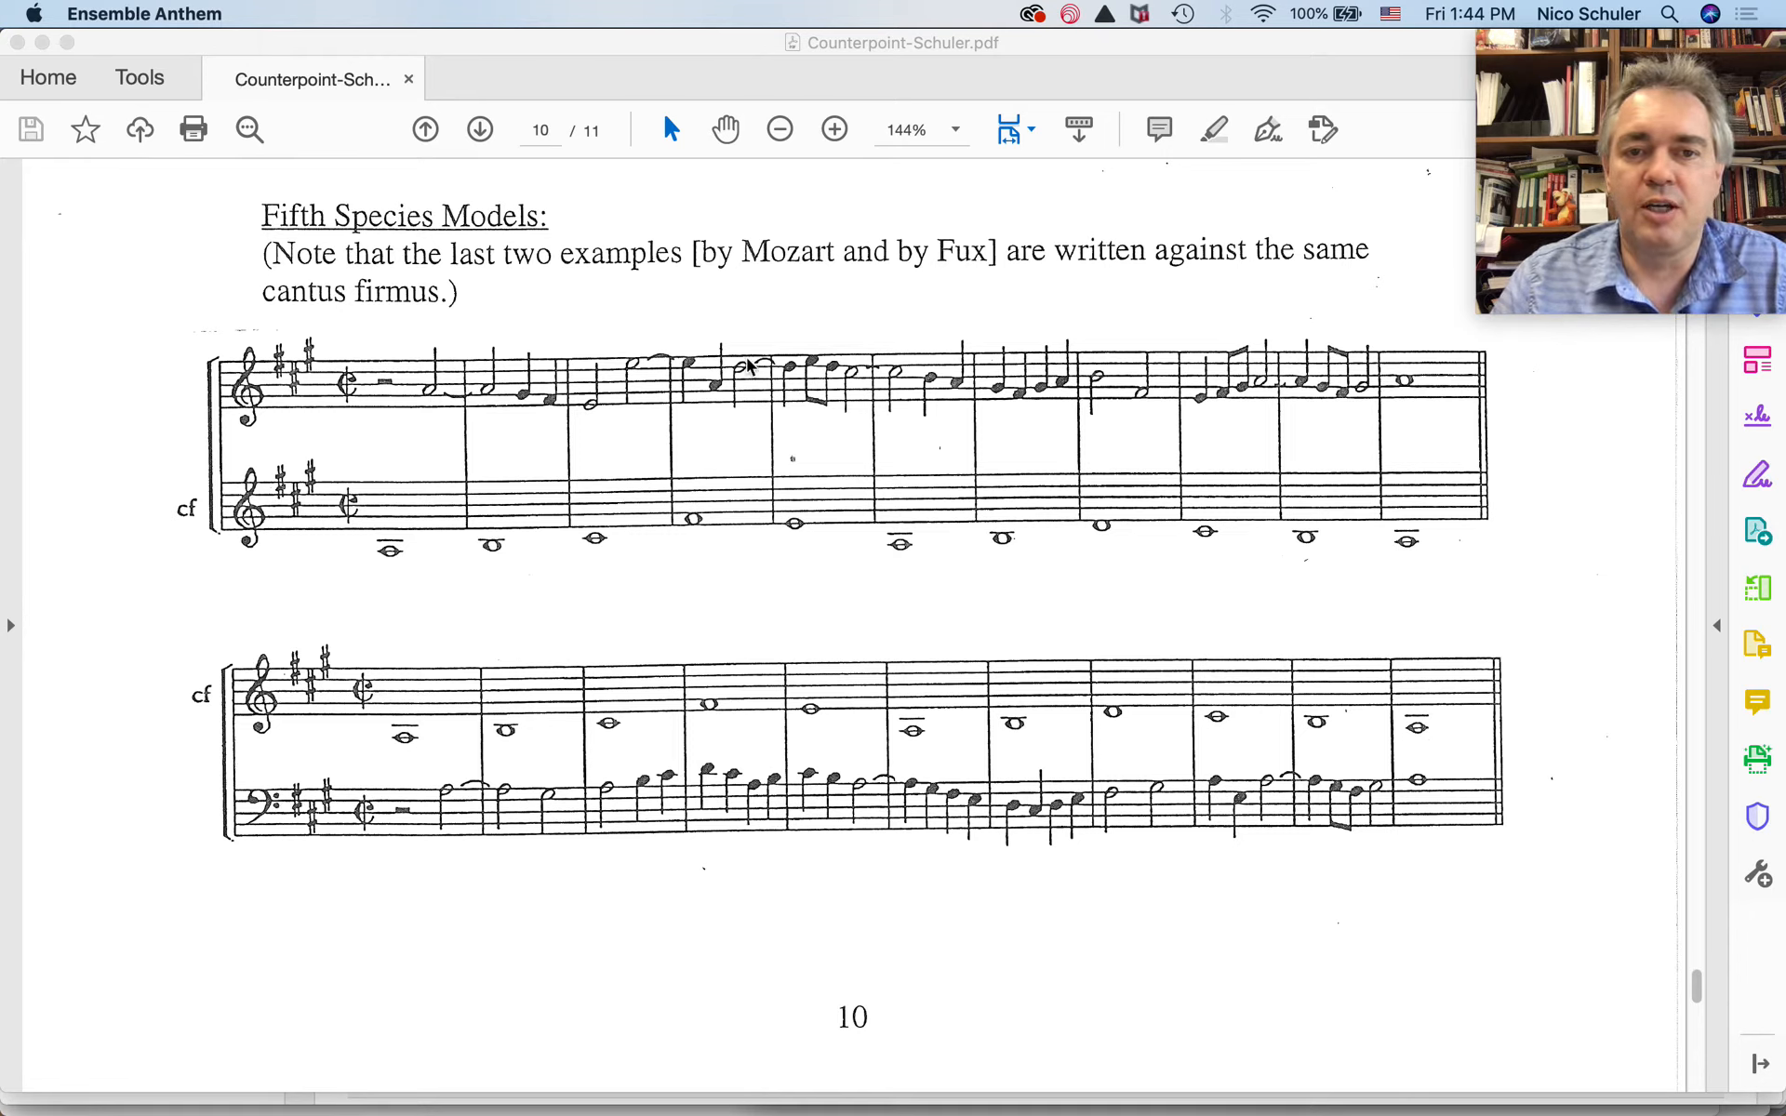
{"action": "mouse_move", "coordinate": [706, 401]}
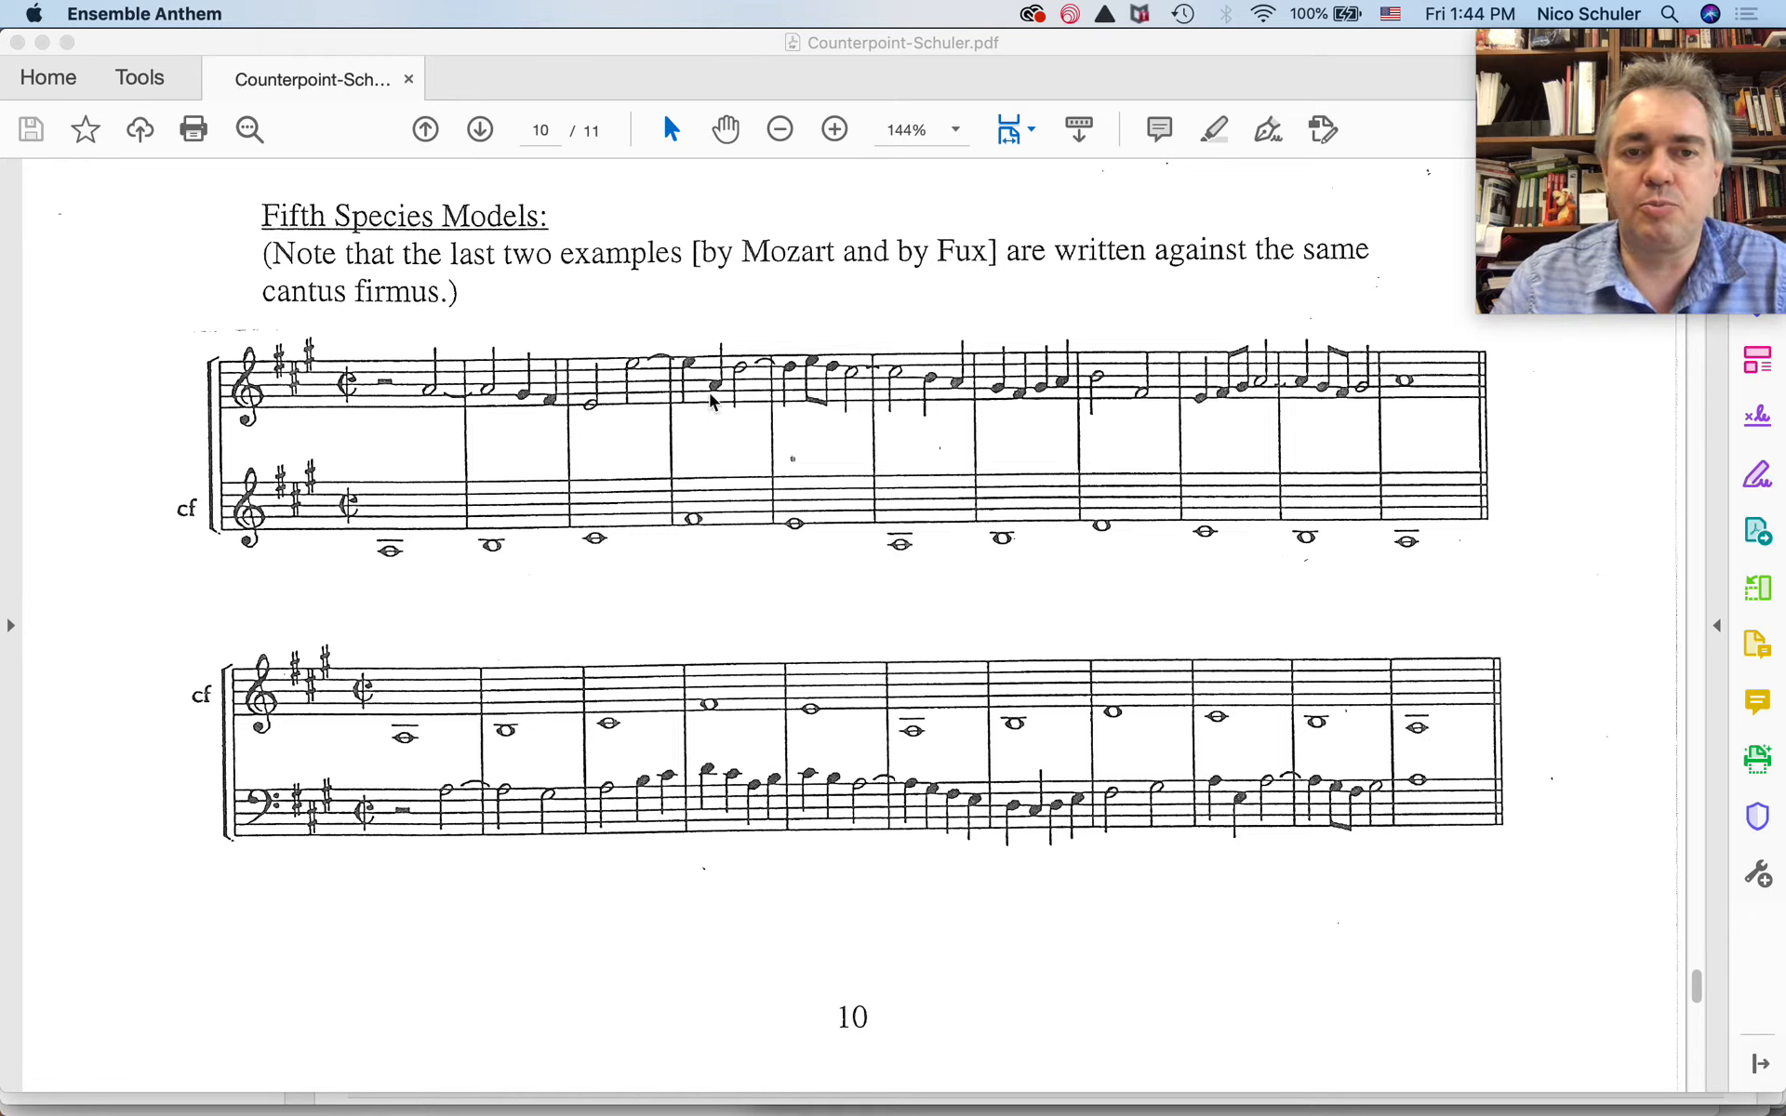
{"action": "mouse_move", "coordinate": [889, 369]}
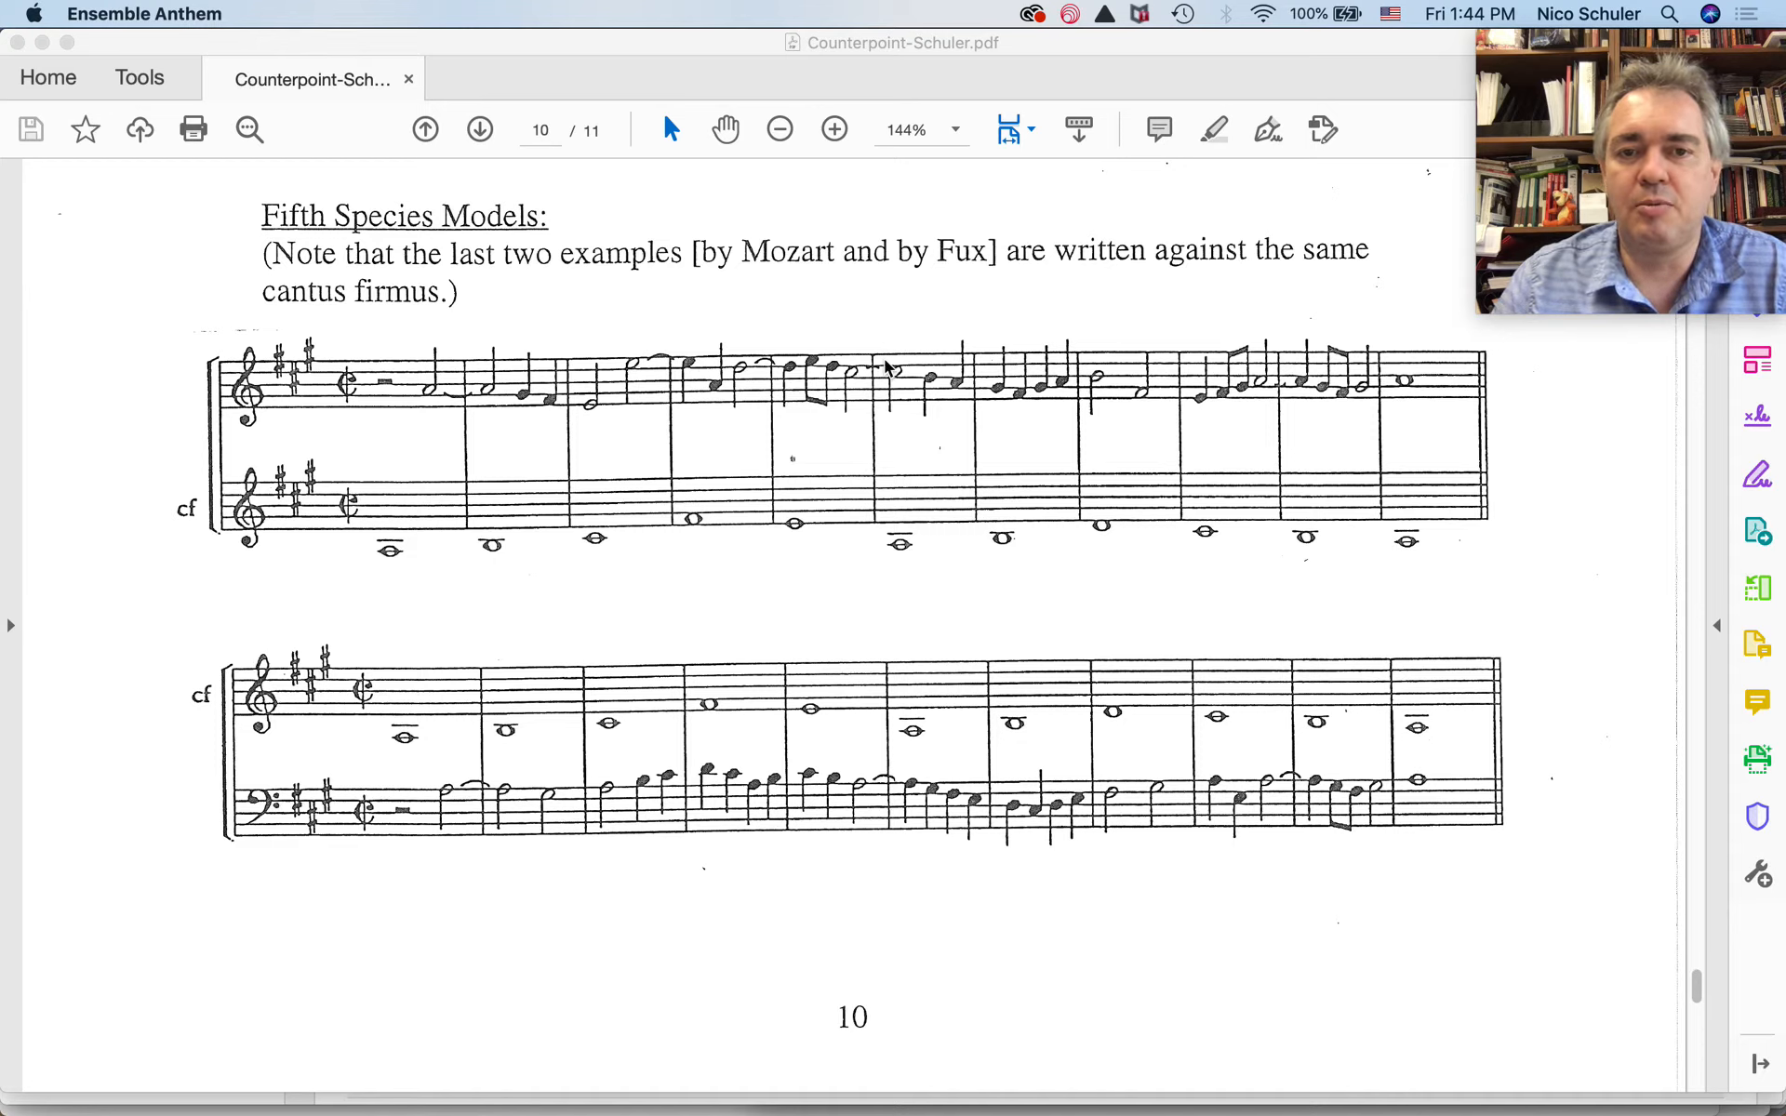
{"action": "mouse_move", "coordinate": [903, 527]}
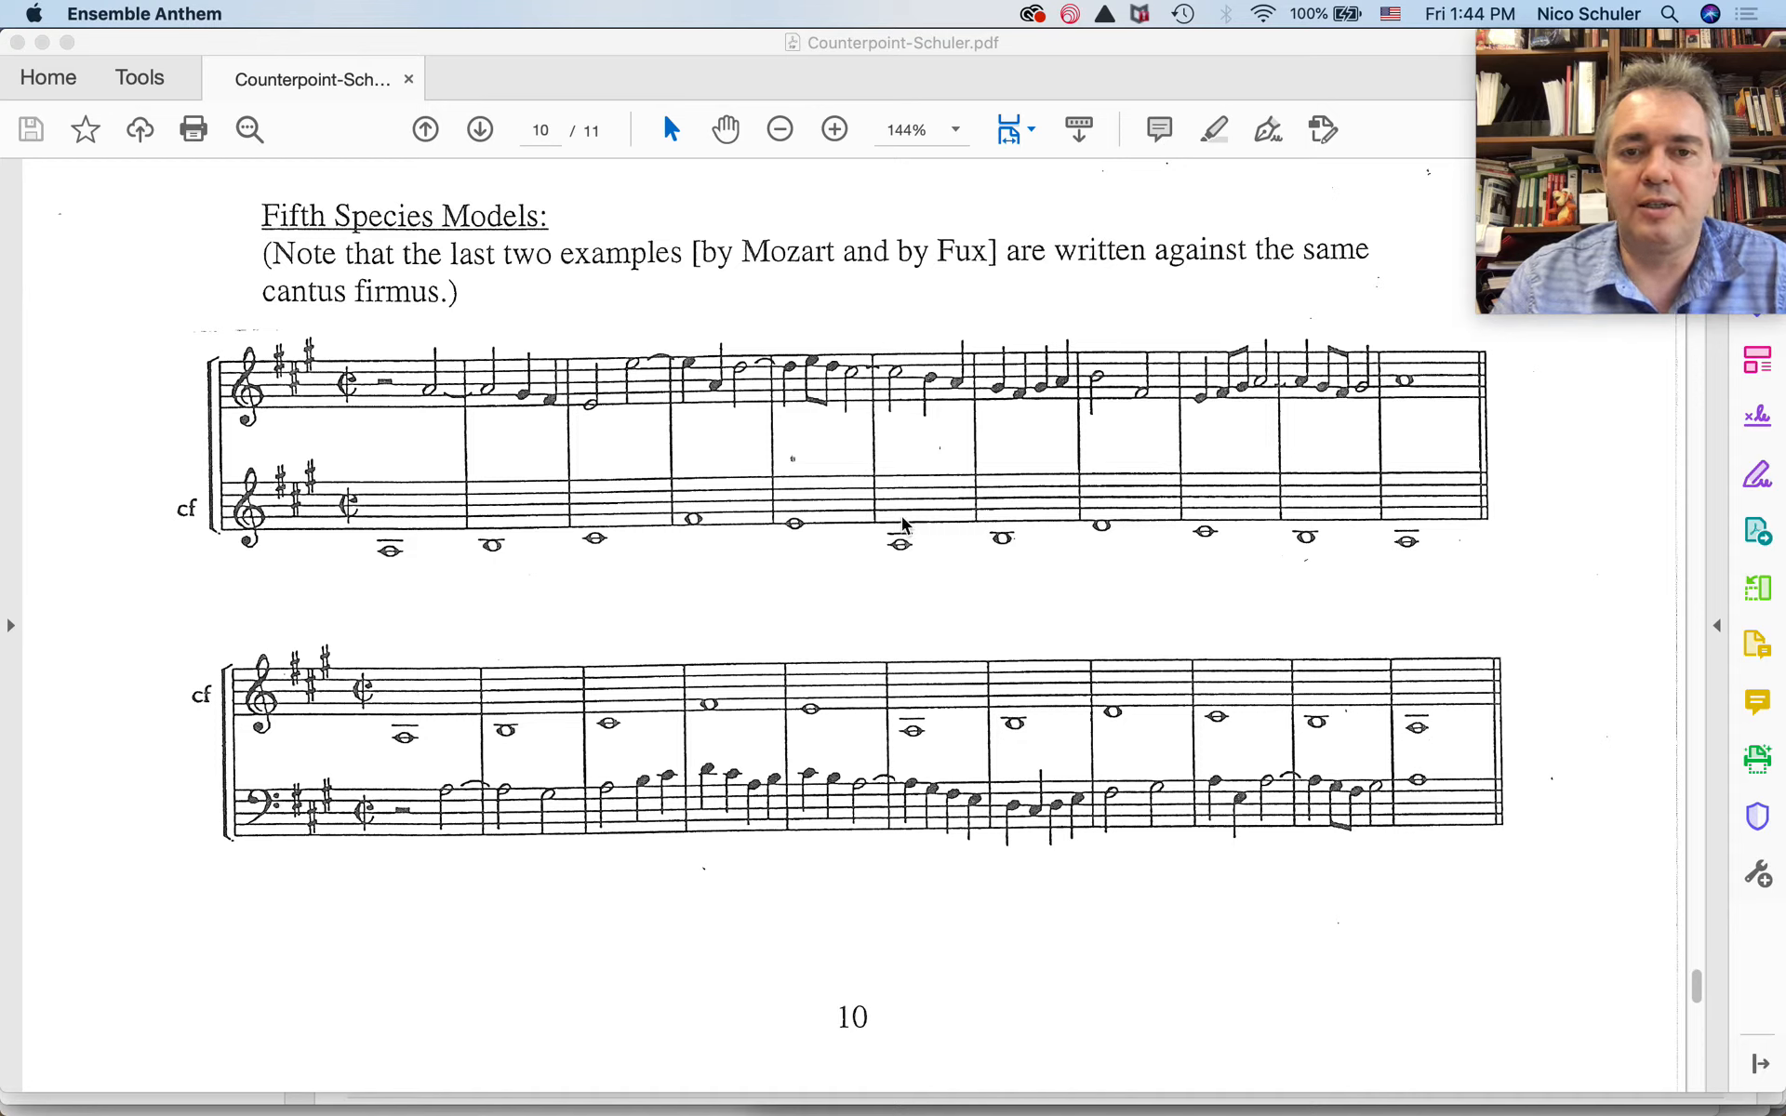
{"action": "mouse_move", "coordinate": [1021, 397]}
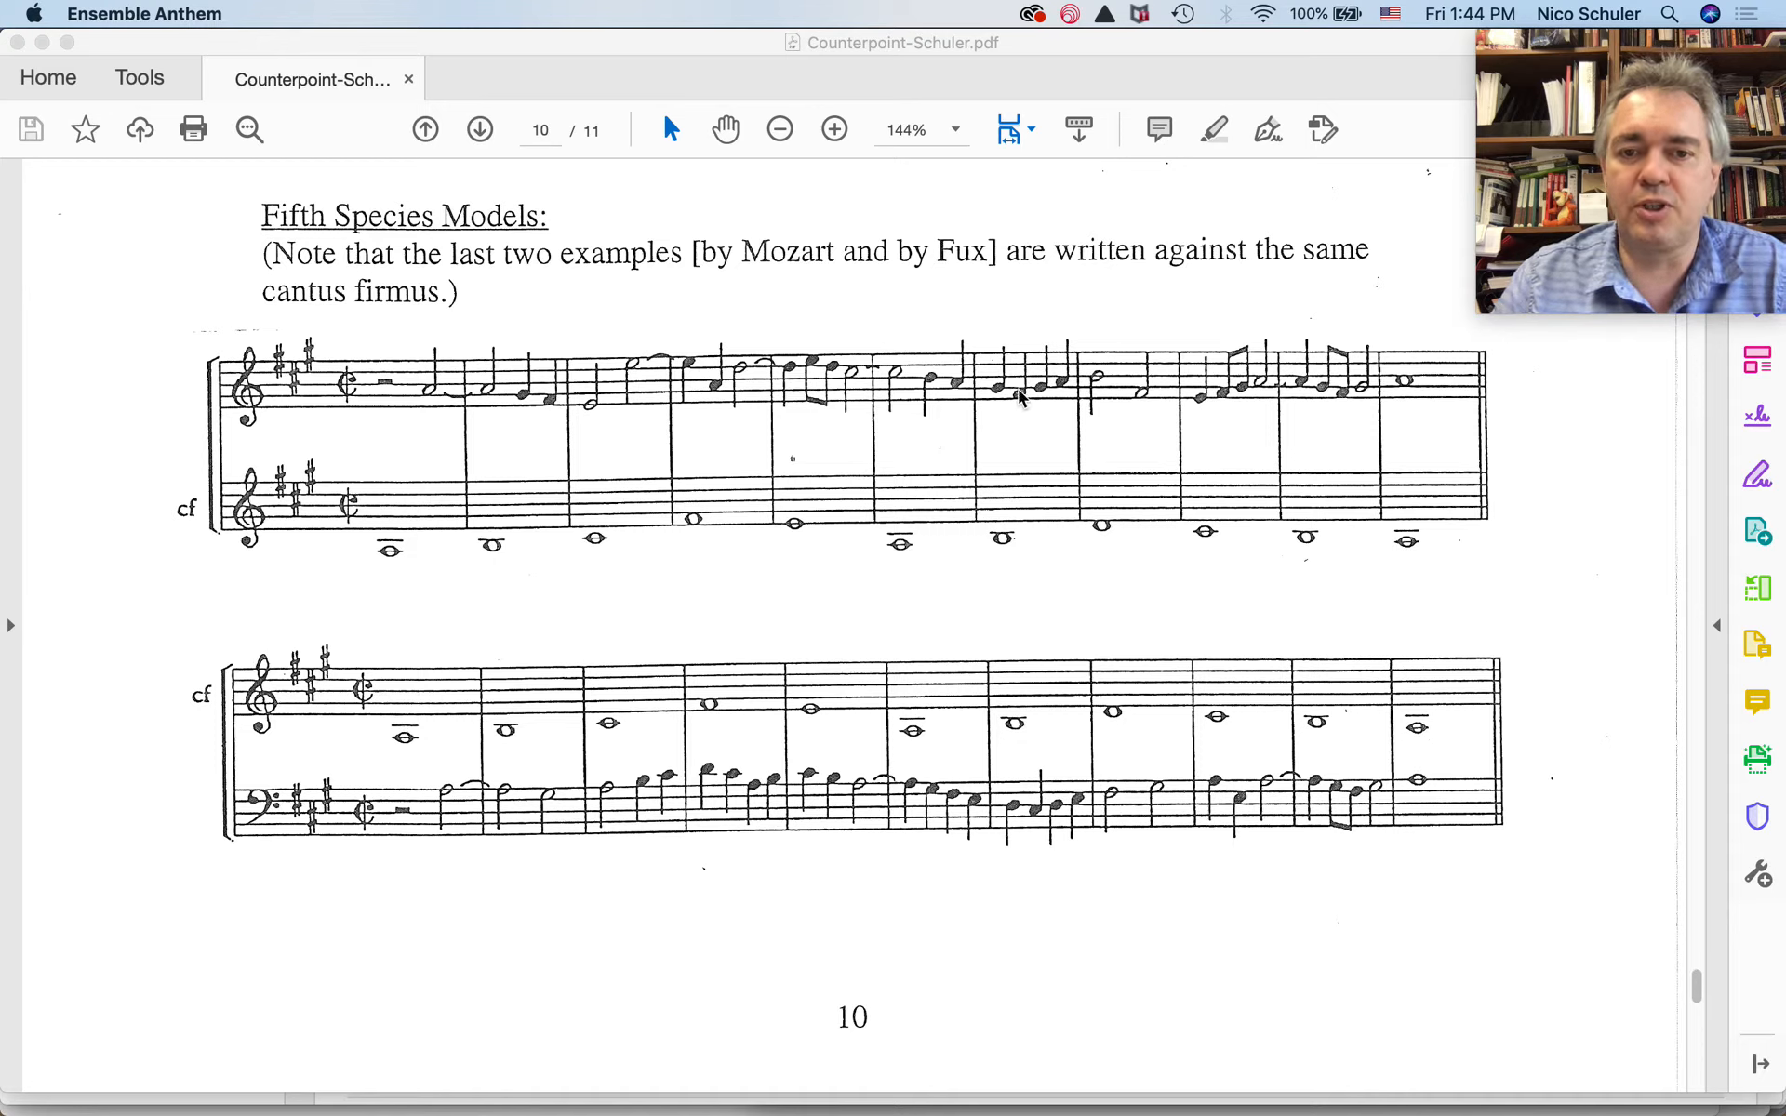
{"action": "mouse_move", "coordinate": [1138, 397]}
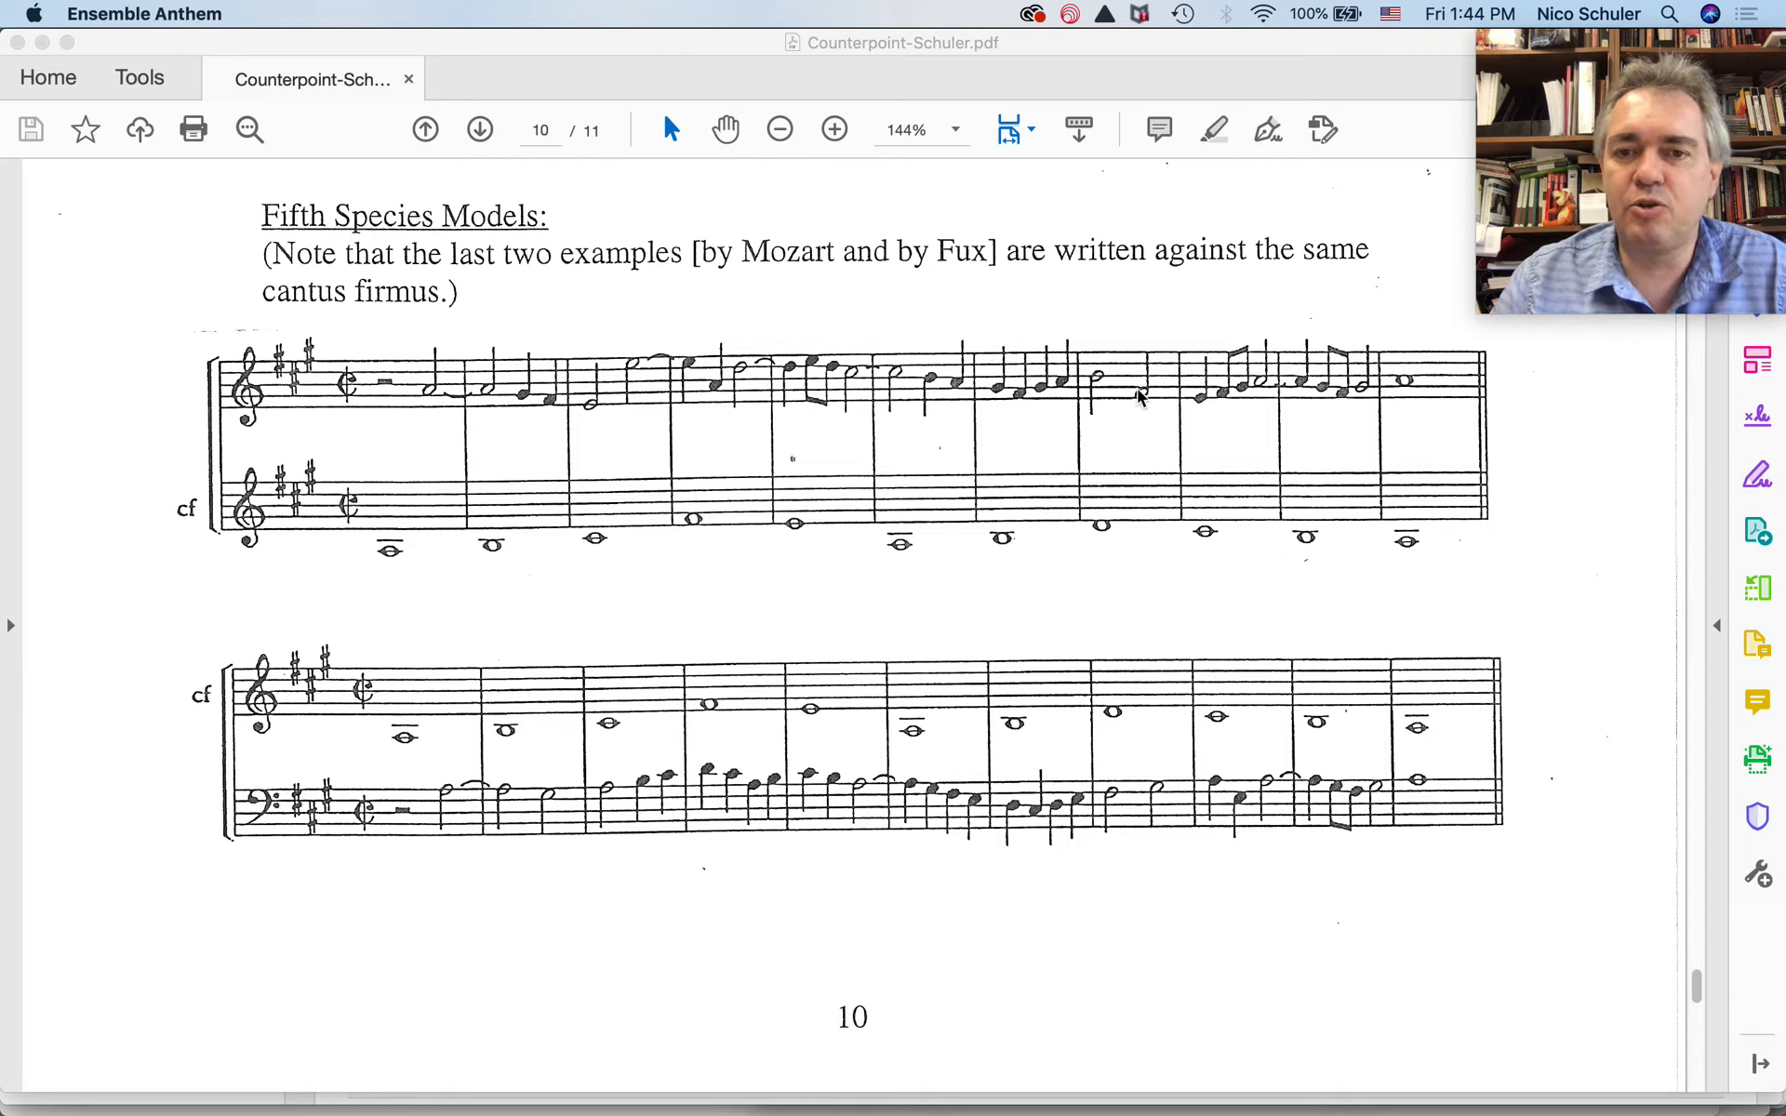
{"action": "mouse_move", "coordinate": [1436, 367]}
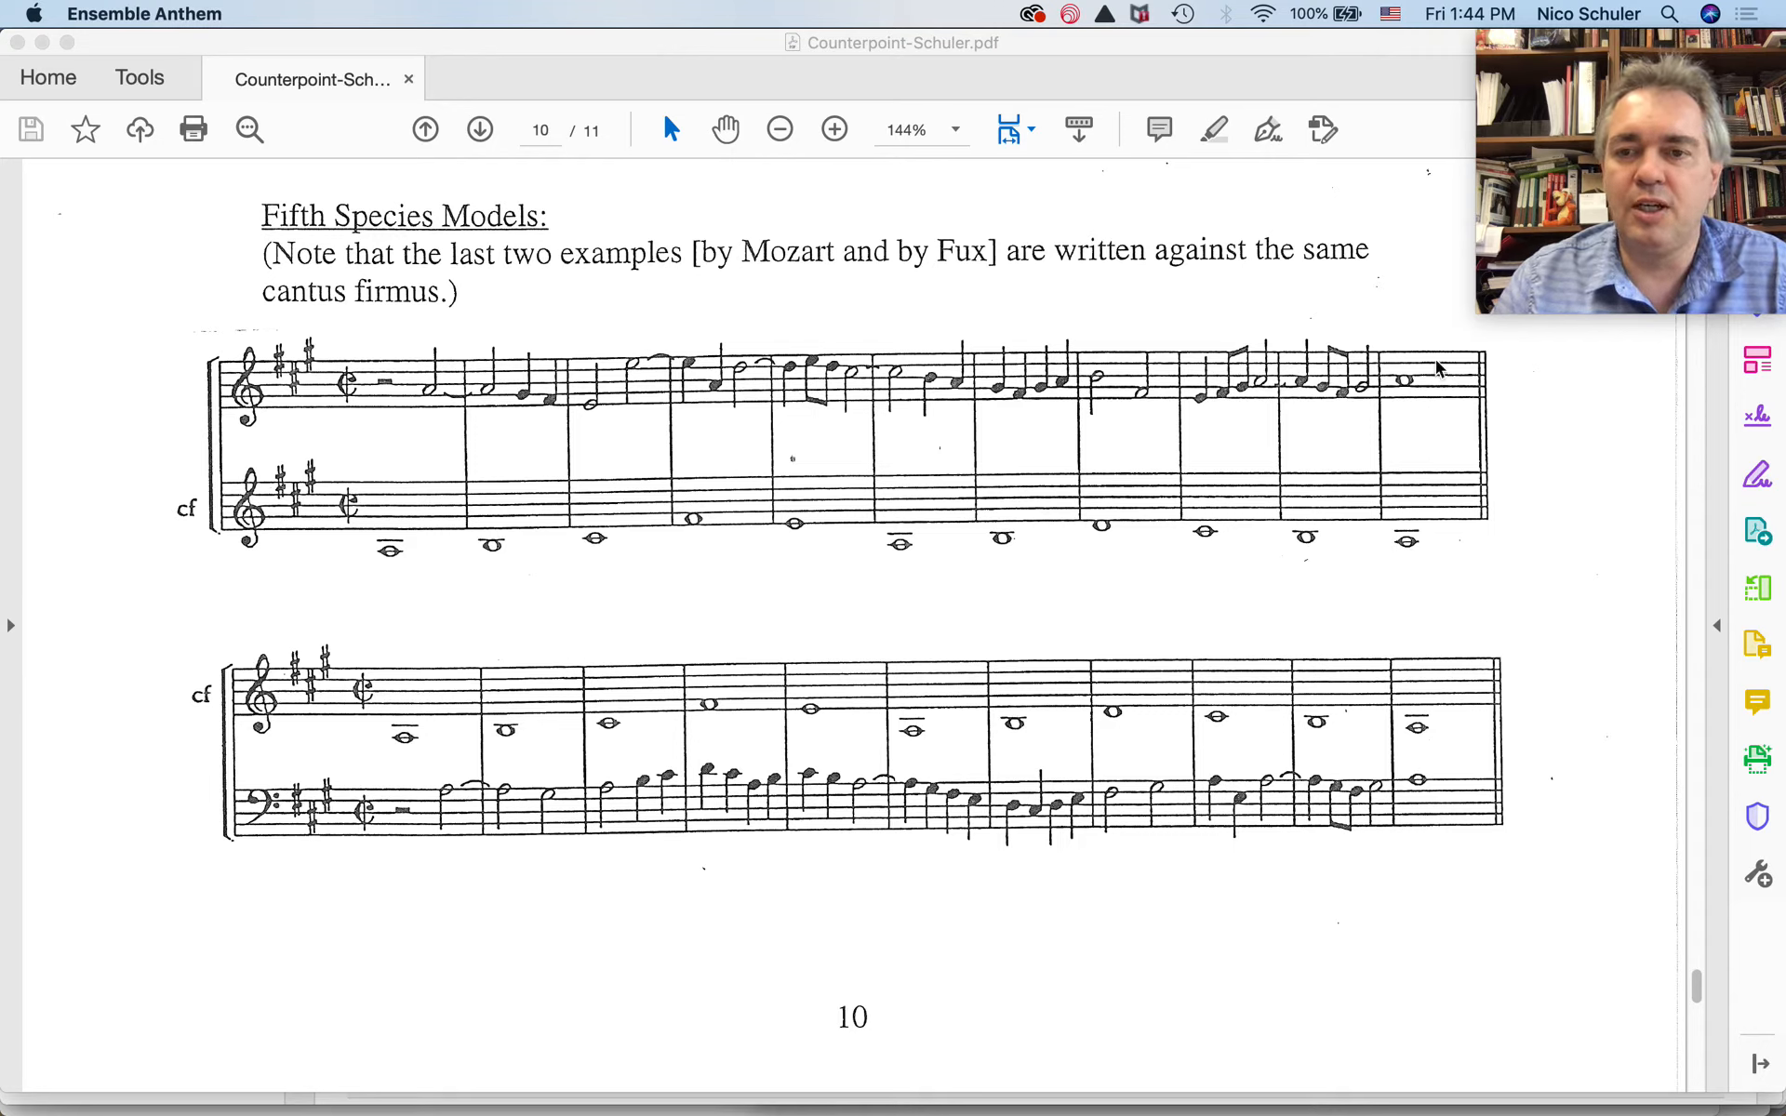
{"action": "mouse_move", "coordinate": [1410, 405]}
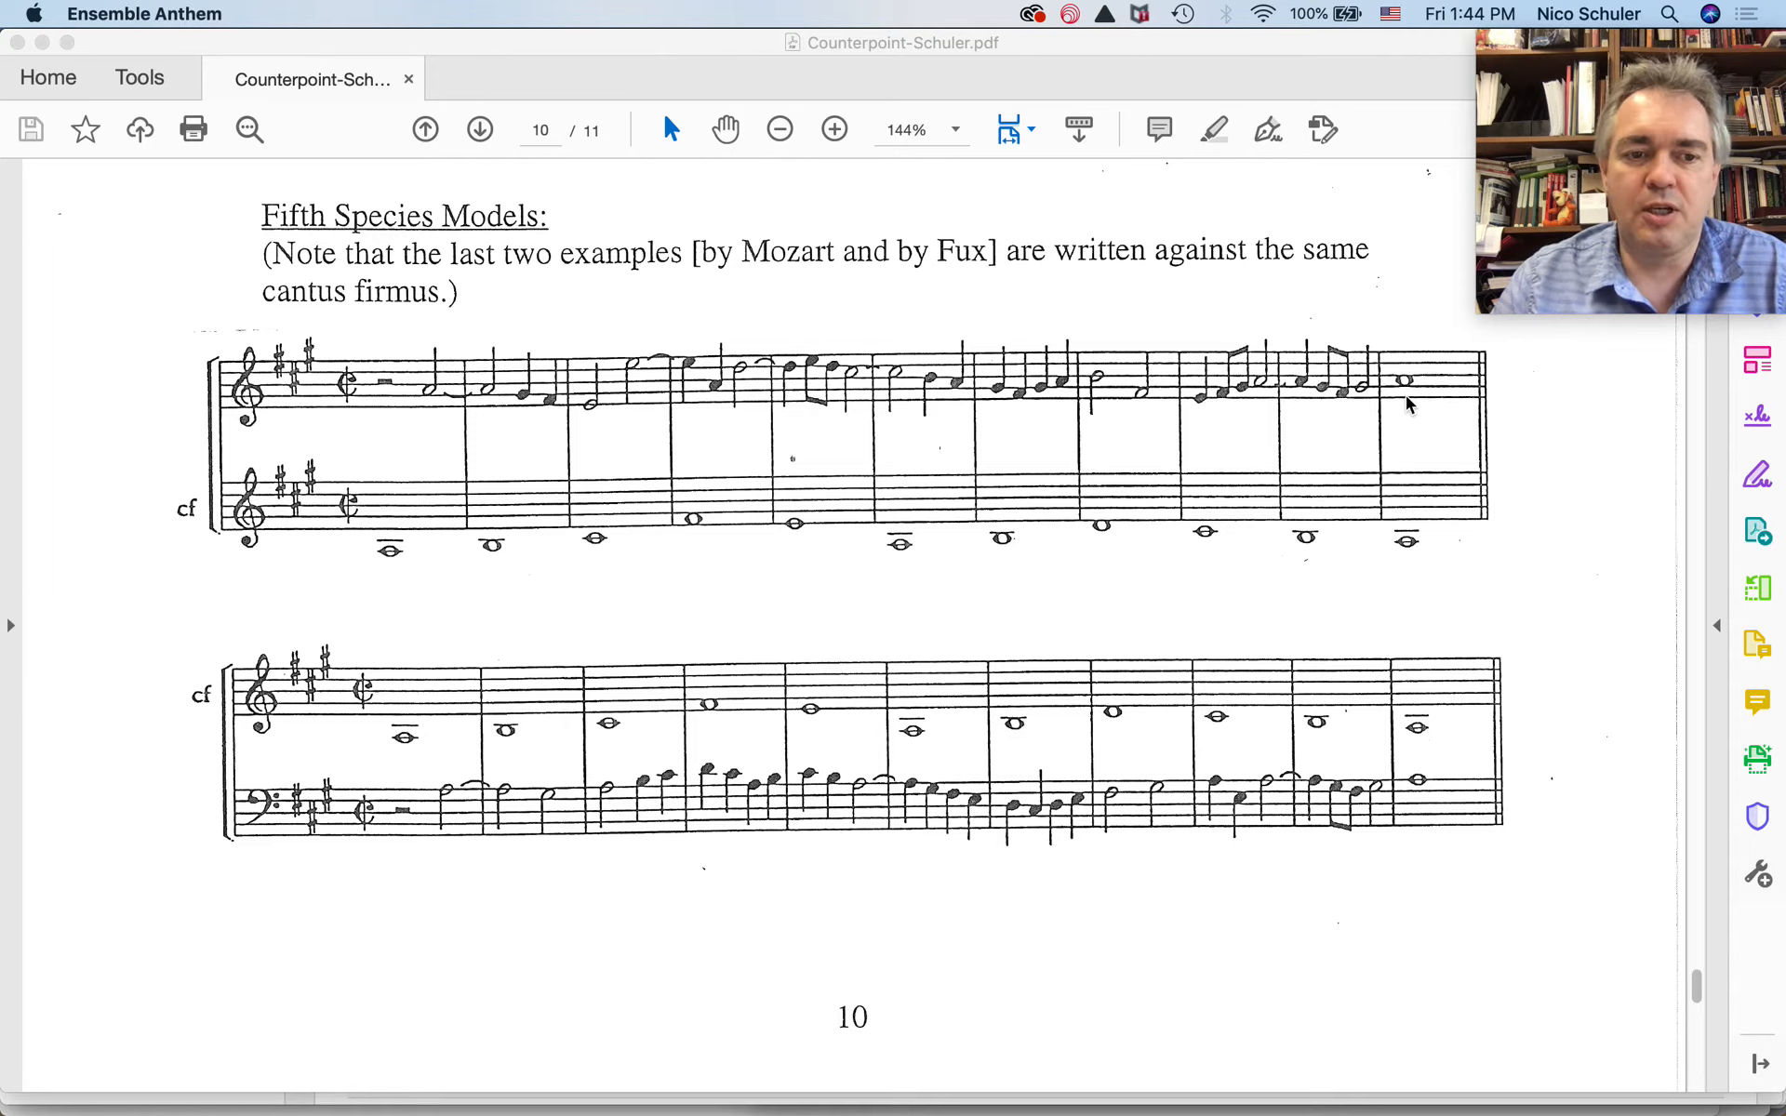
{"action": "mouse_move", "coordinate": [1420, 406]}
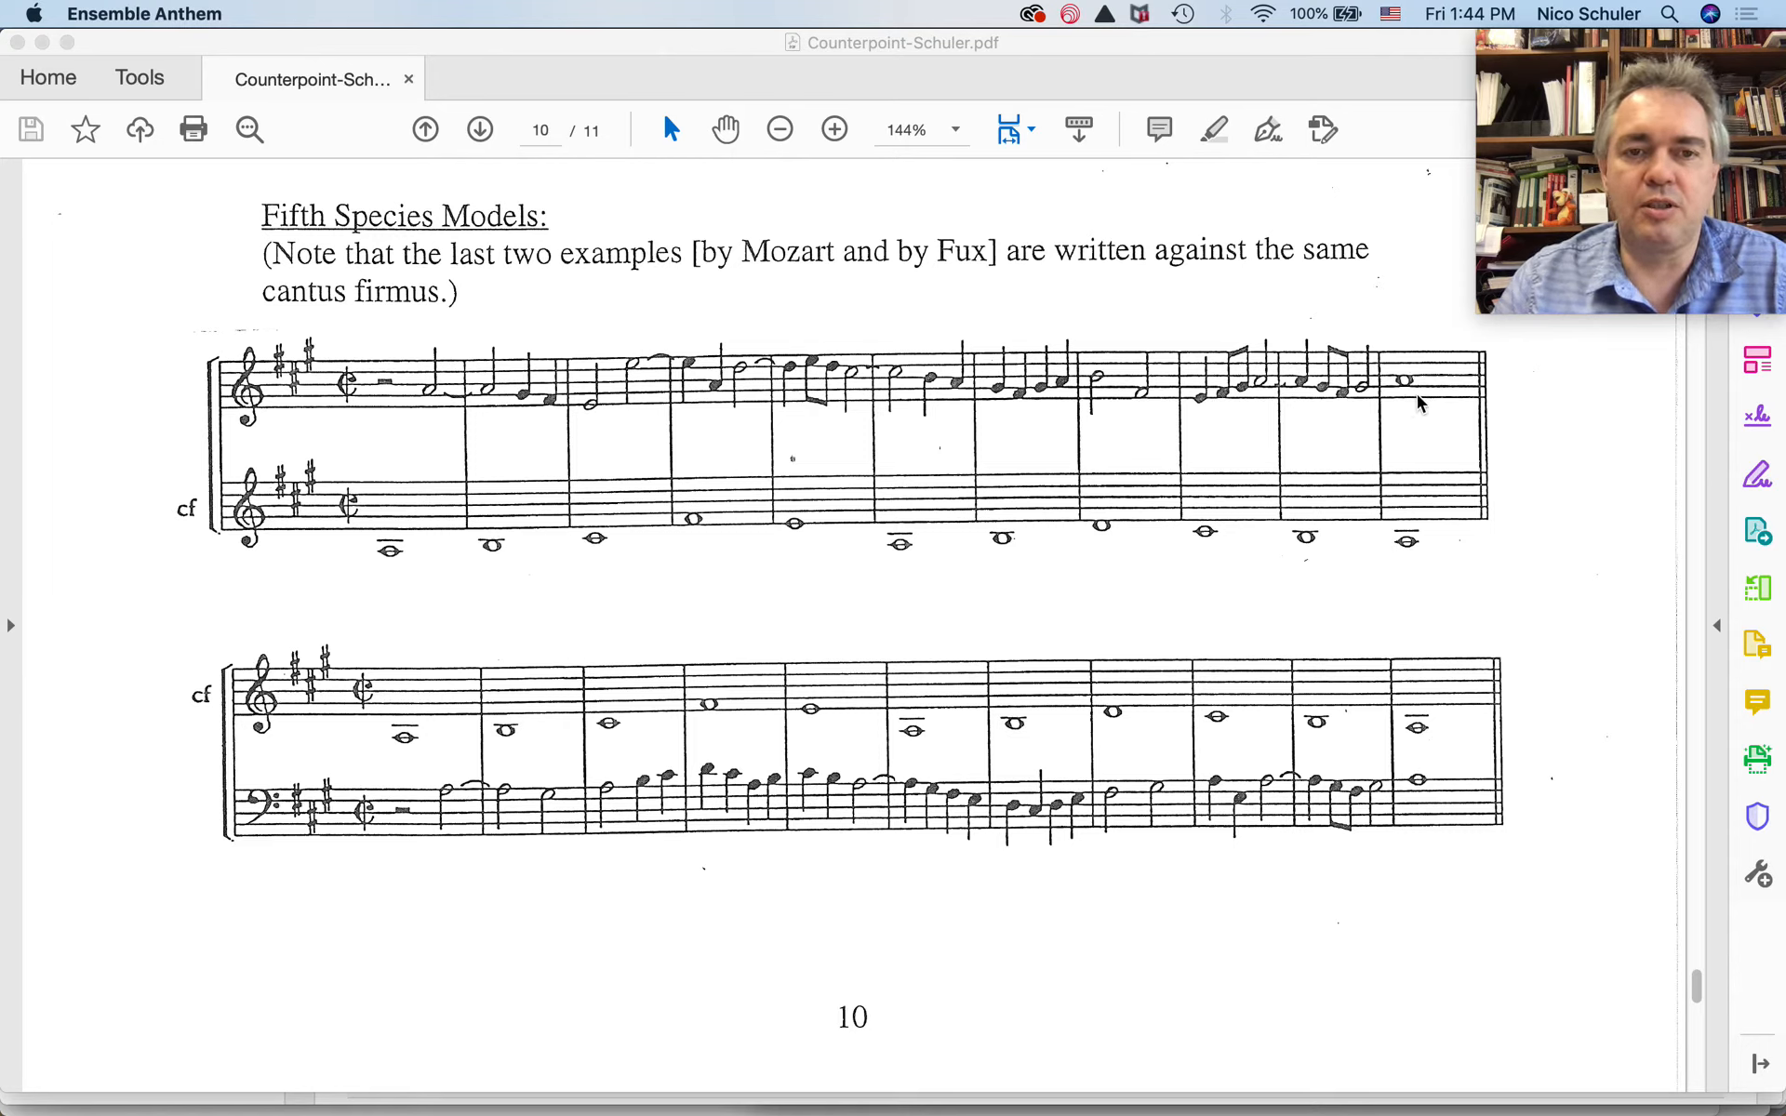
{"action": "mouse_move", "coordinate": [355, 537]}
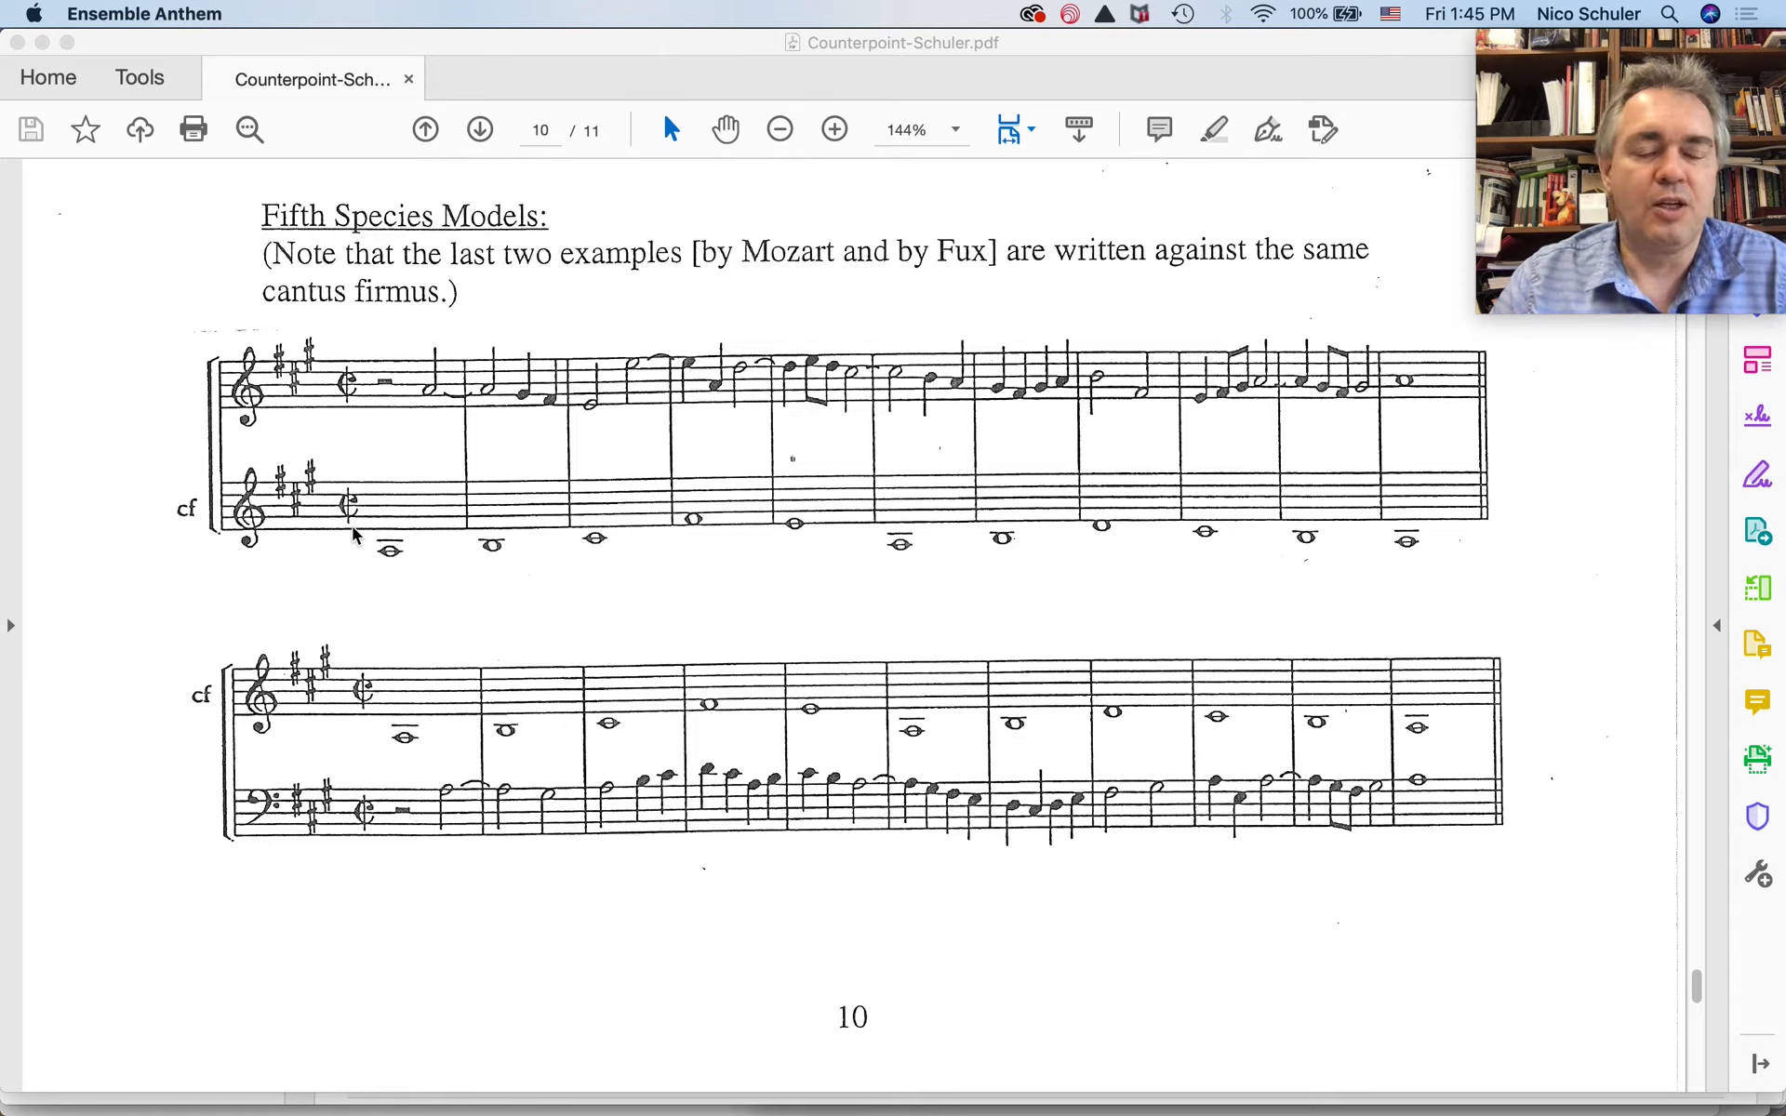
{"action": "mouse_move", "coordinate": [422, 478]}
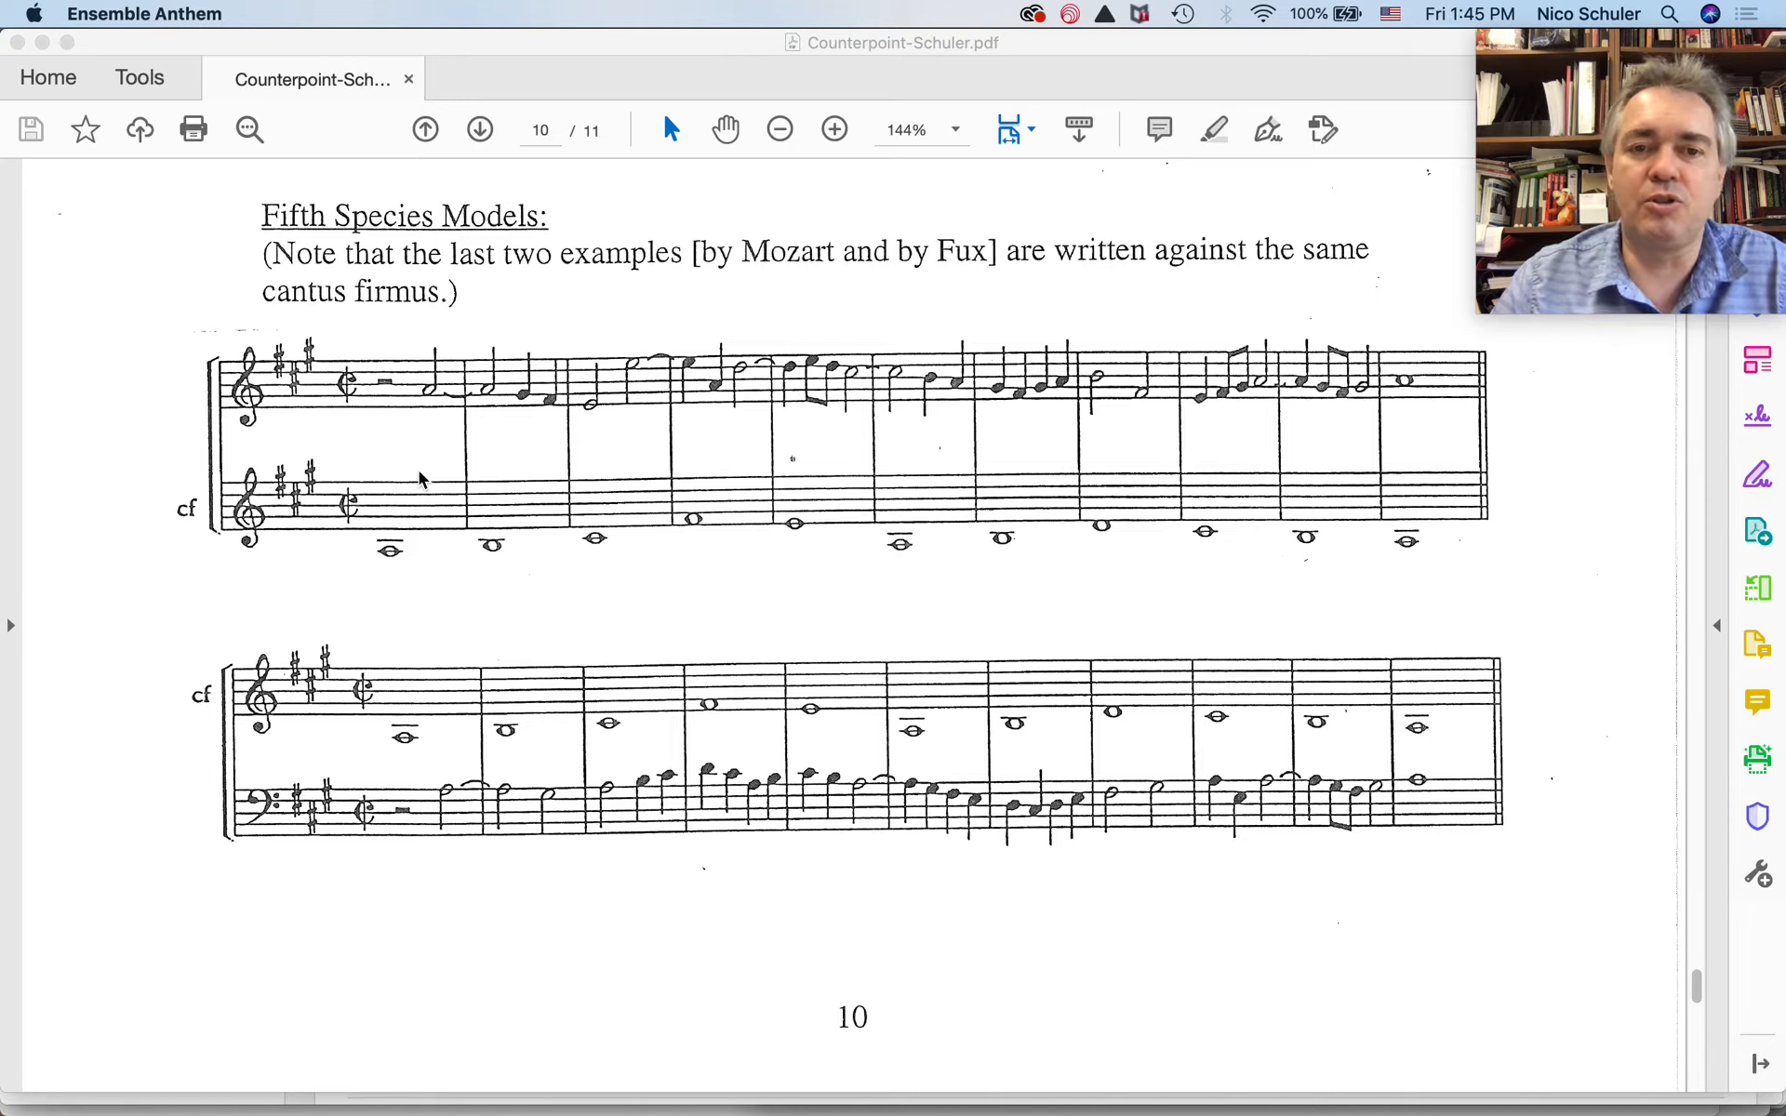
{"action": "mouse_move", "coordinate": [430, 390]}
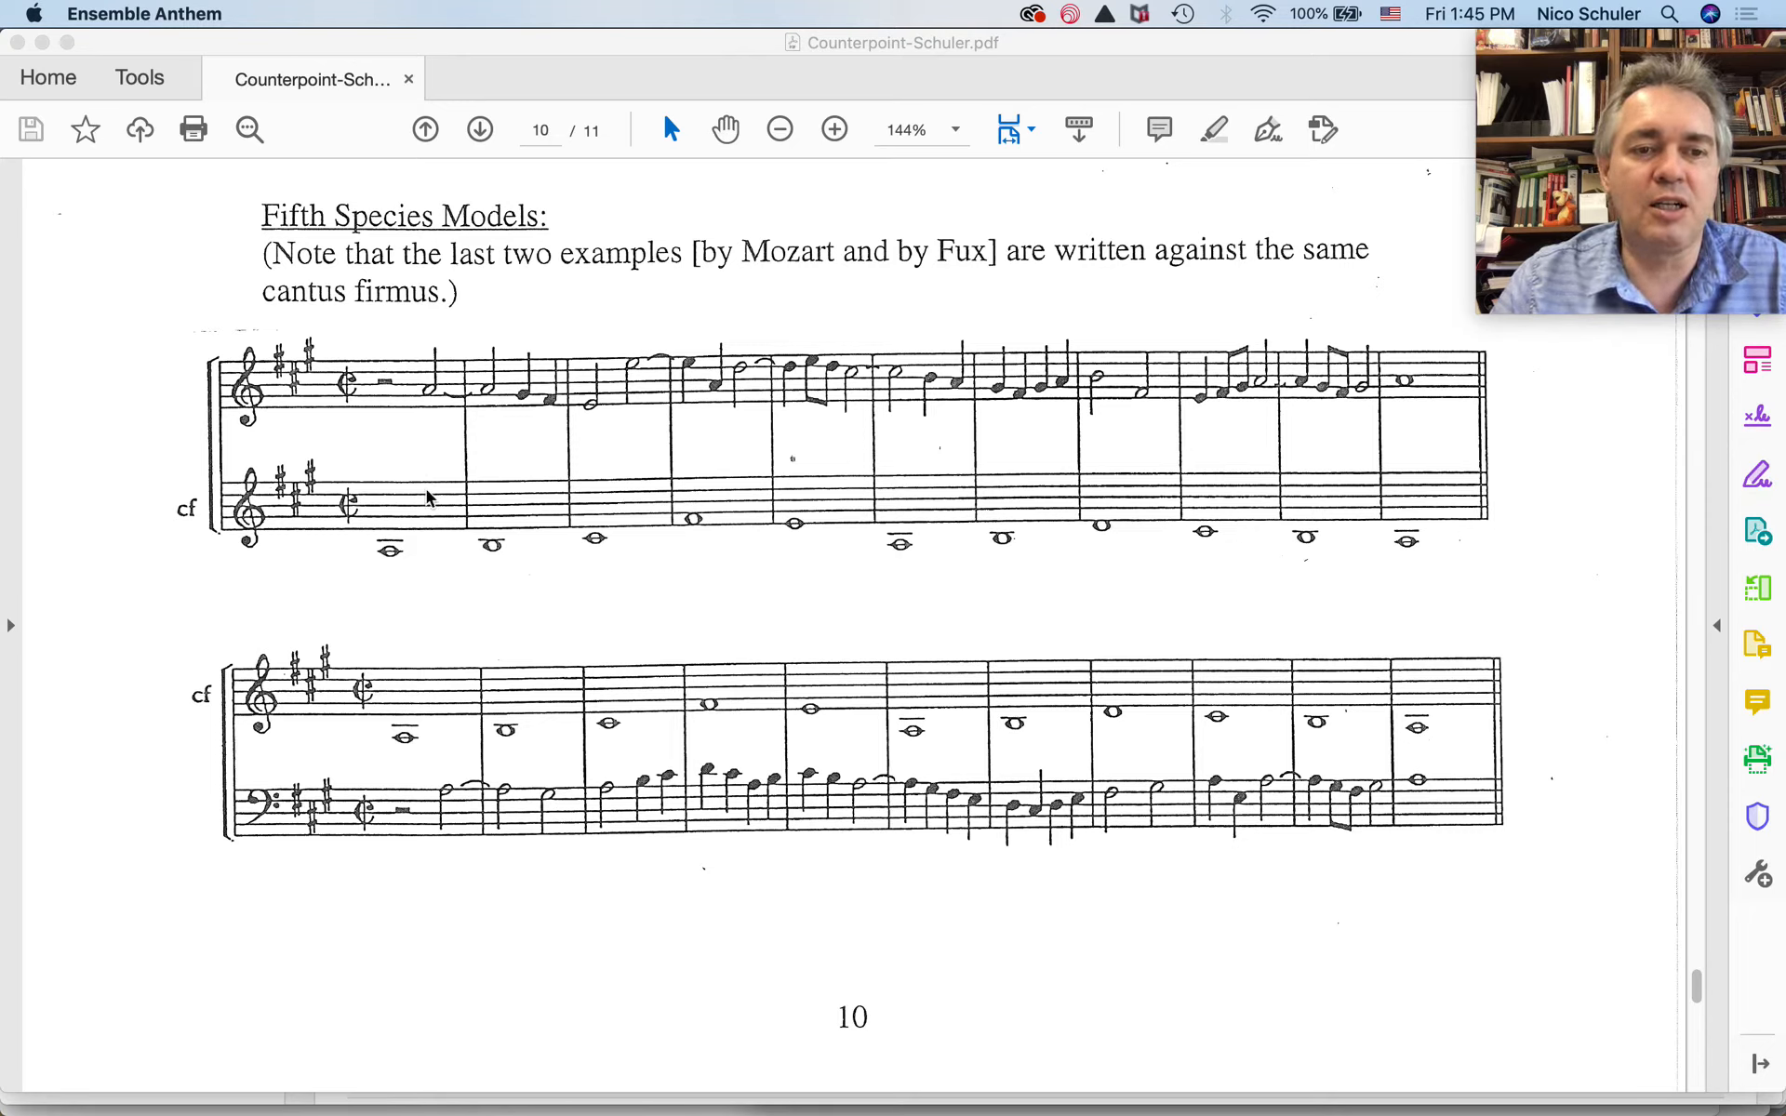
{"action": "mouse_move", "coordinate": [431, 441]}
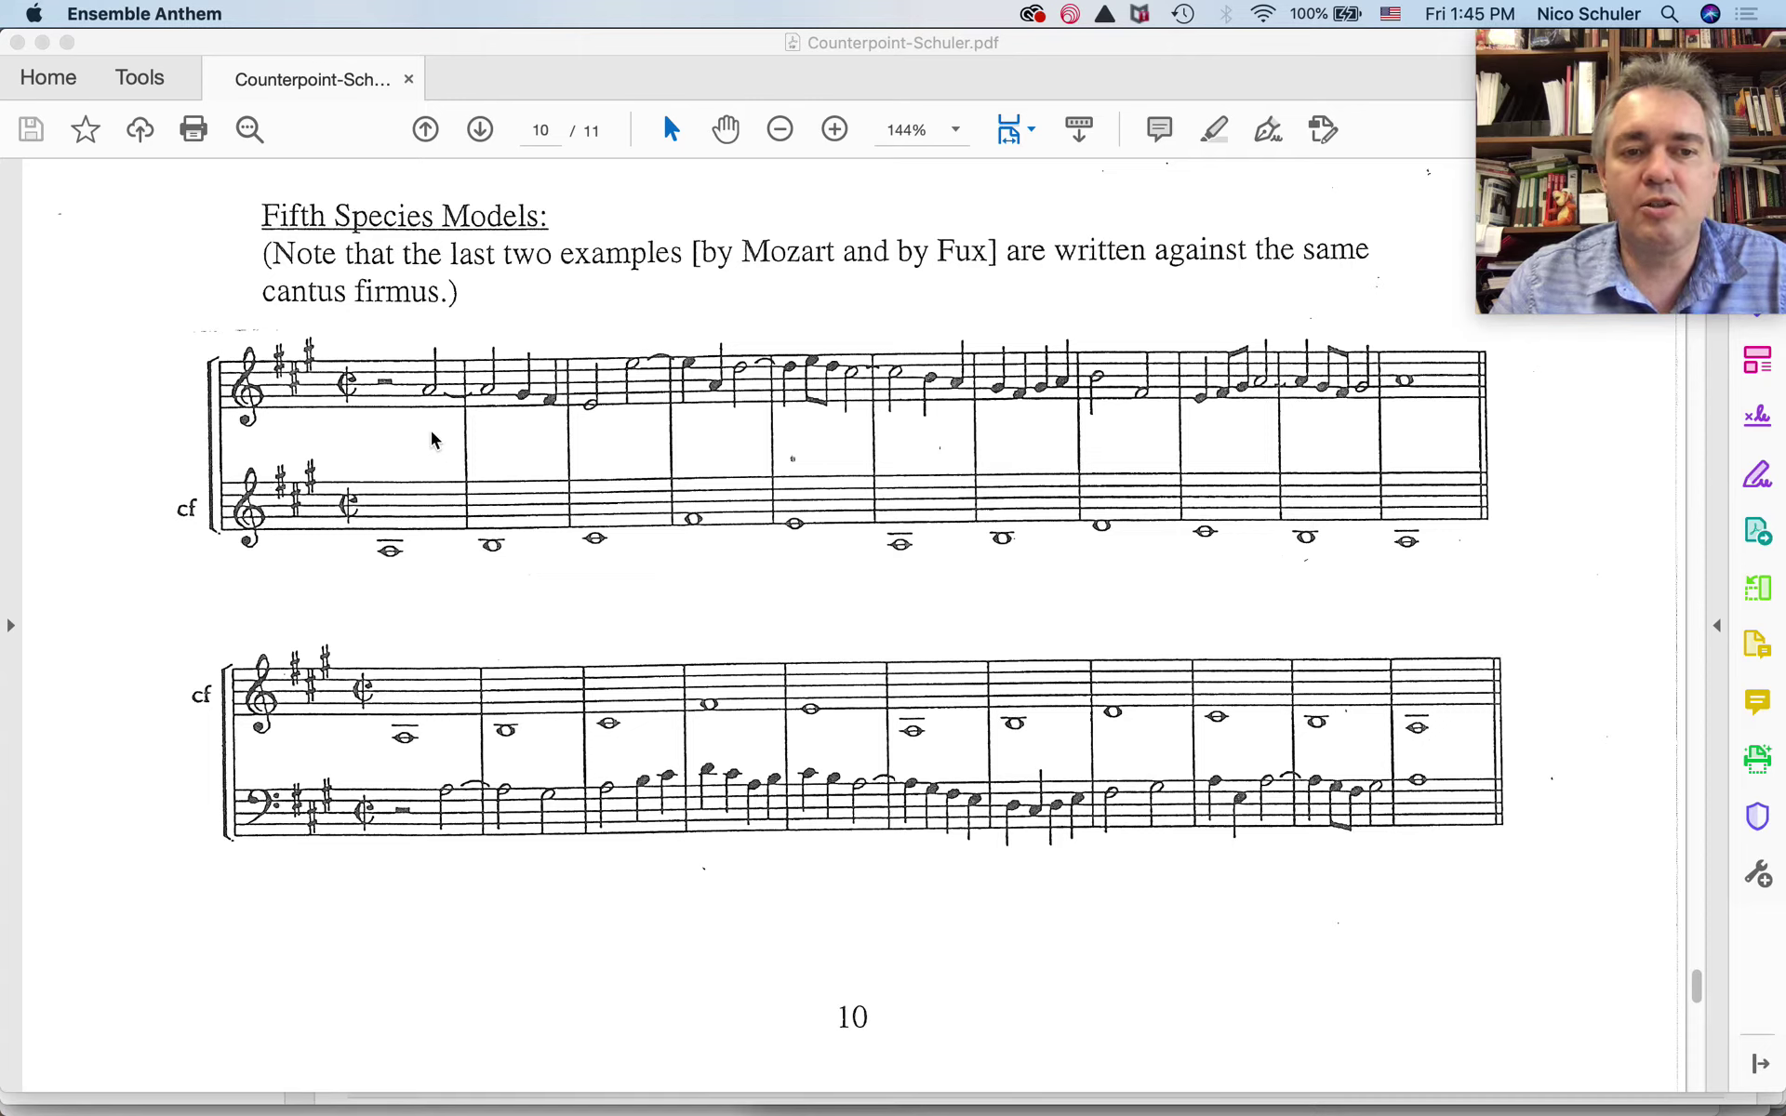
{"action": "mouse_move", "coordinate": [432, 514]}
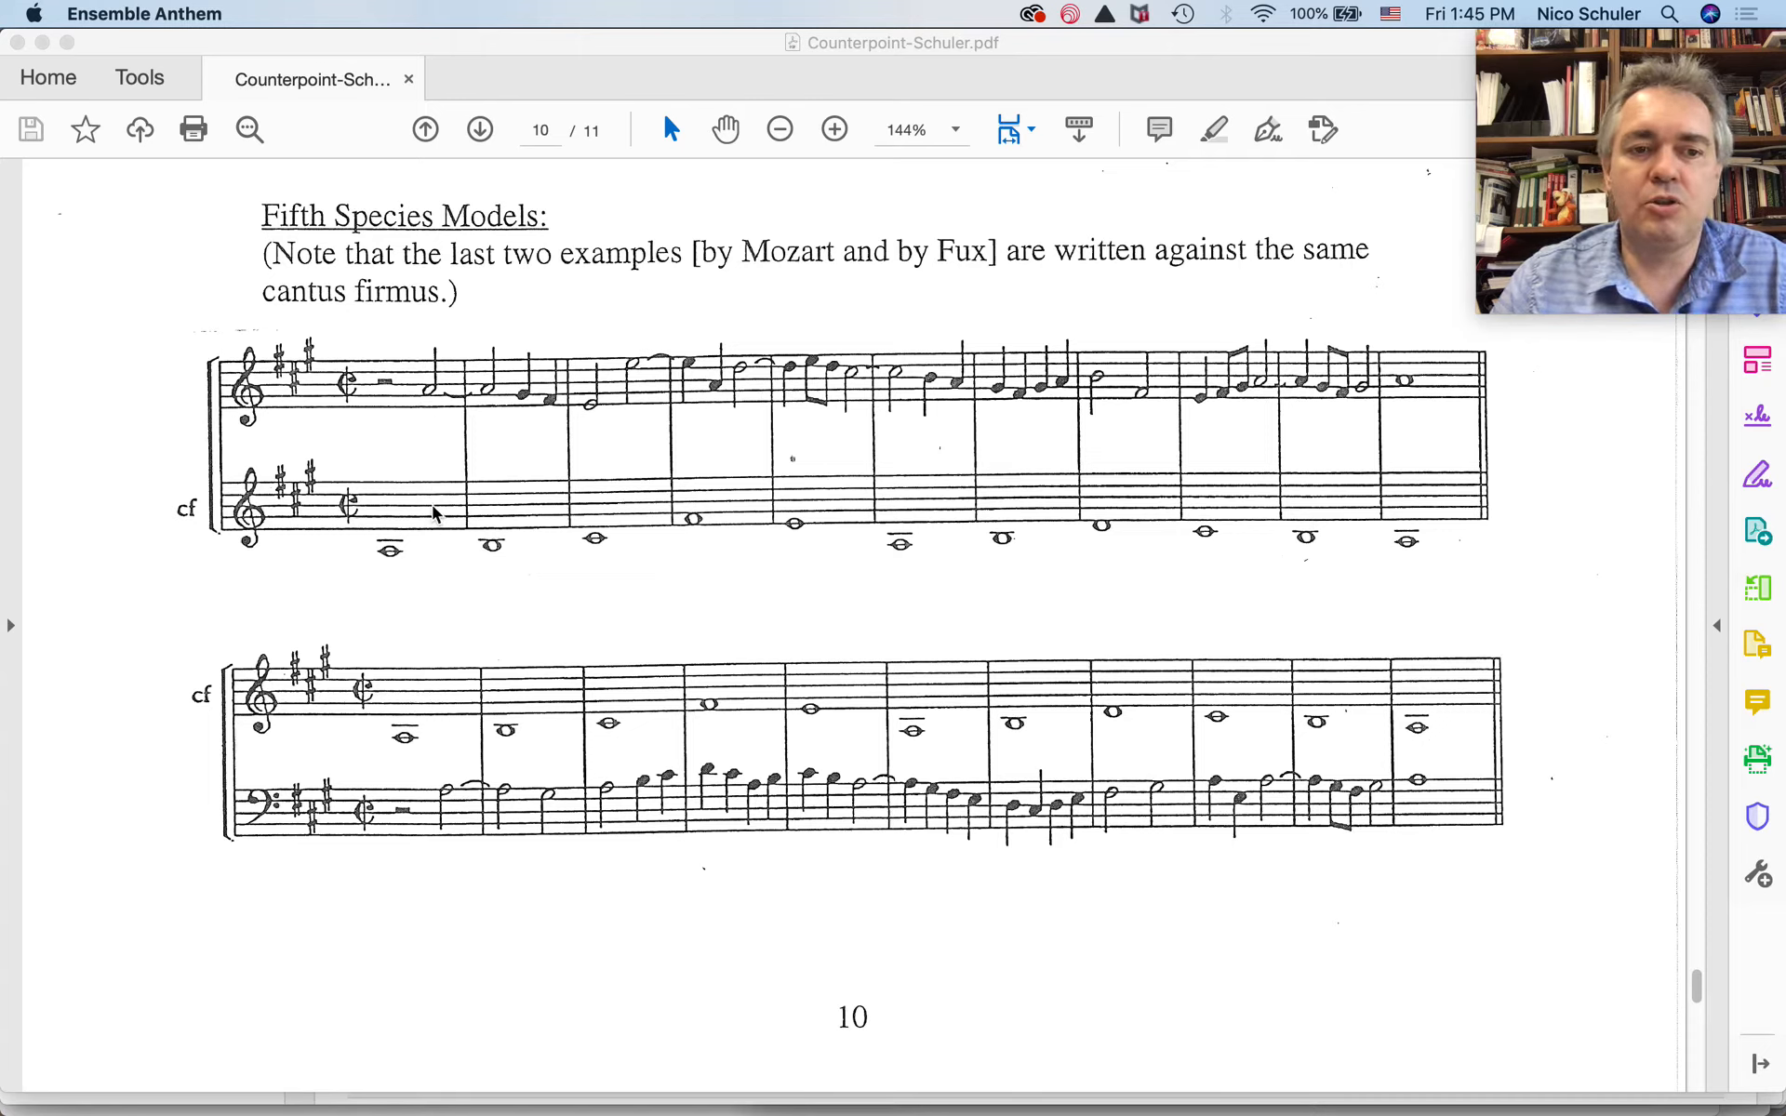
{"action": "mouse_move", "coordinate": [445, 548]}
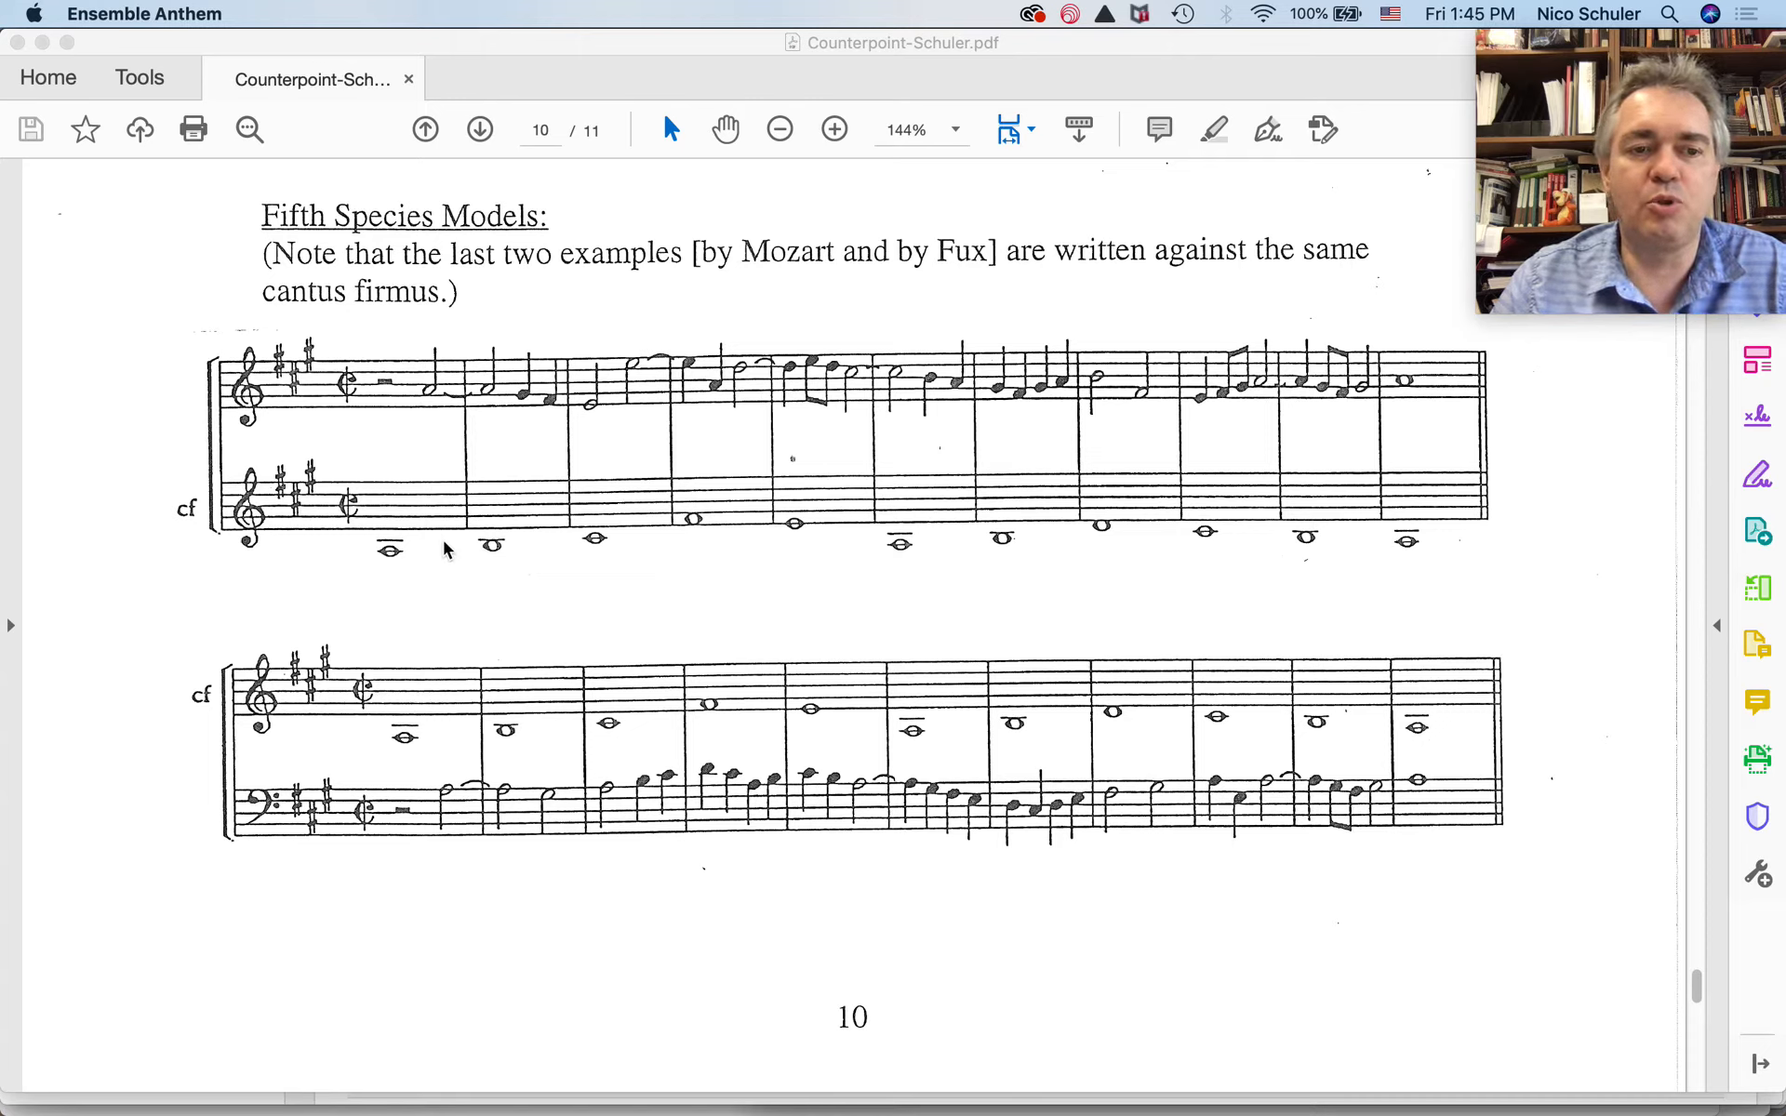
{"action": "mouse_move", "coordinate": [442, 411]}
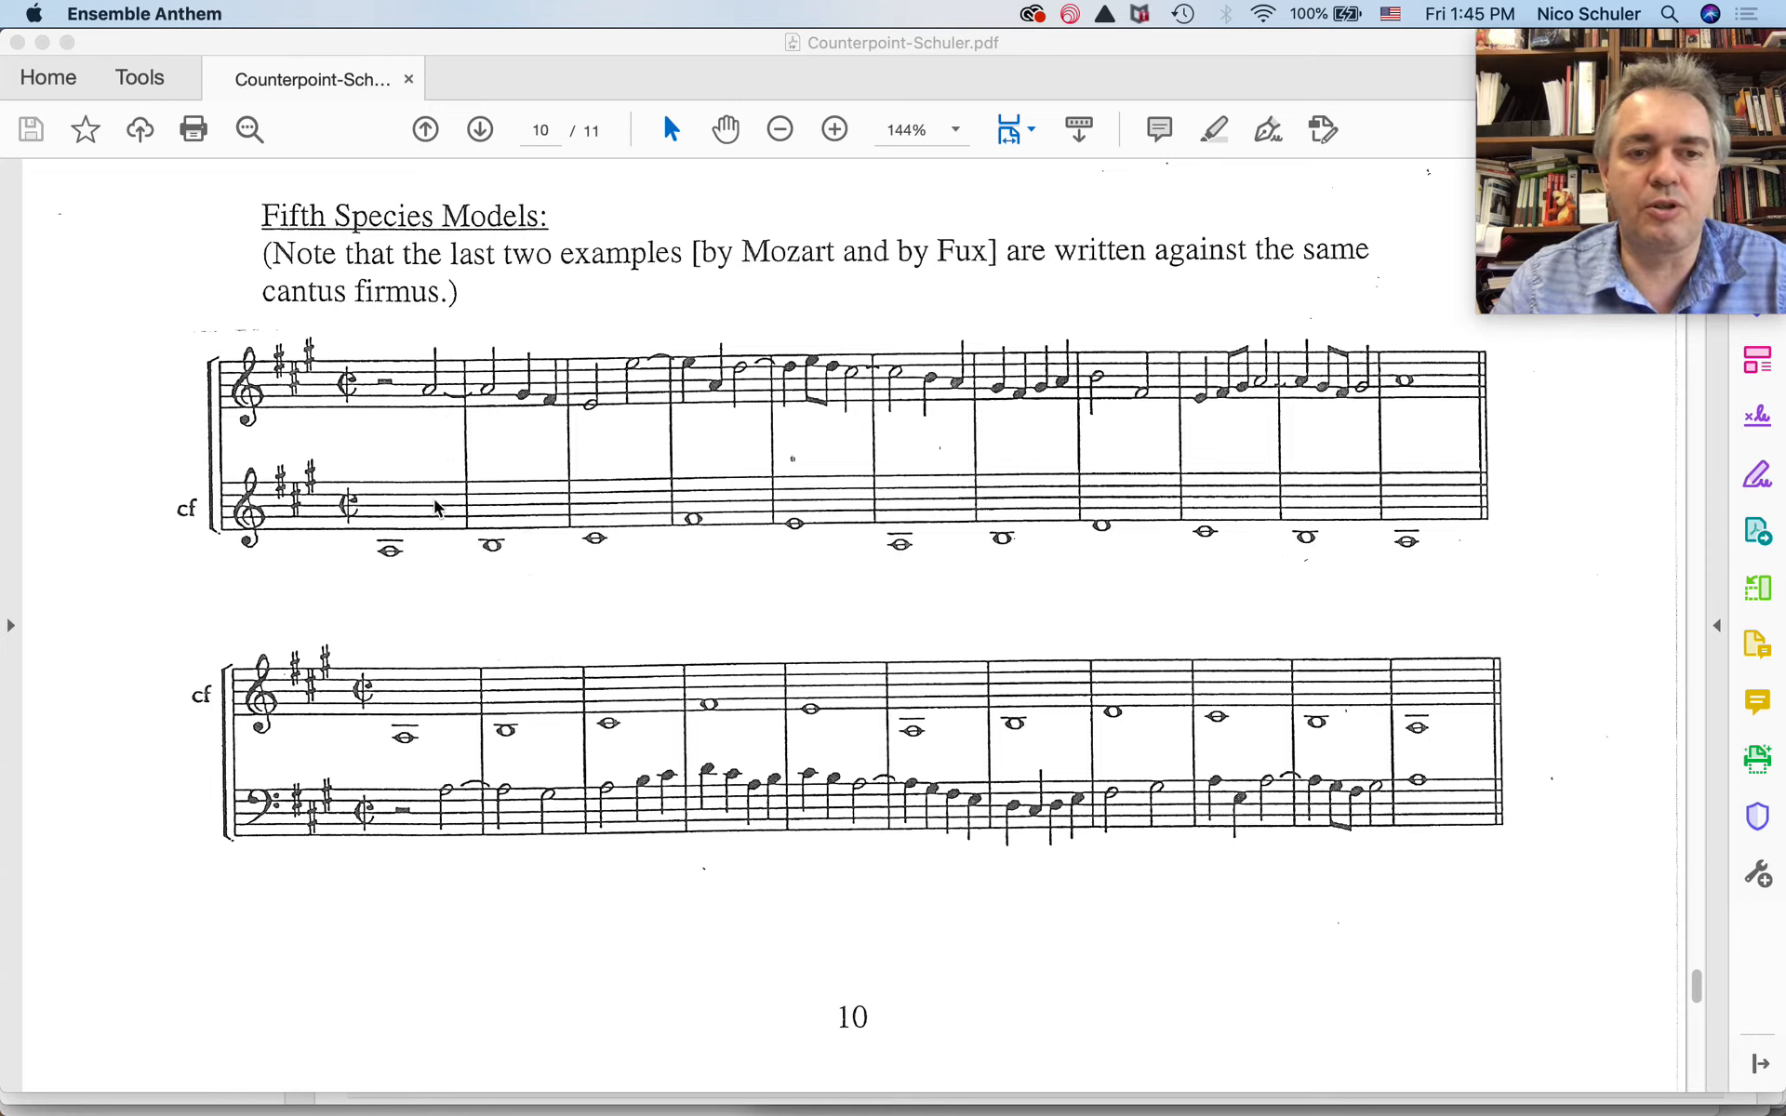
{"action": "mouse_move", "coordinate": [501, 563]}
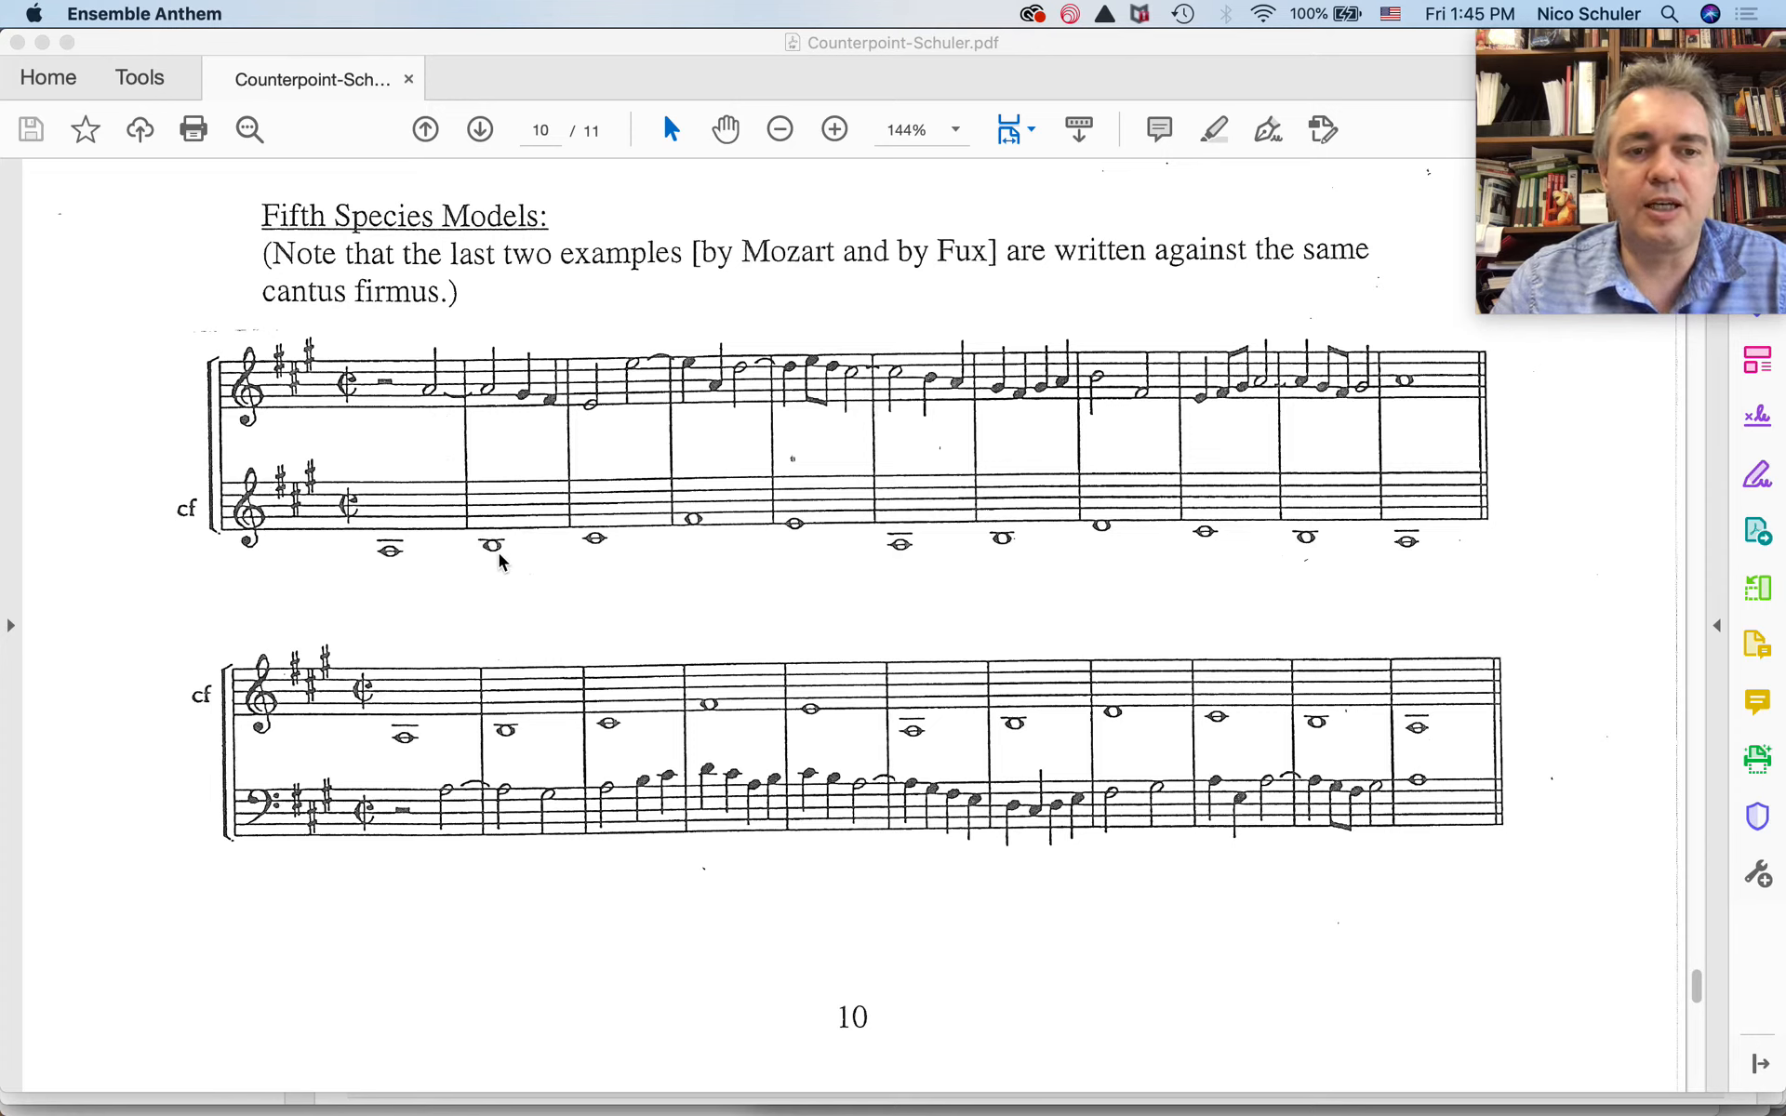
{"action": "mouse_move", "coordinate": [482, 472]}
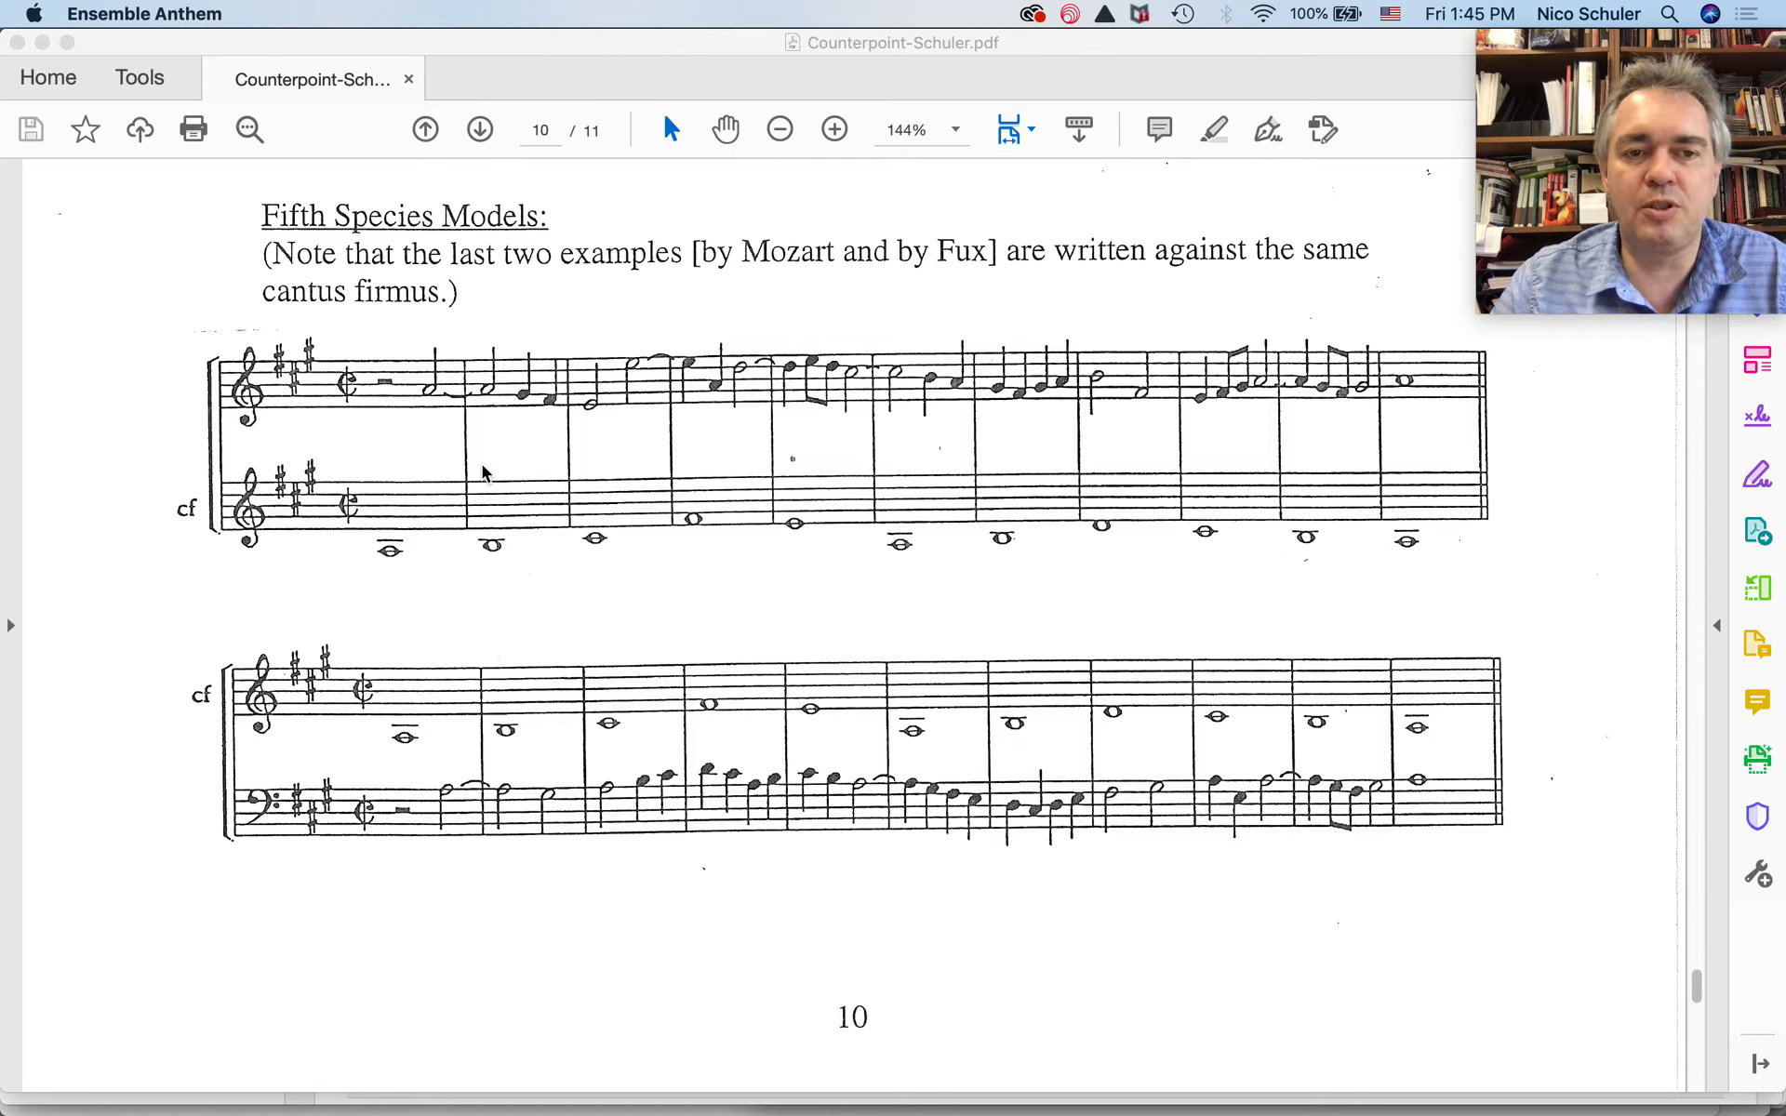
{"action": "mouse_move", "coordinate": [491, 387]}
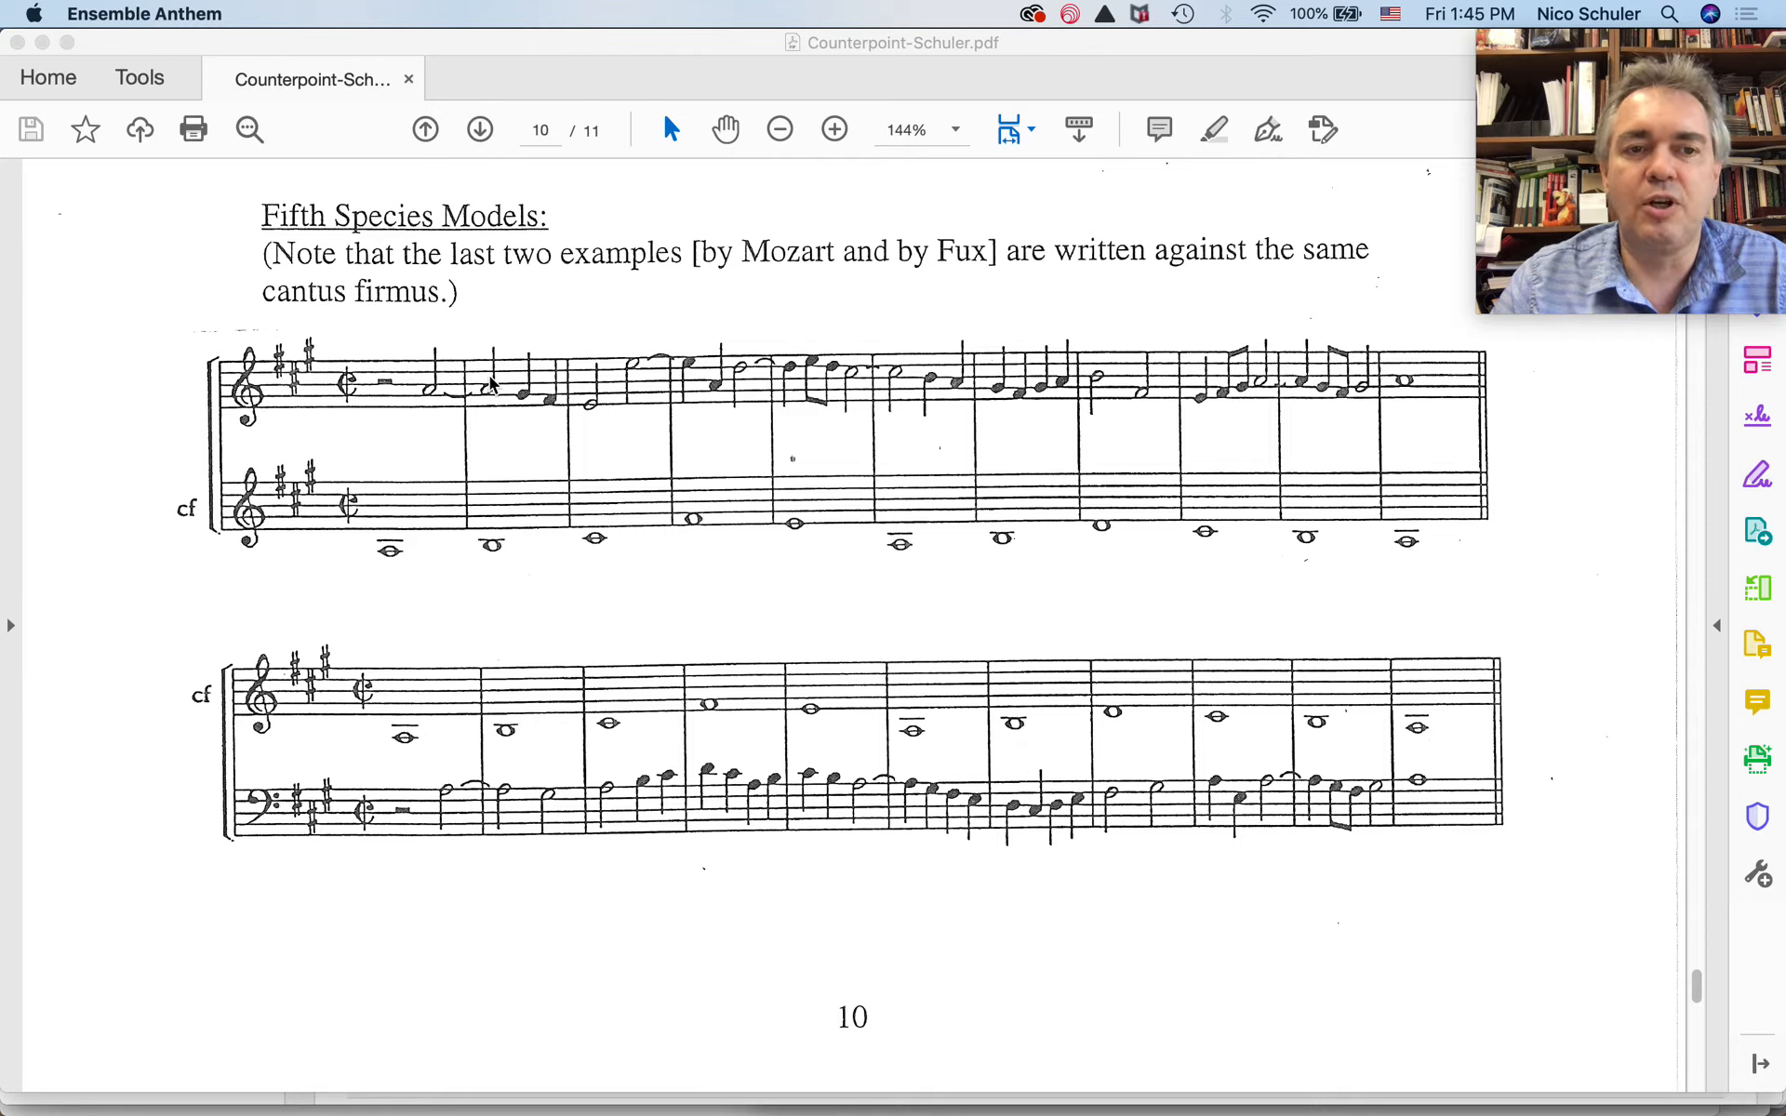
{"action": "mouse_move", "coordinate": [487, 396]}
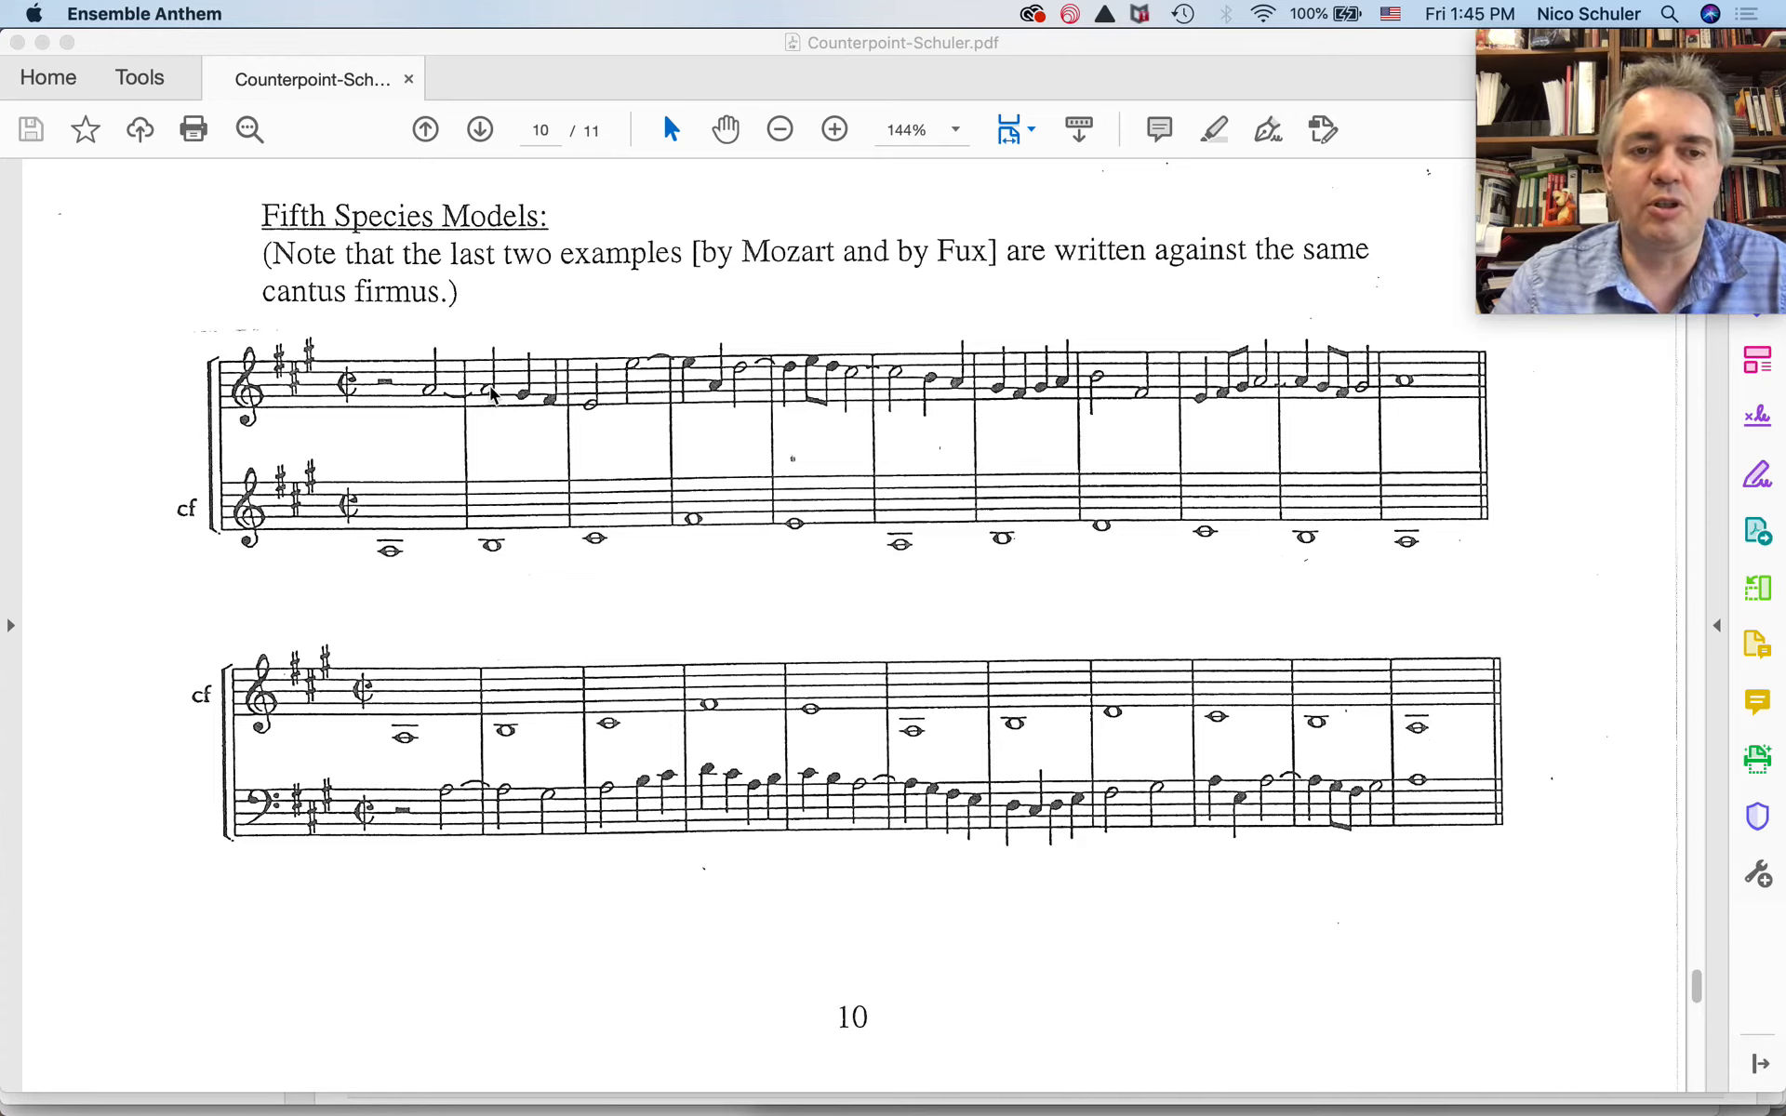
{"action": "mouse_move", "coordinate": [485, 424]}
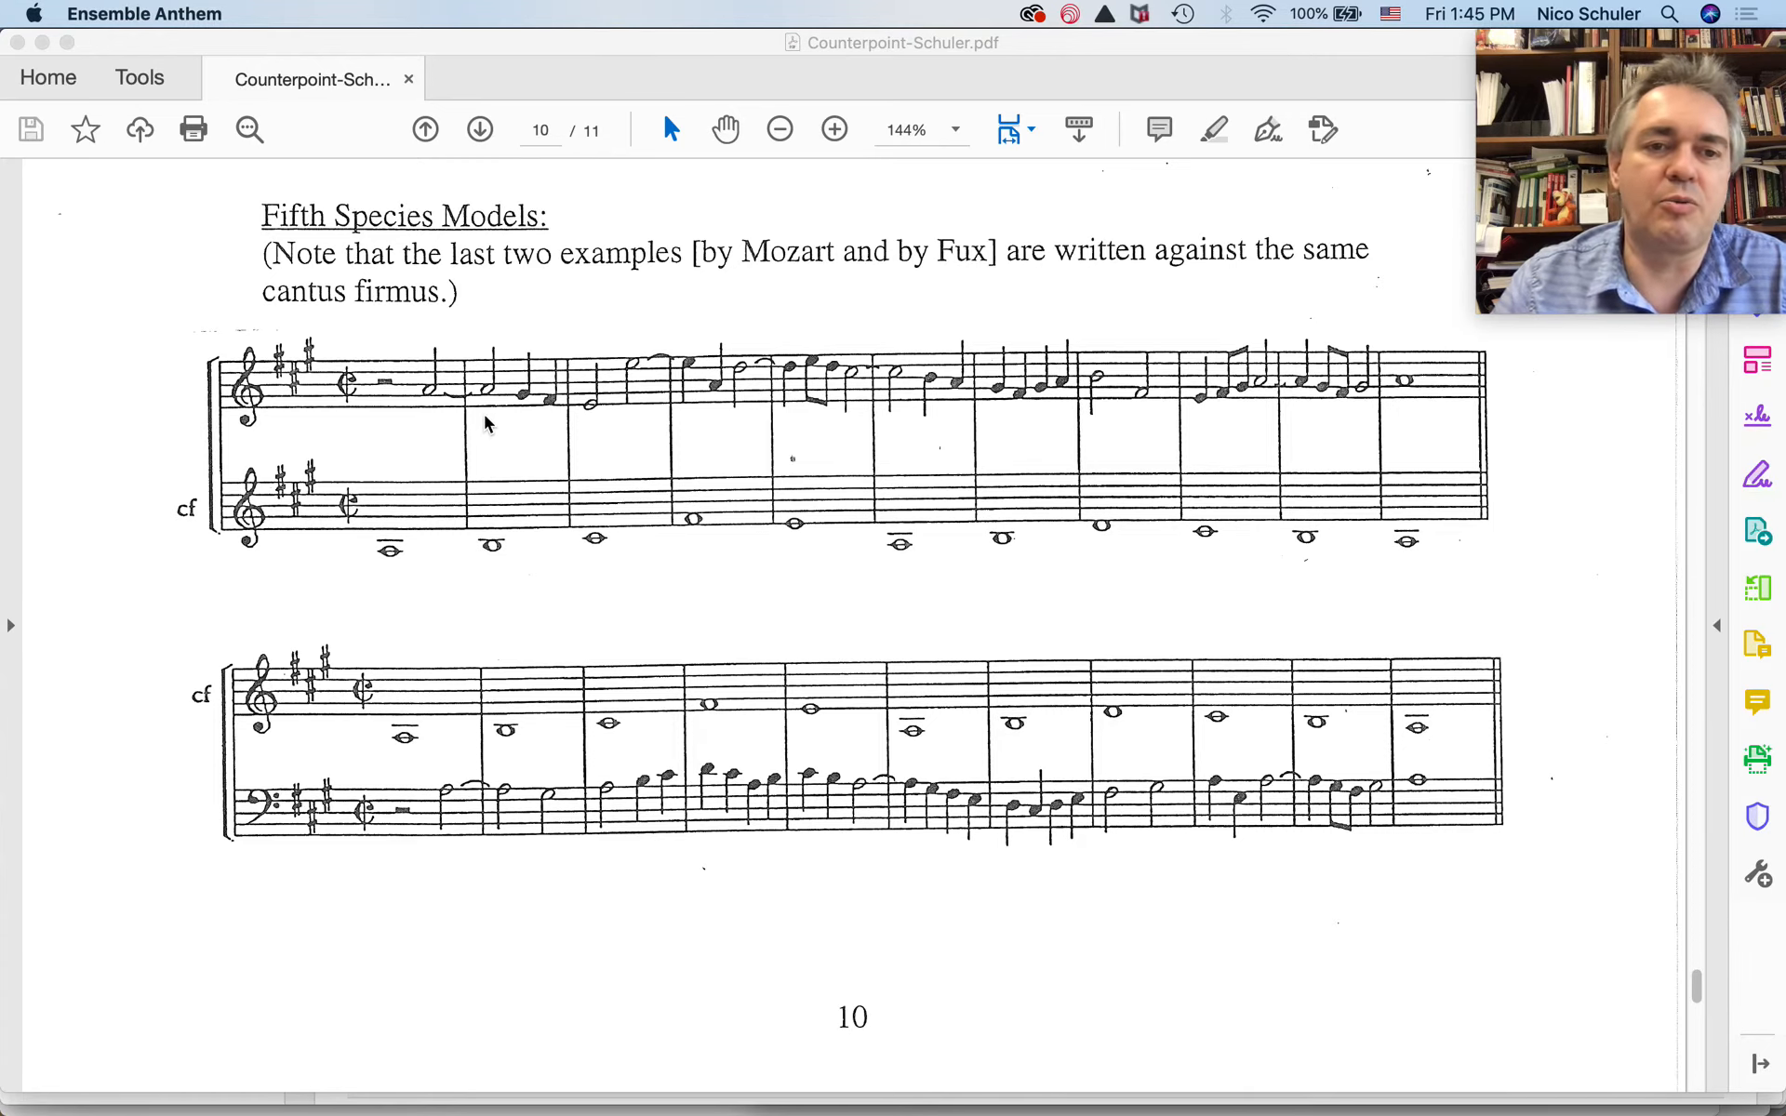
{"action": "mouse_move", "coordinate": [485, 465]}
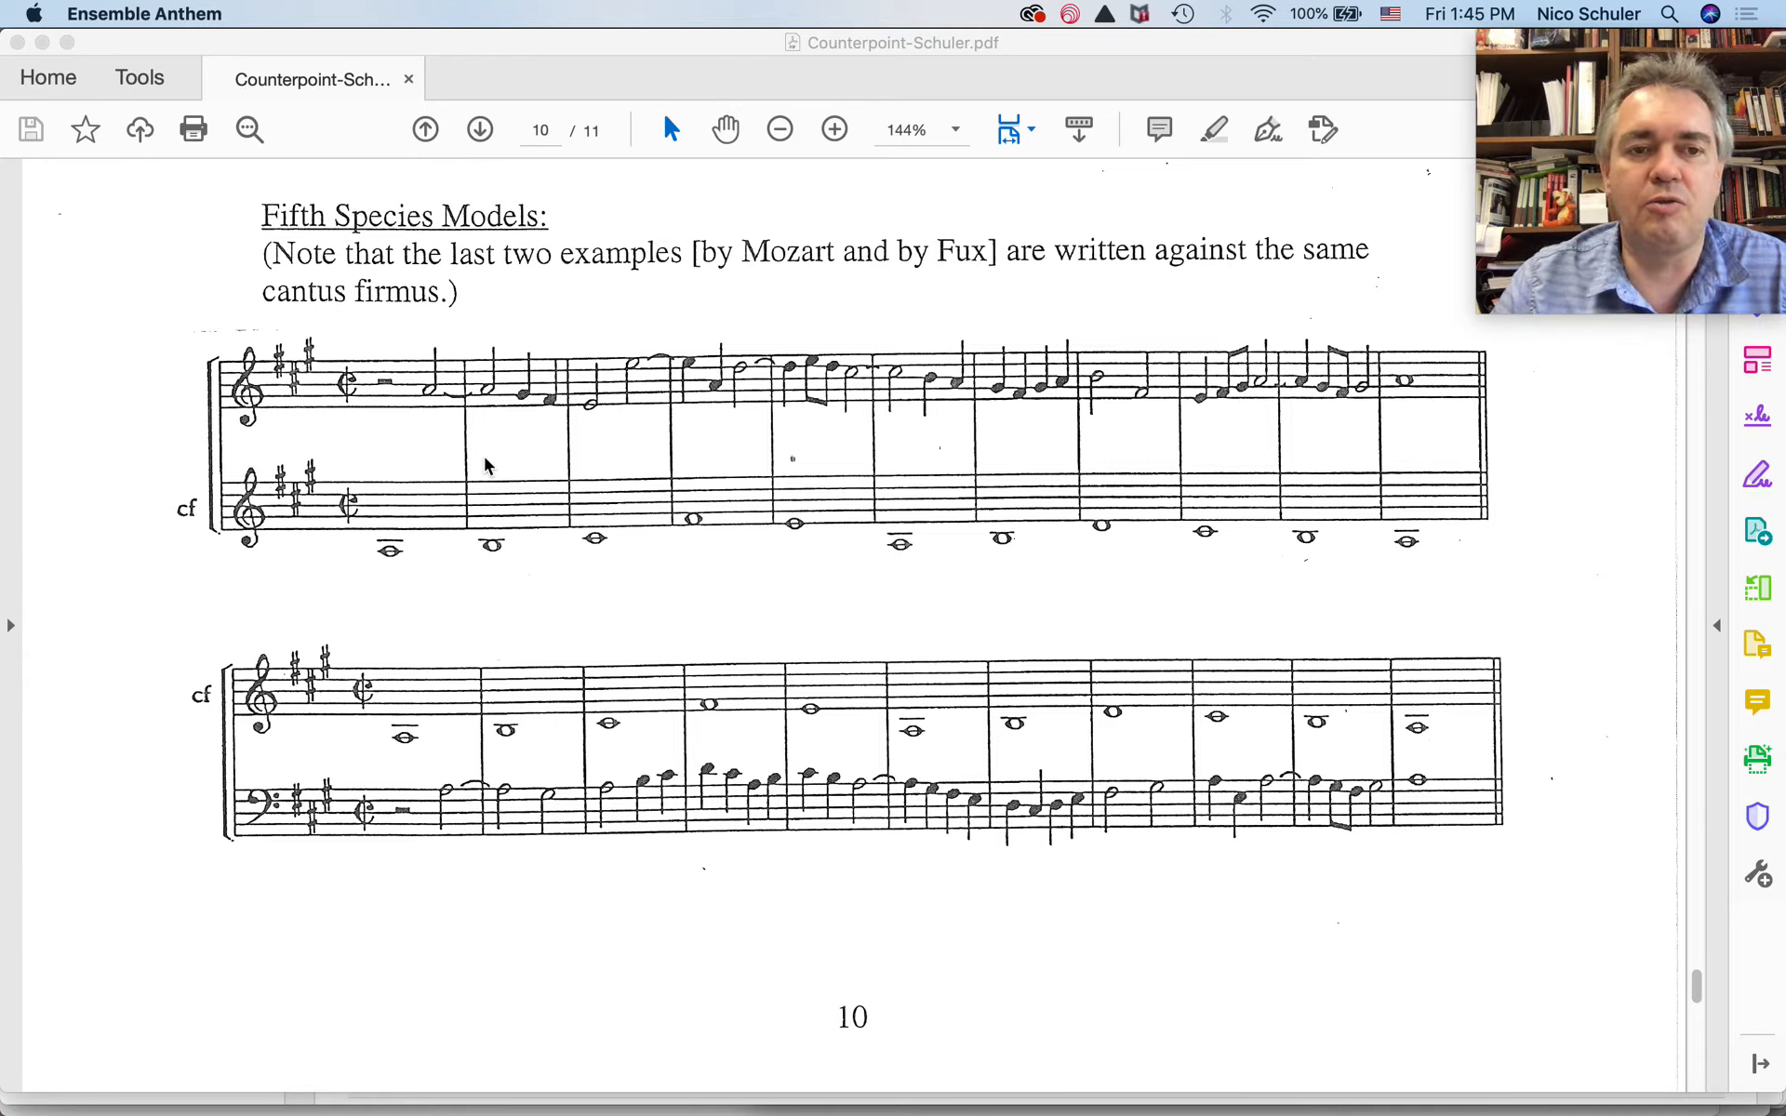
{"action": "mouse_move", "coordinate": [496, 410]}
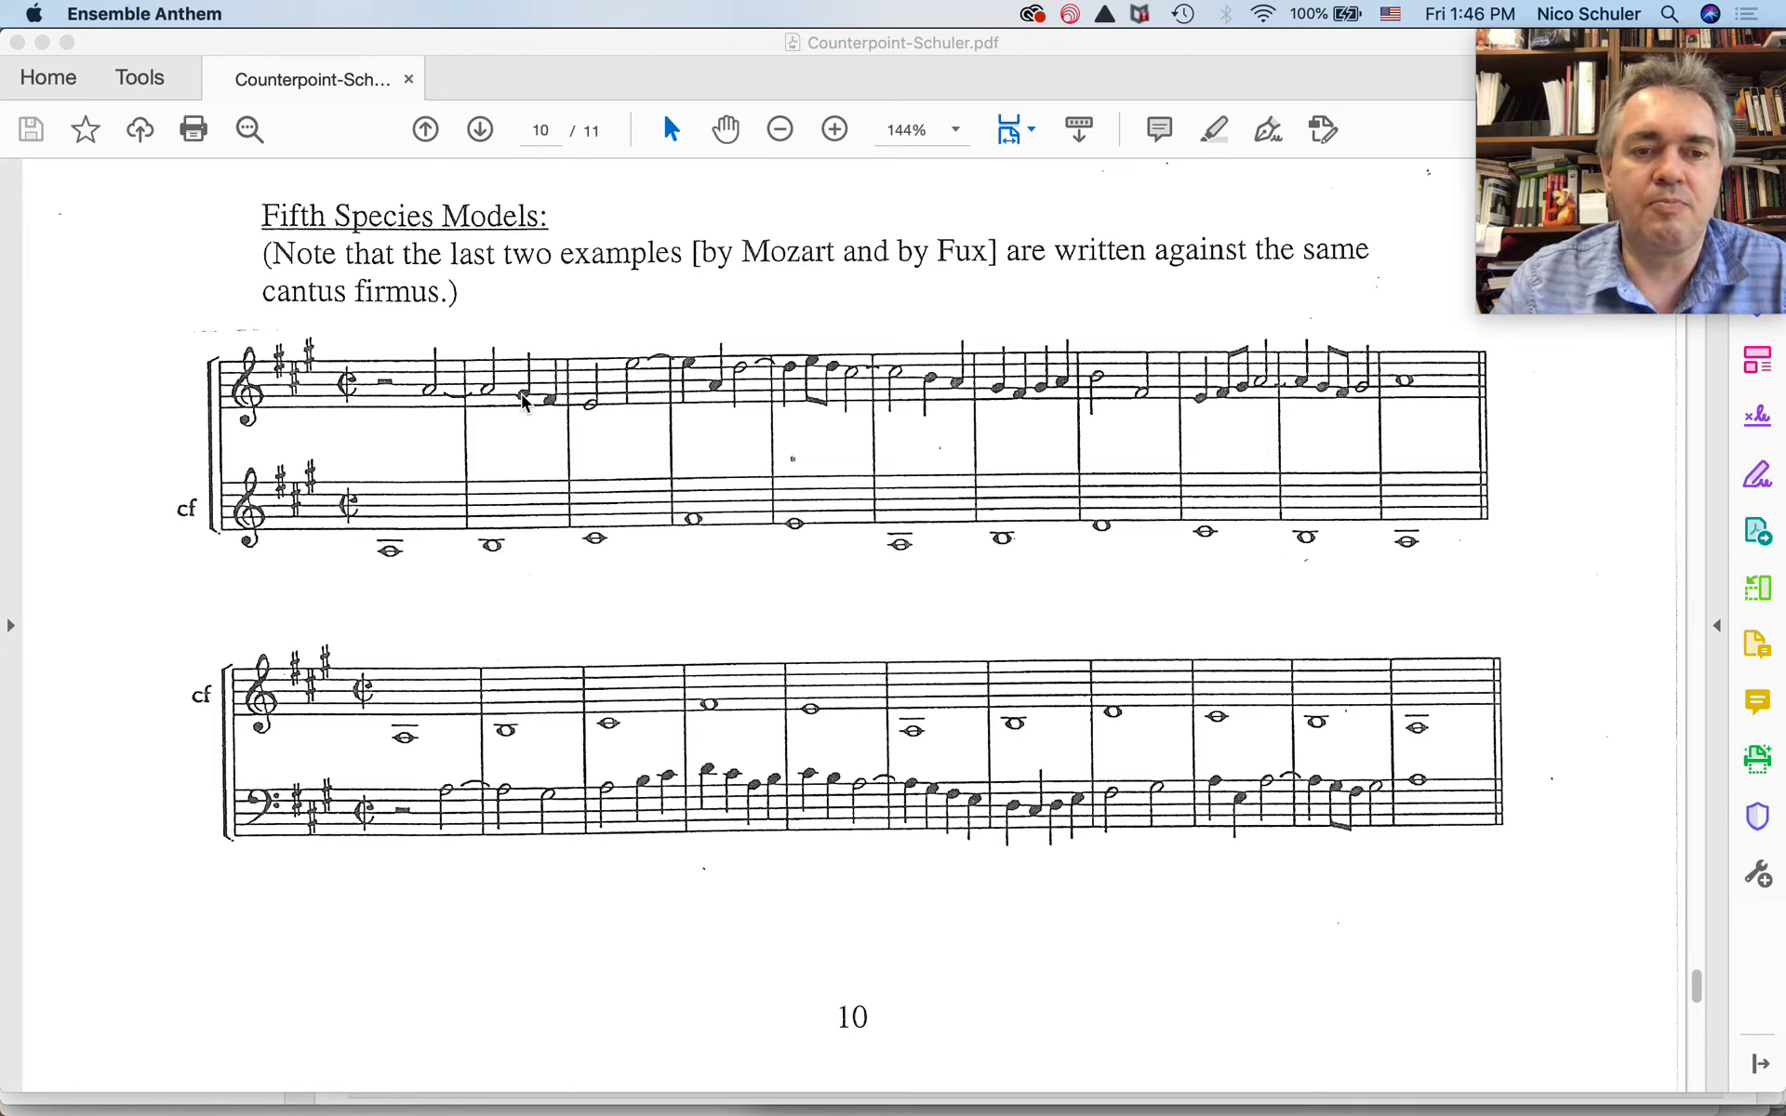
{"action": "mouse_move", "coordinate": [552, 410]}
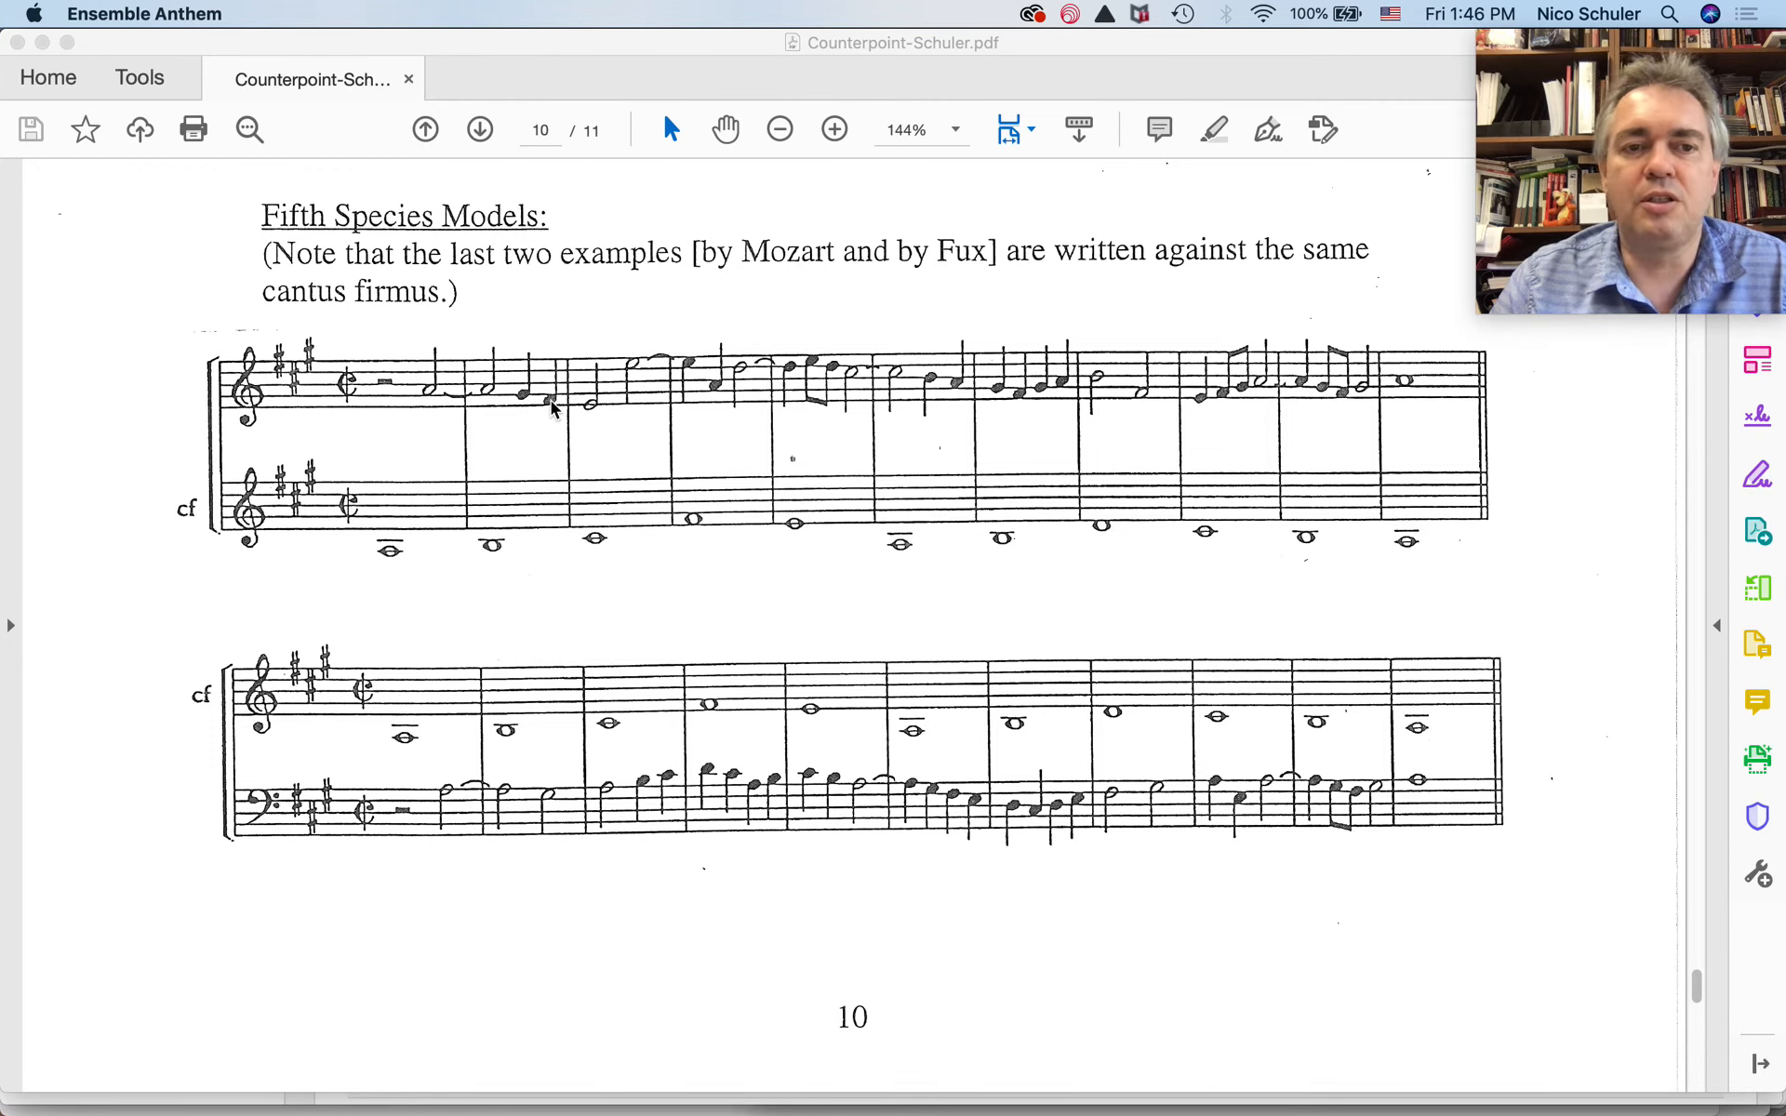
{"action": "left_click", "coordinate": [552, 400]}
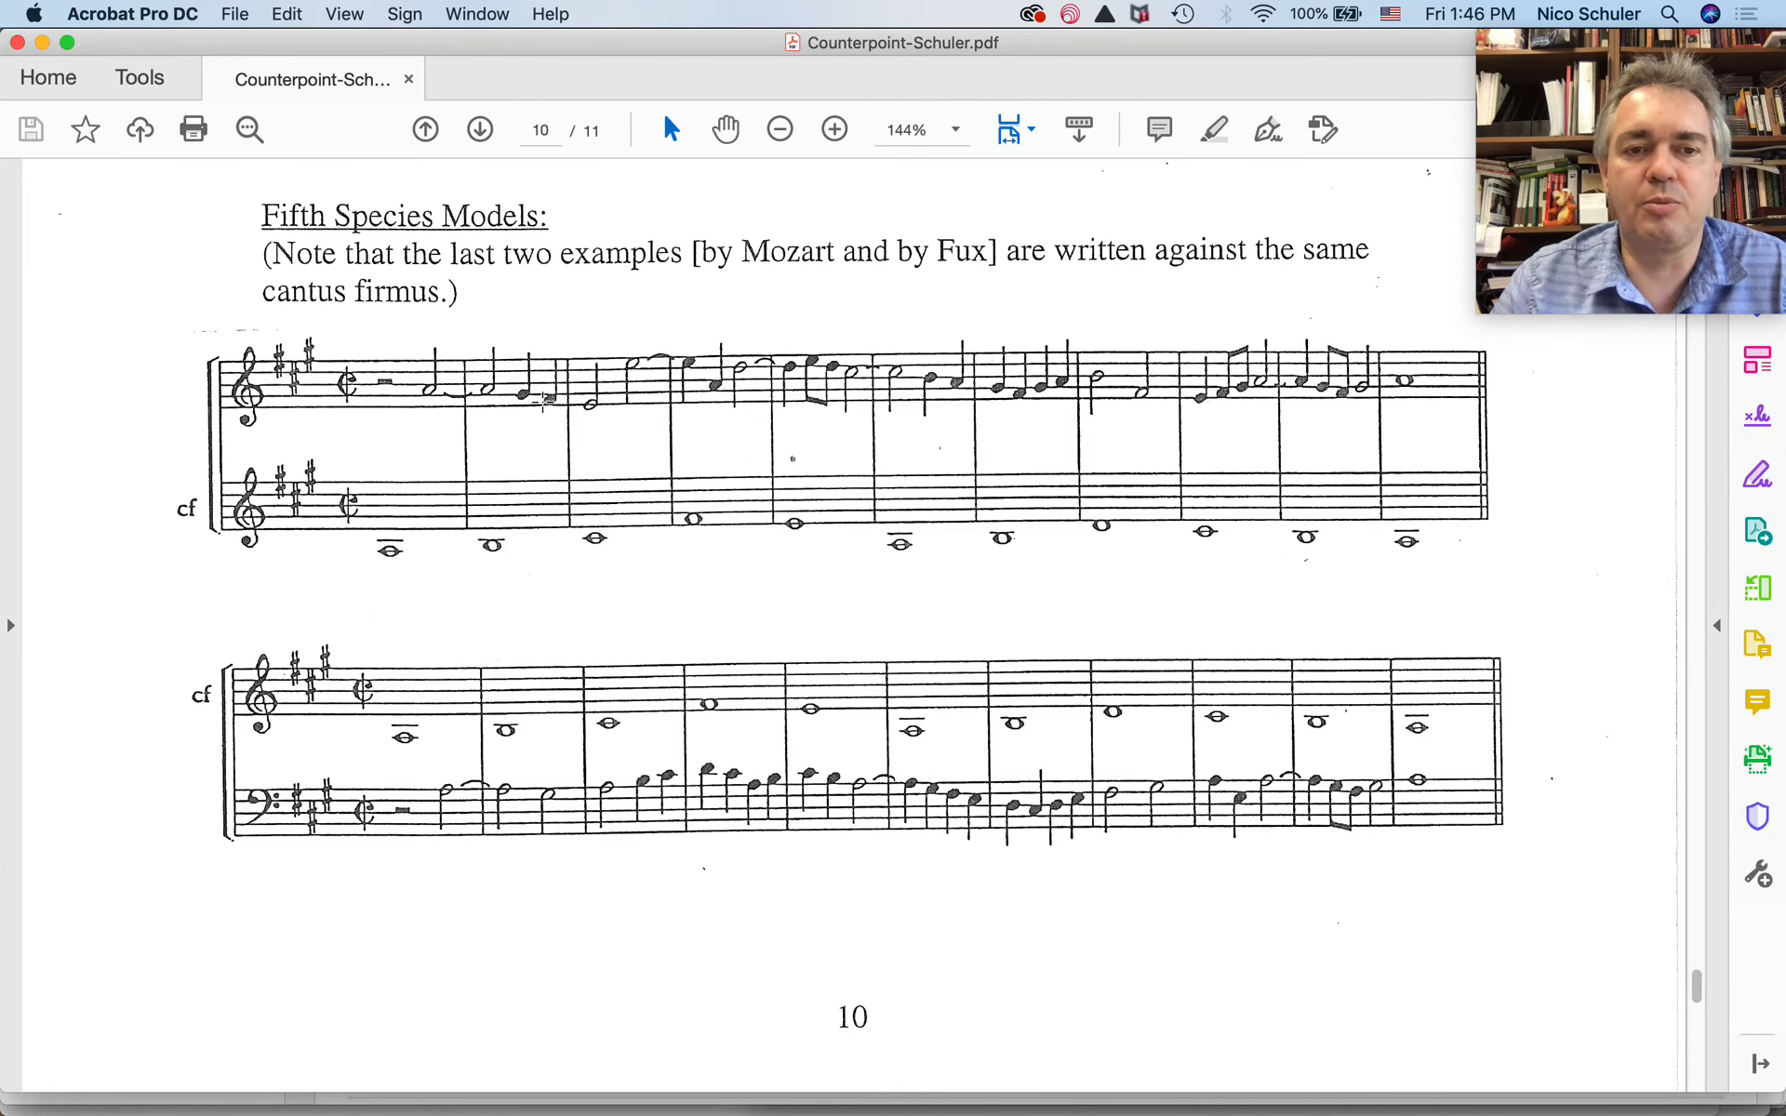
{"action": "mouse_move", "coordinate": [595, 518]}
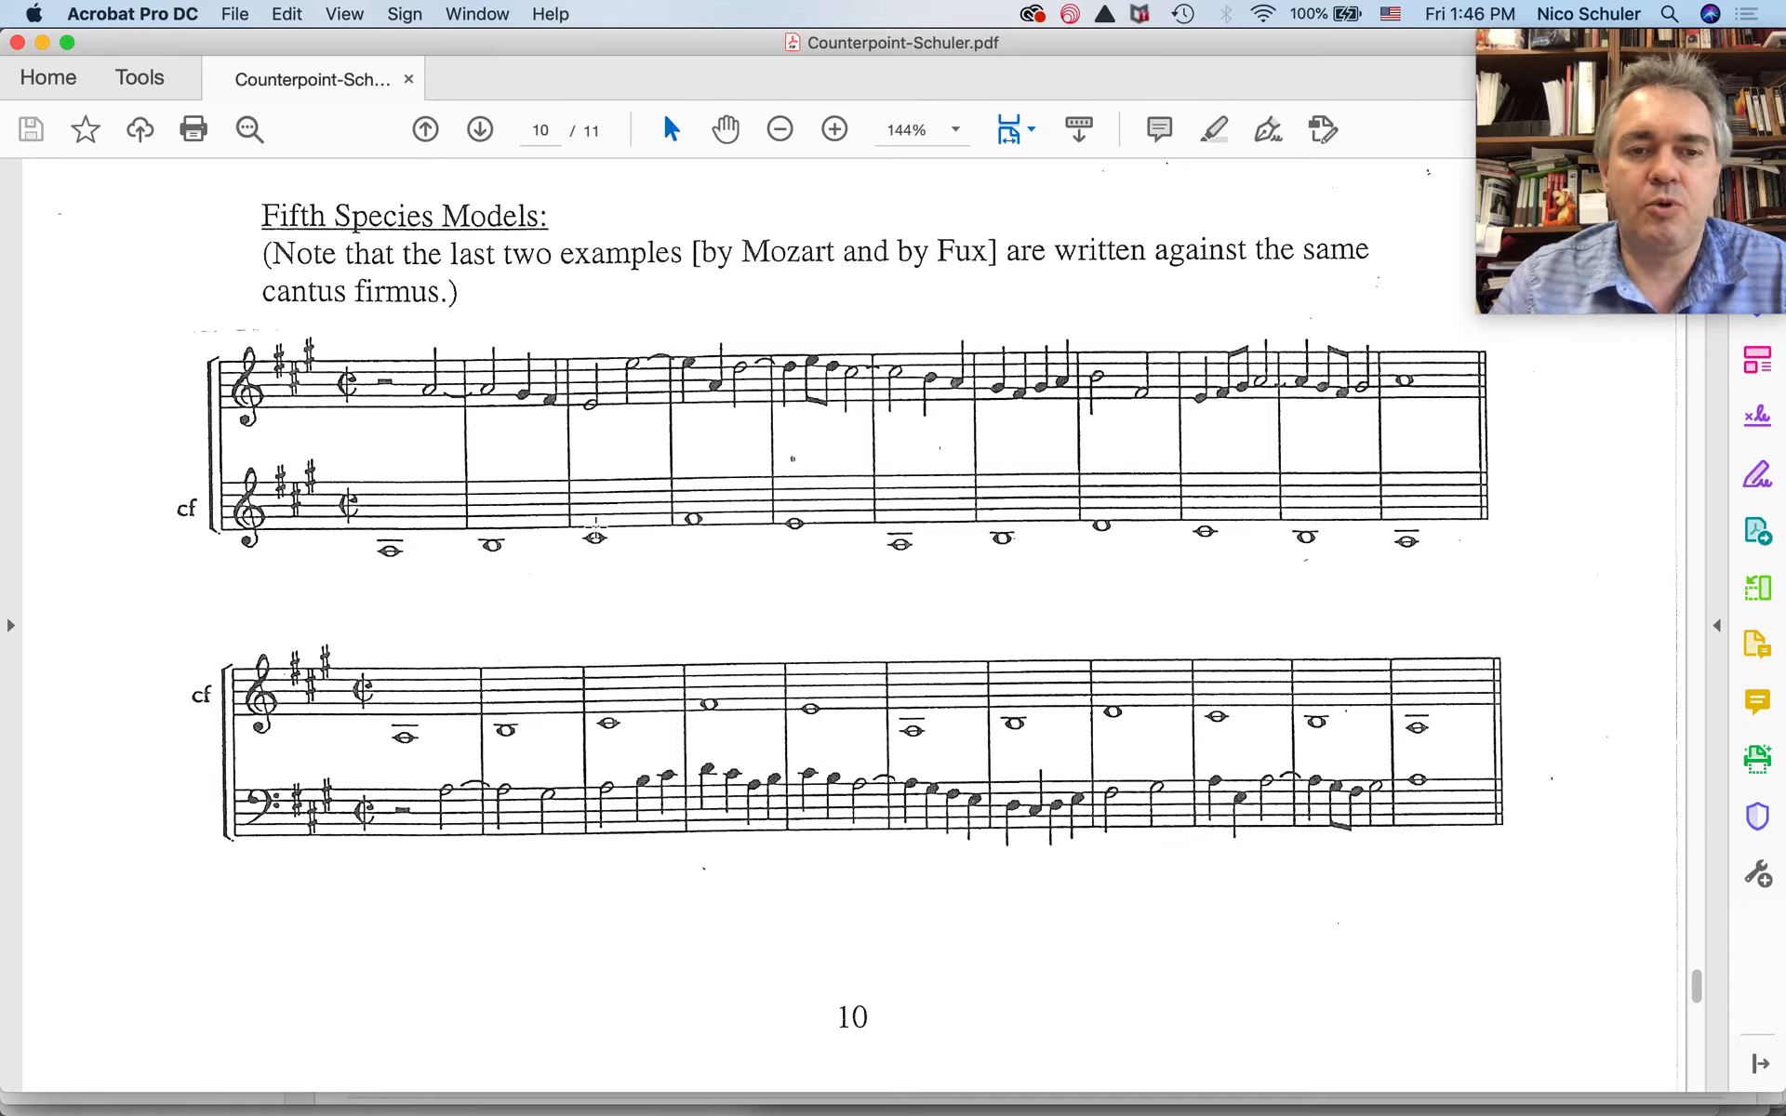
{"action": "mouse_move", "coordinate": [598, 501]}
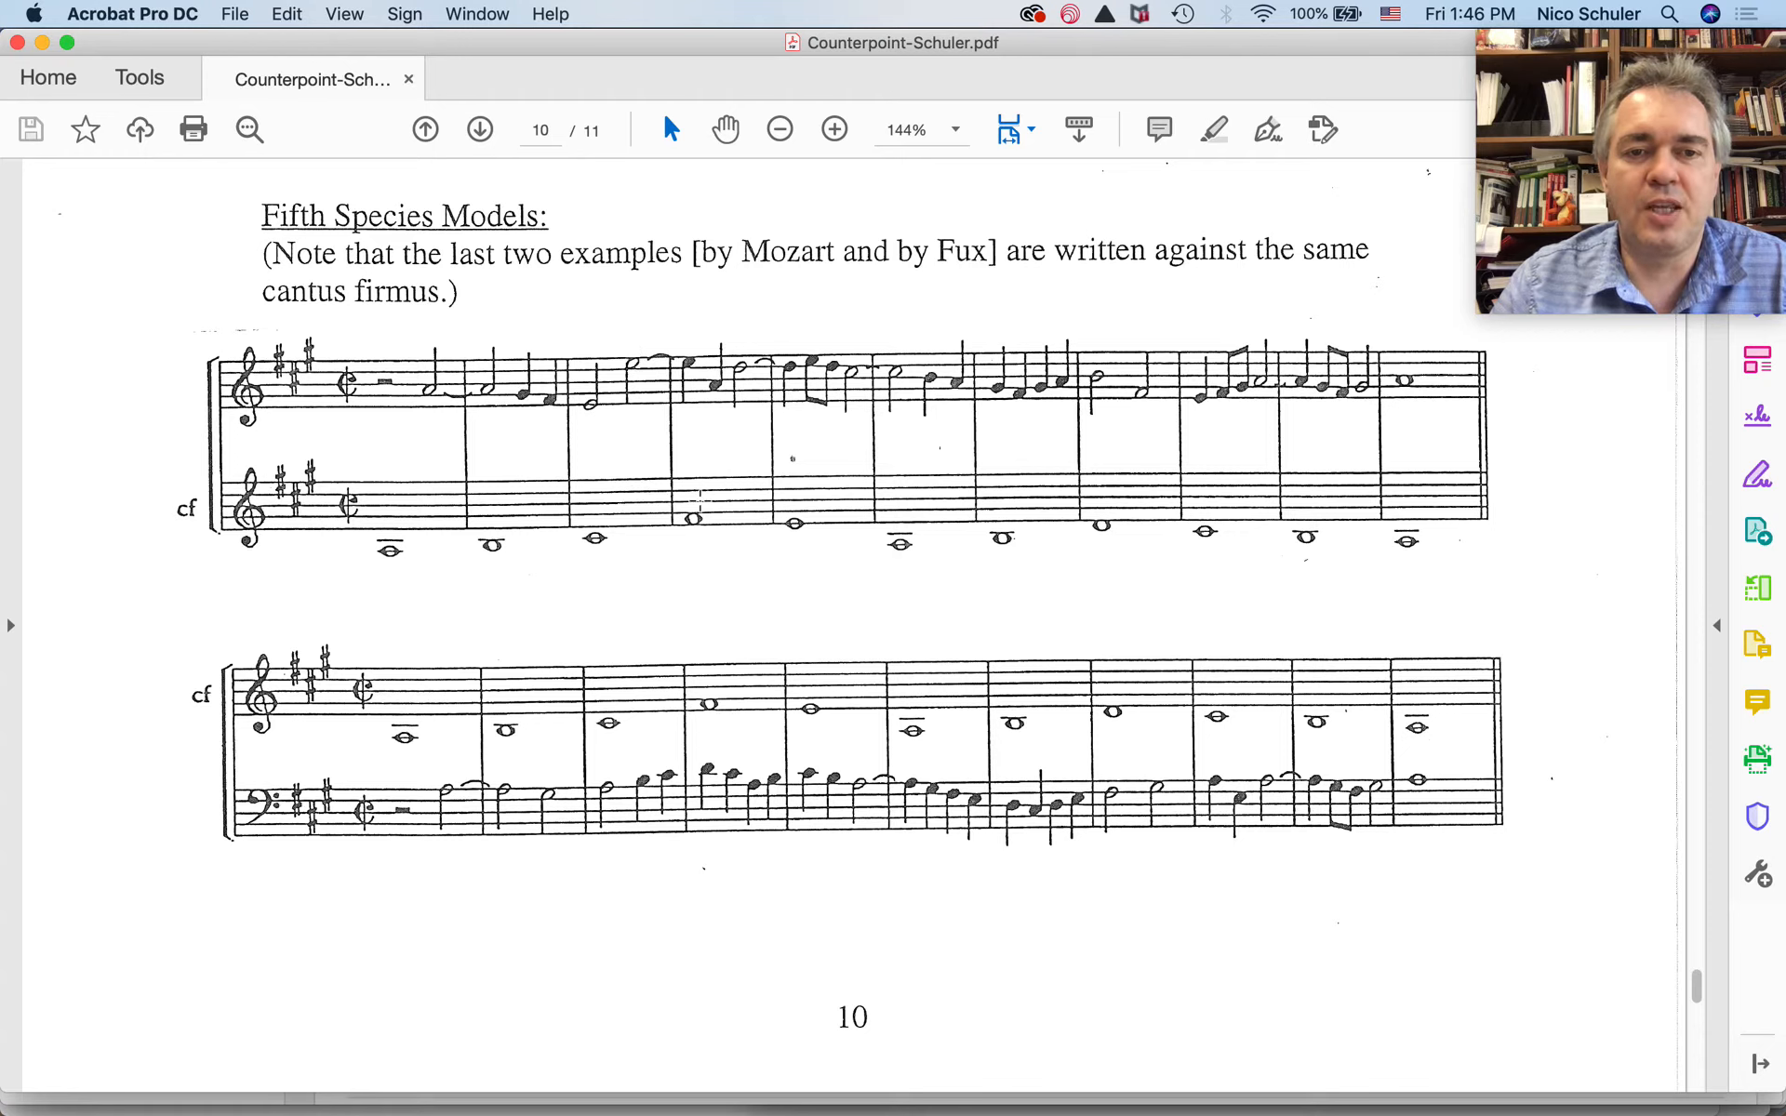
{"action": "mouse_move", "coordinate": [695, 512]}
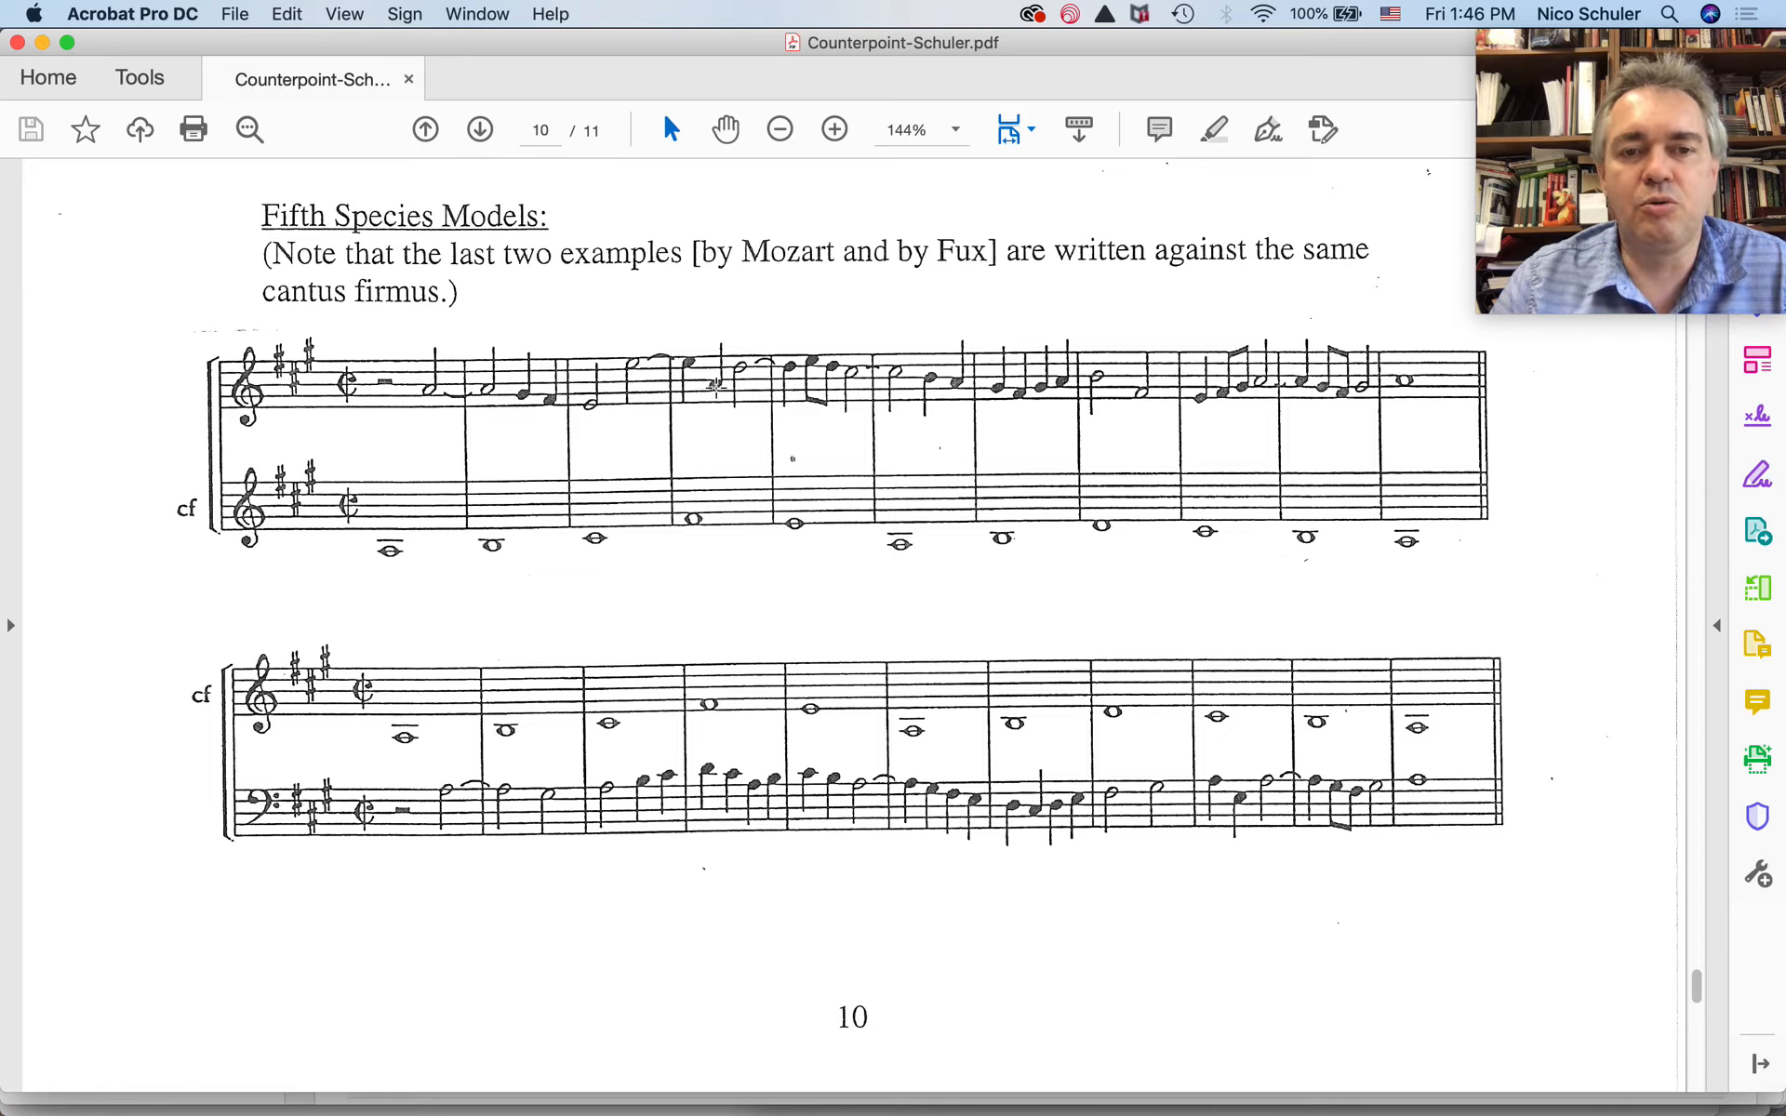
{"action": "mouse_move", "coordinate": [712, 424]}
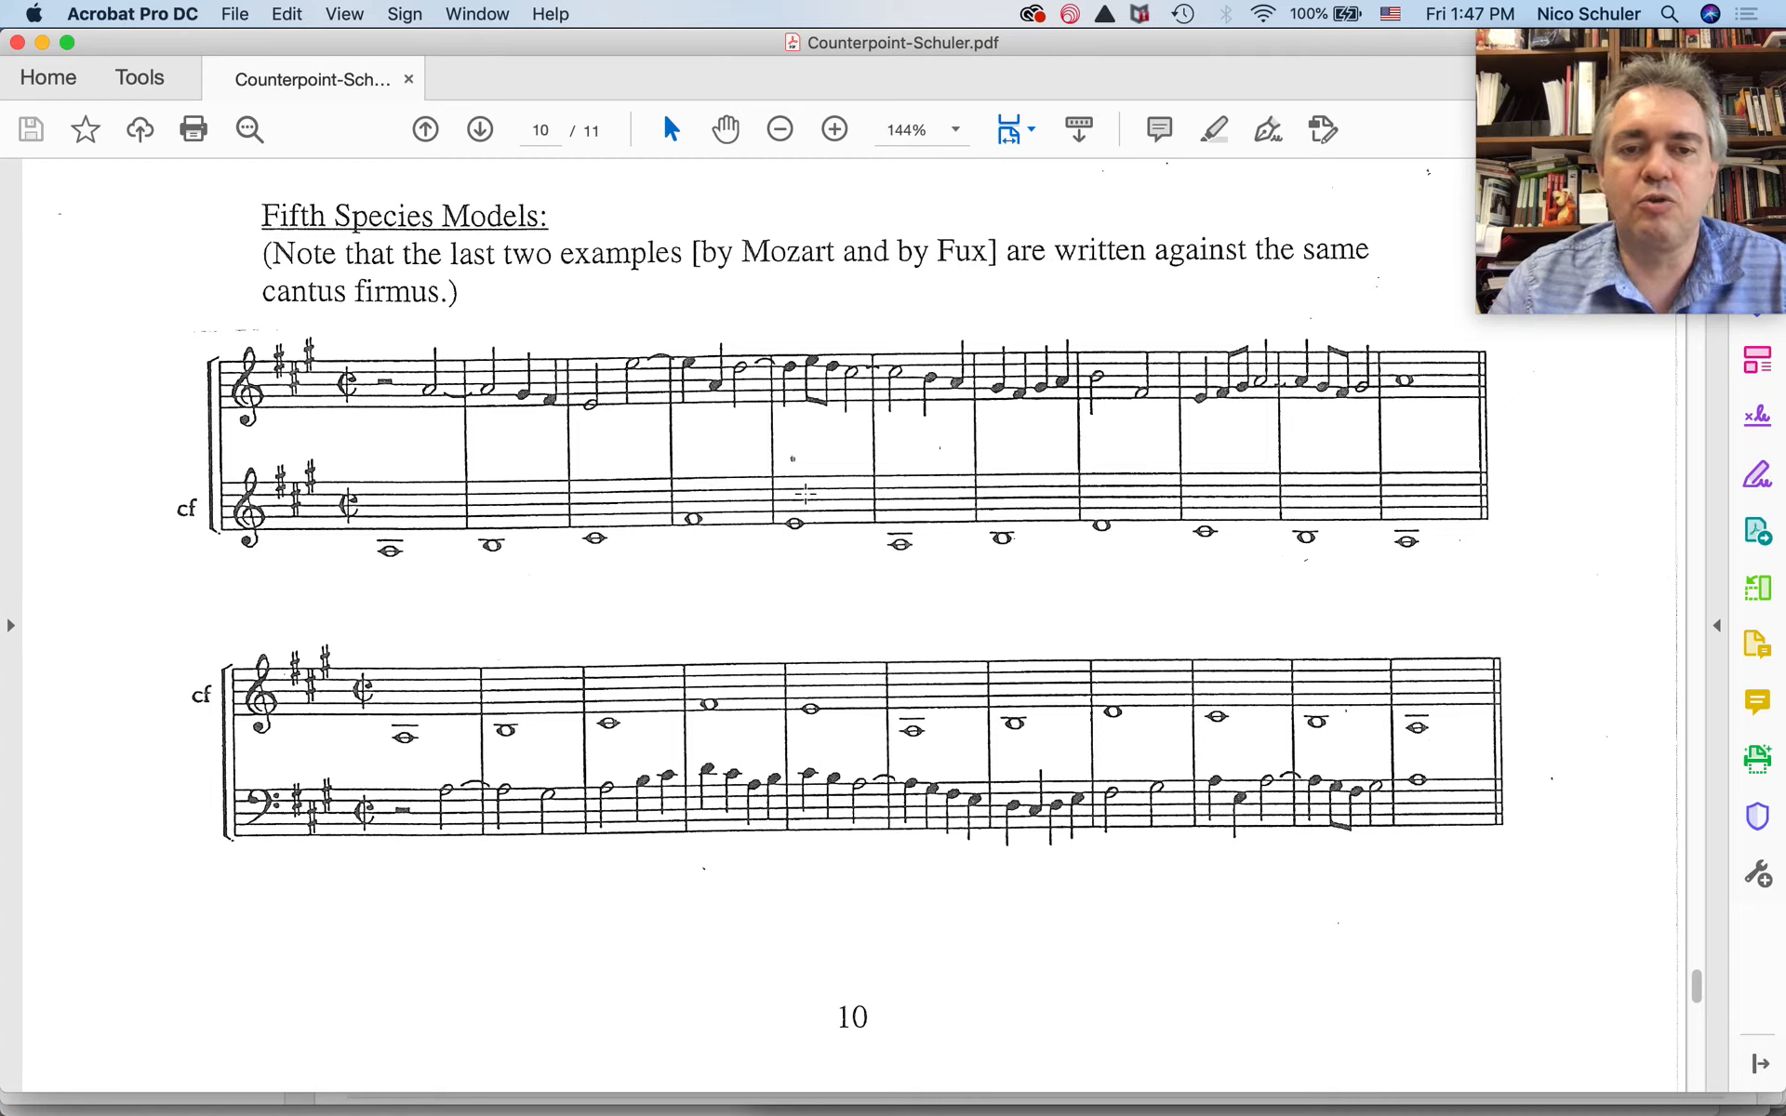
{"action": "mouse_move", "coordinate": [789, 521]}
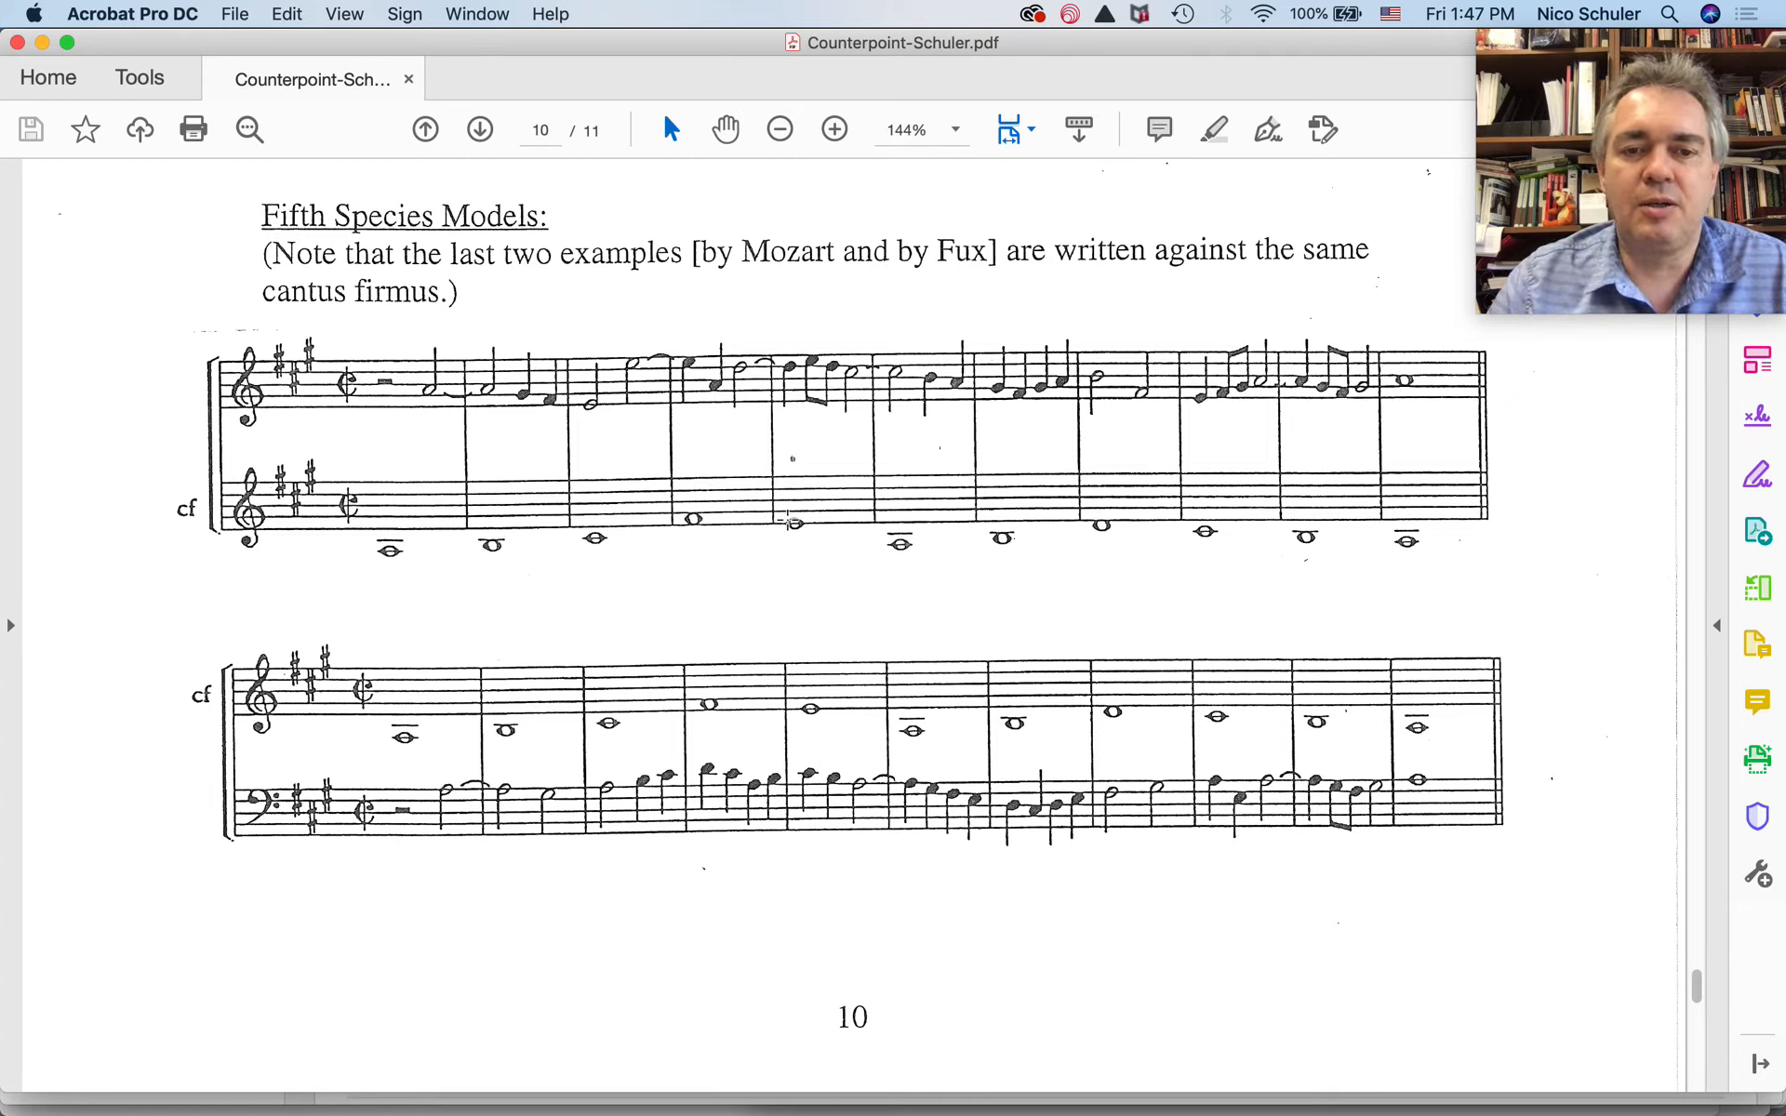
{"action": "mouse_move", "coordinate": [790, 491]}
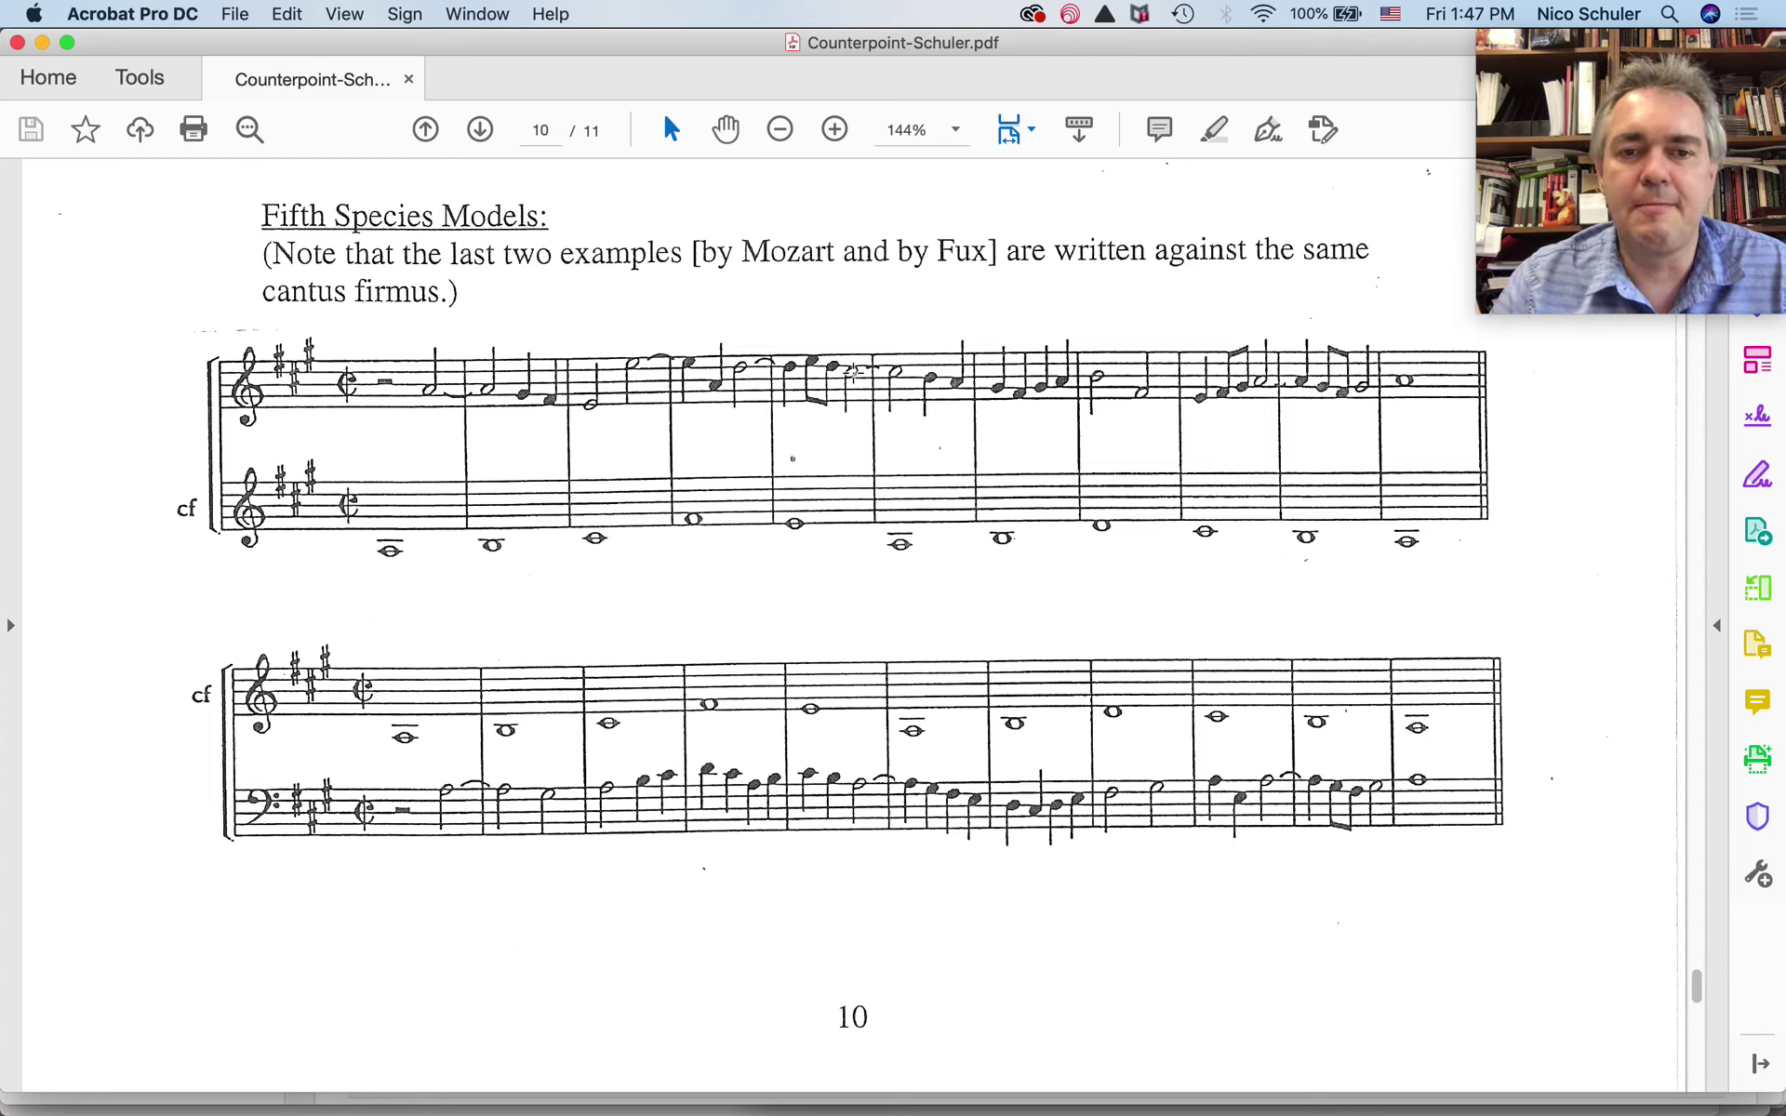
{"action": "mouse_move", "coordinate": [894, 544]}
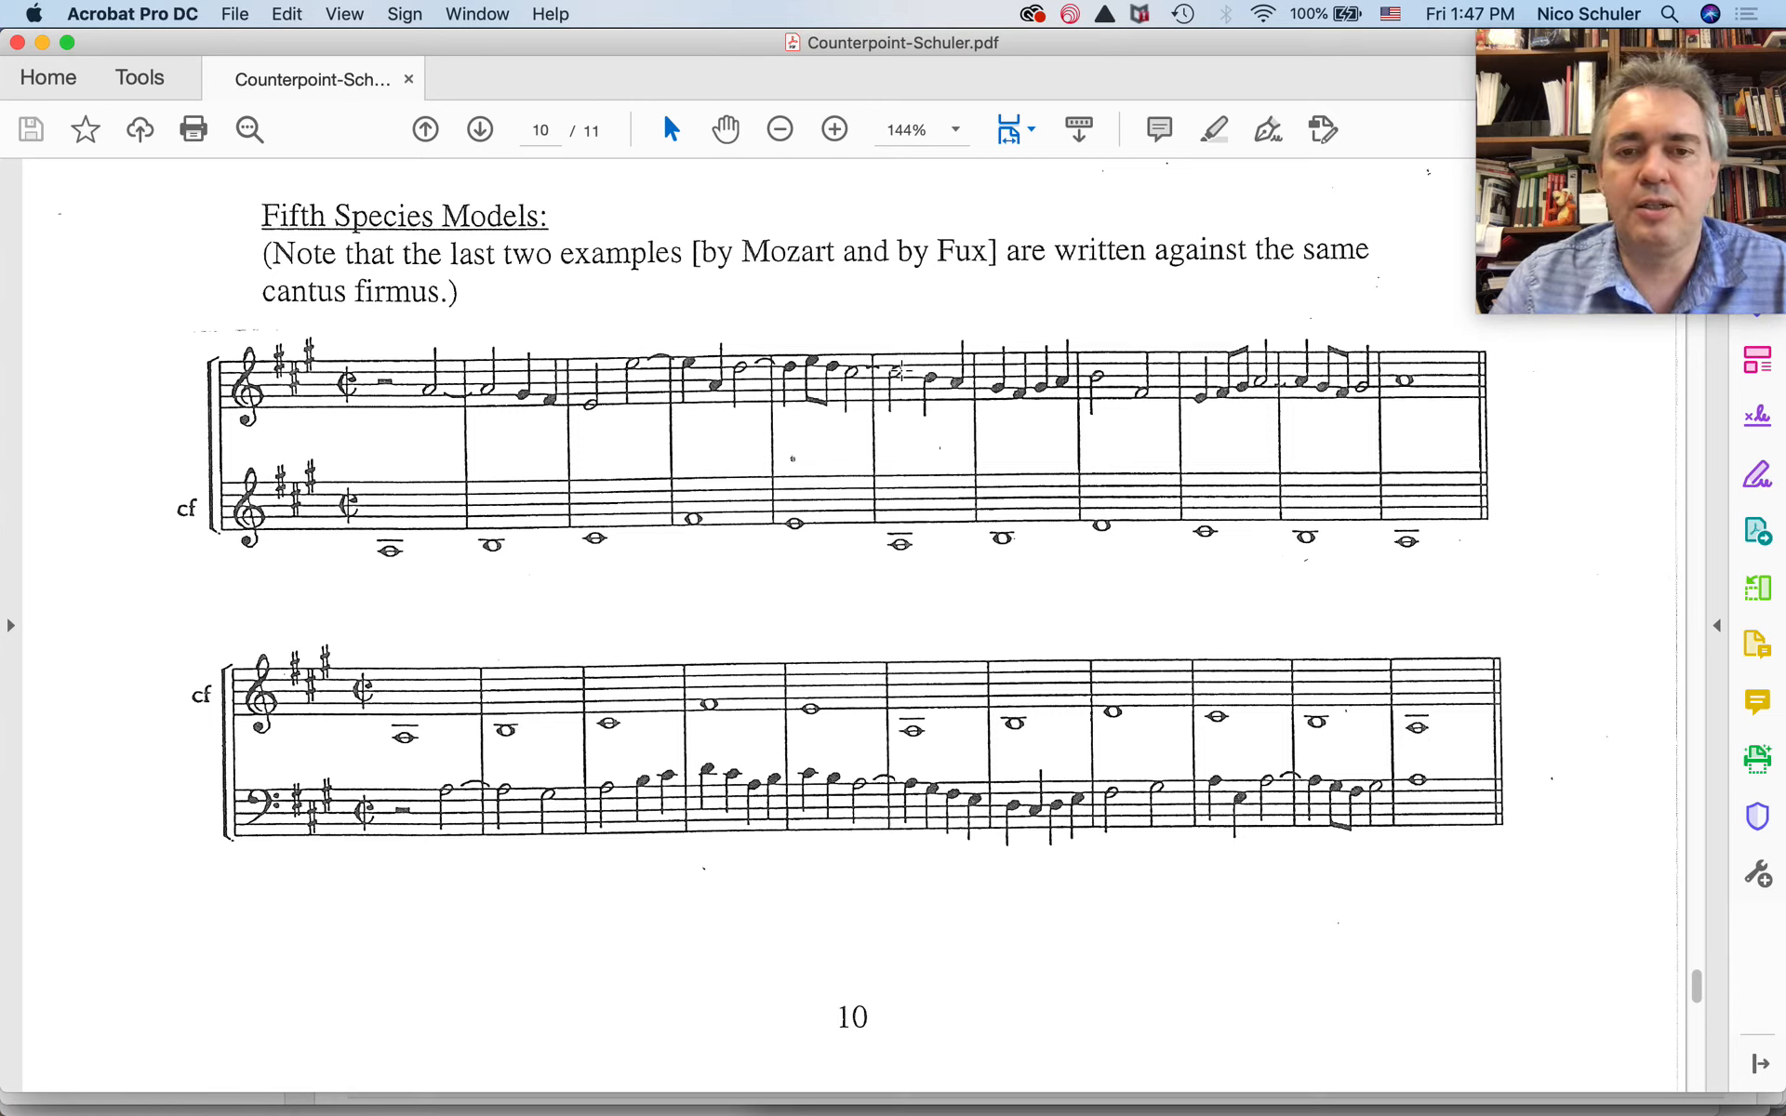
{"action": "mouse_move", "coordinate": [927, 431]}
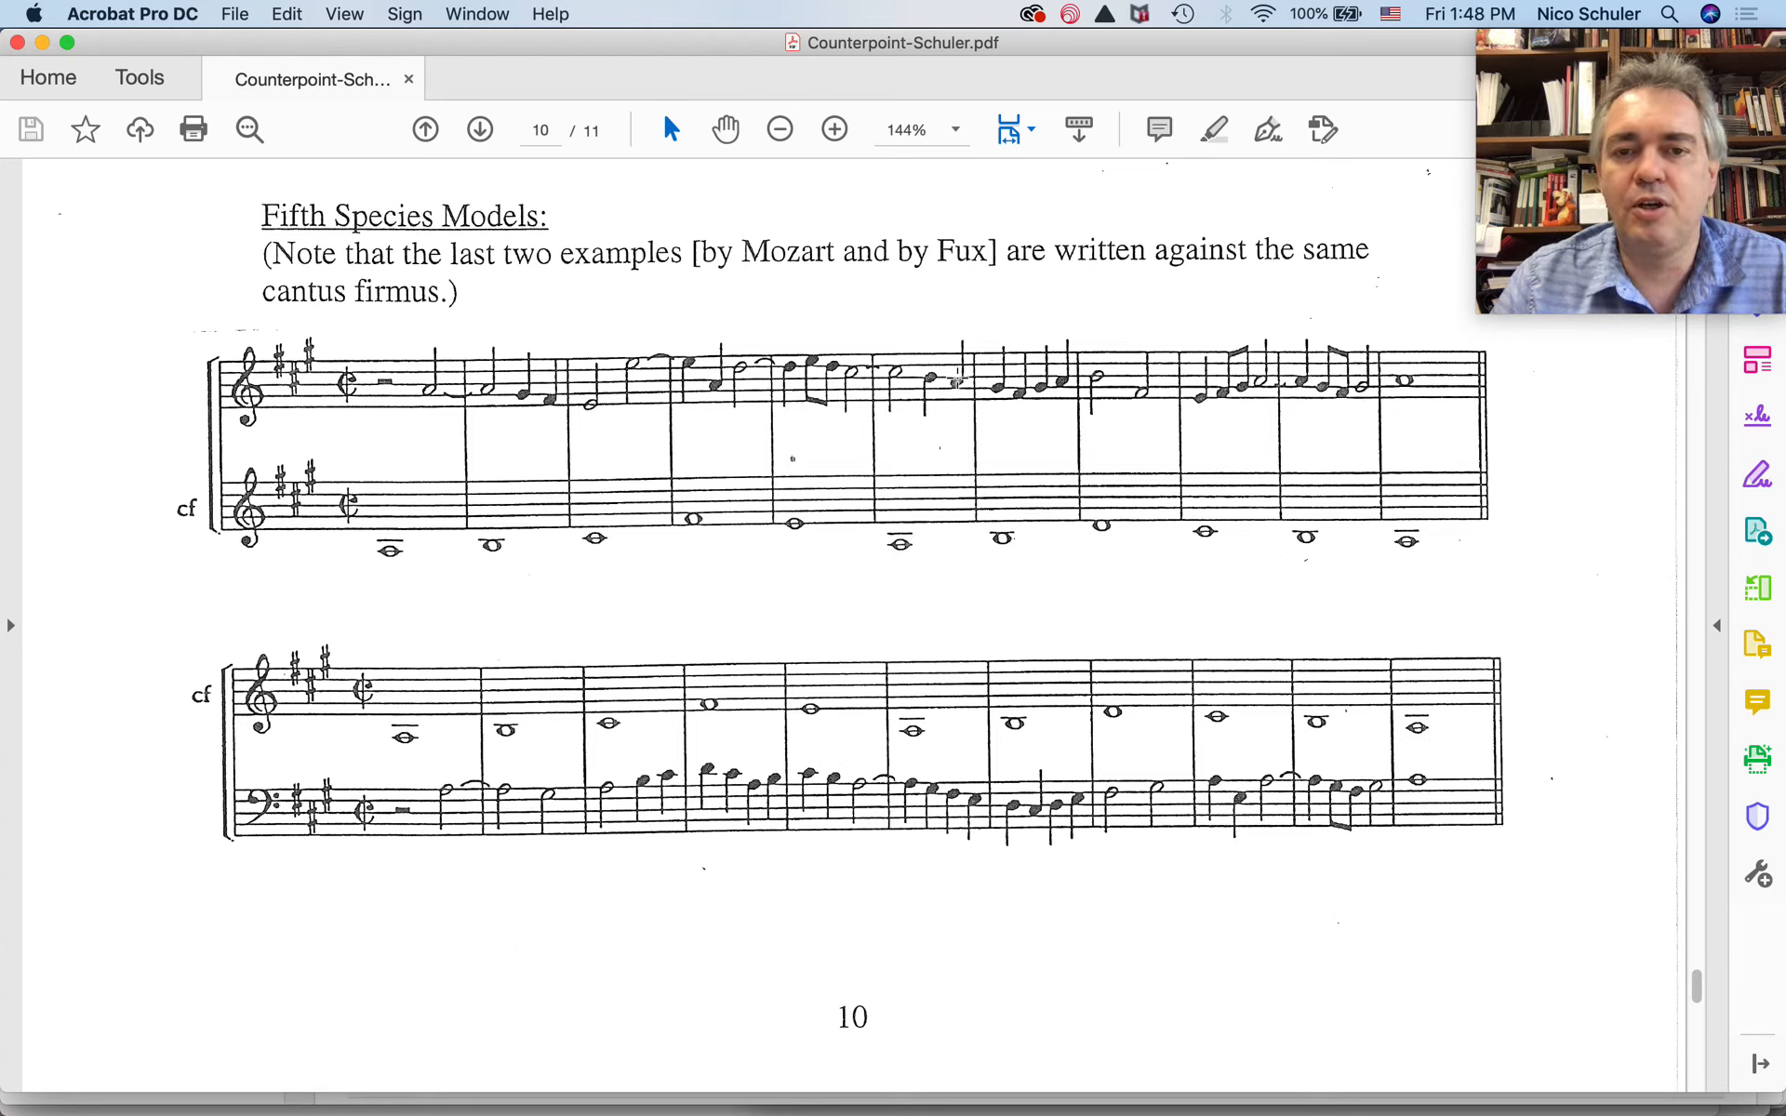
{"action": "mouse_move", "coordinate": [955, 467]}
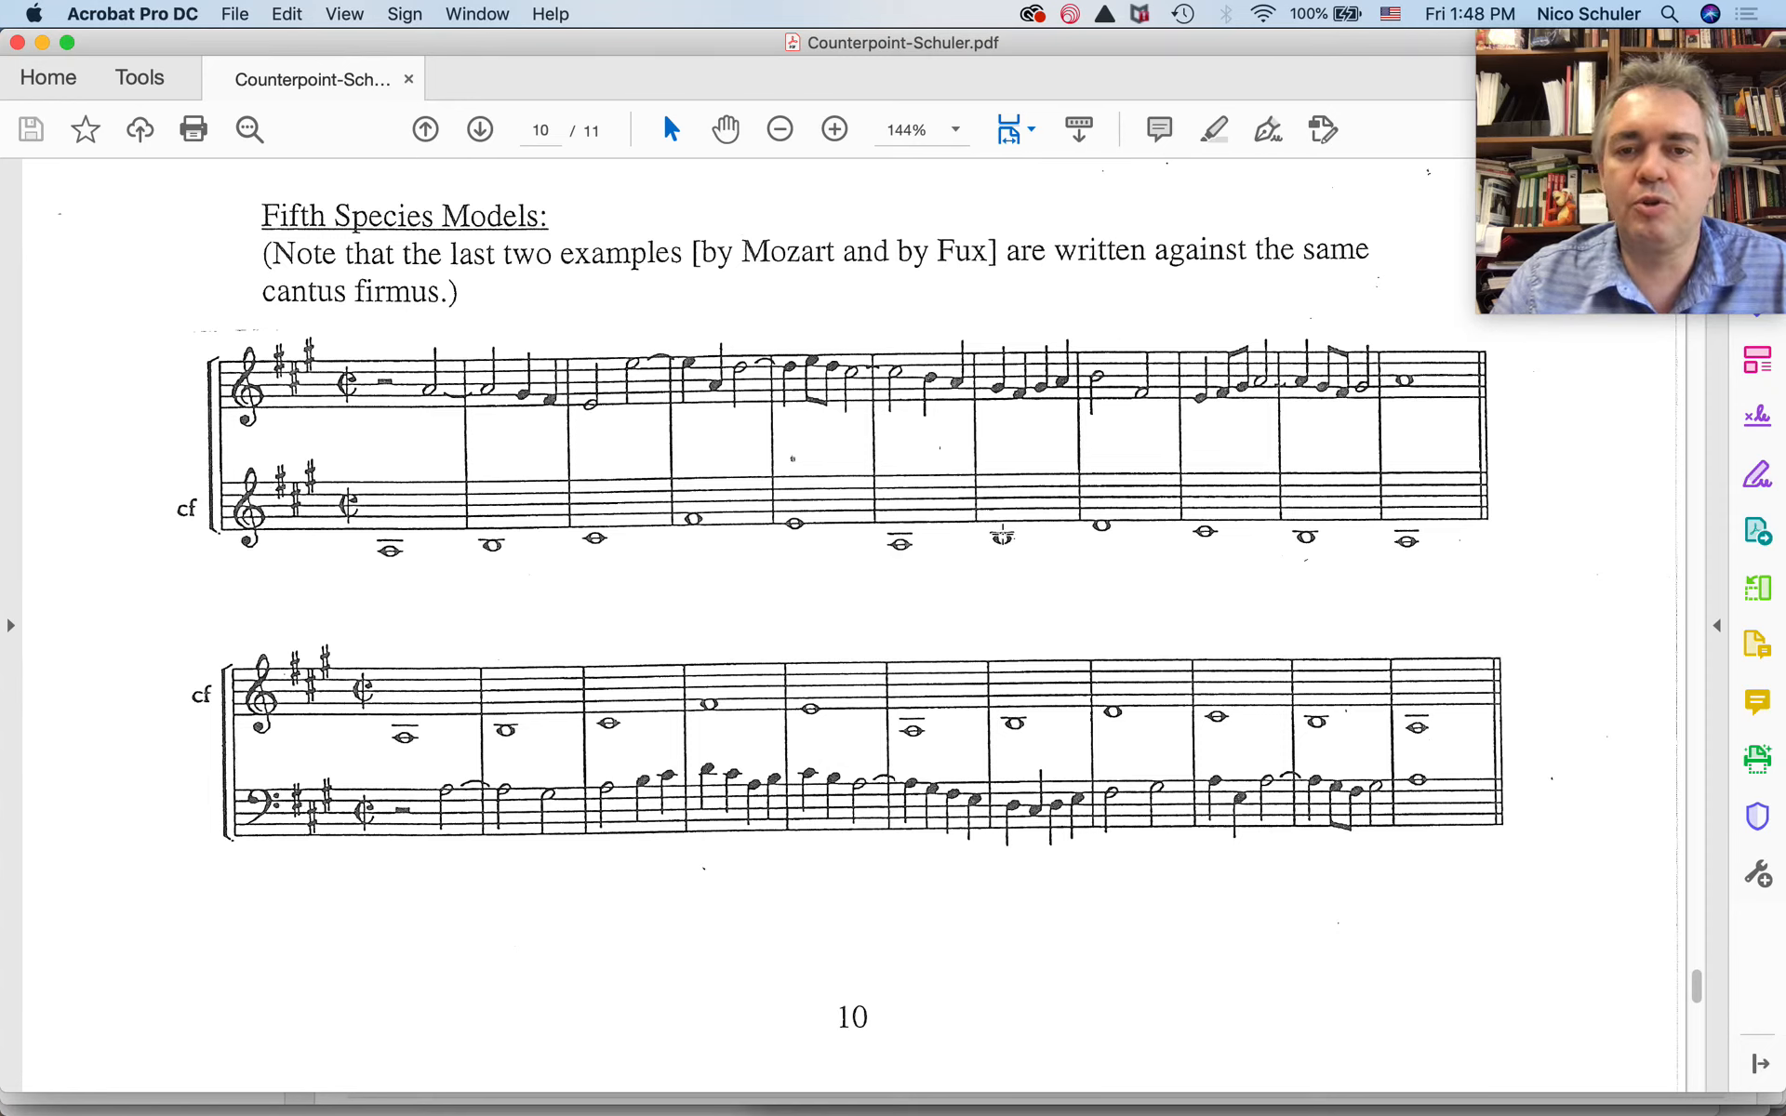
{"action": "mouse_move", "coordinate": [996, 447]}
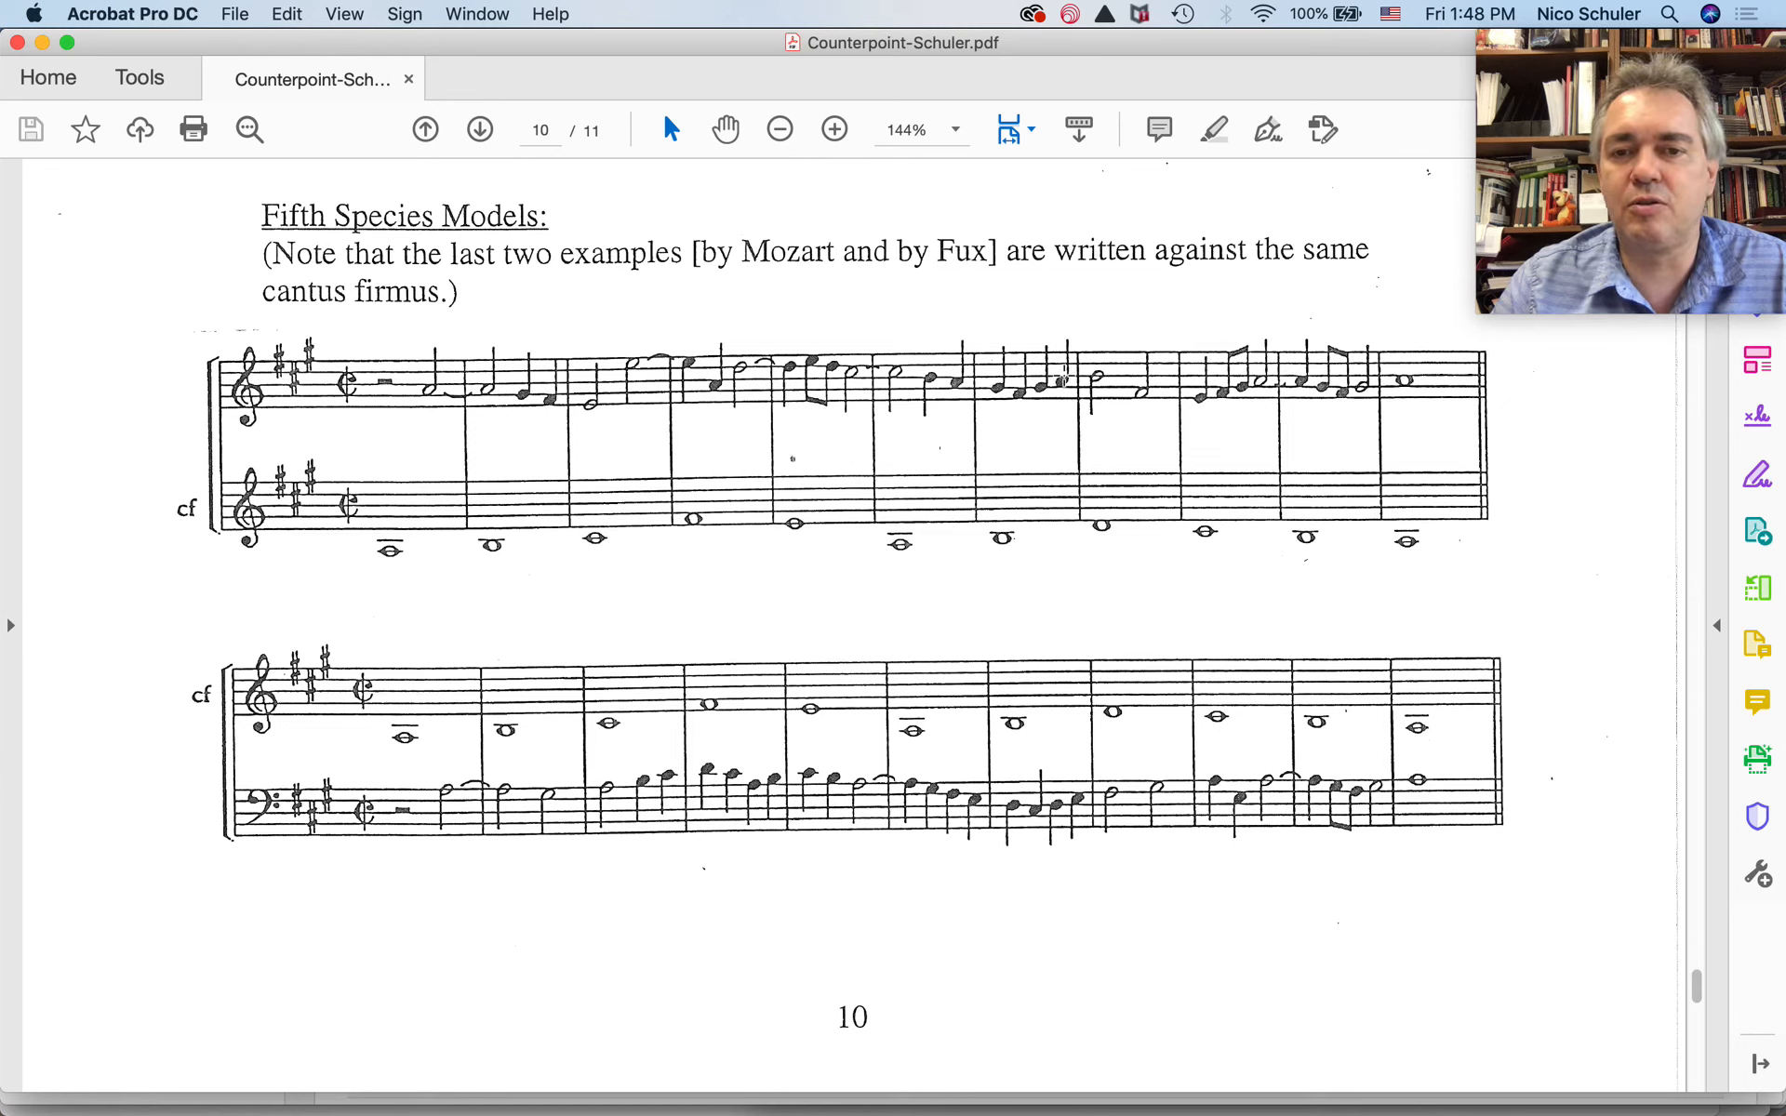
{"action": "mouse_move", "coordinate": [1039, 378]}
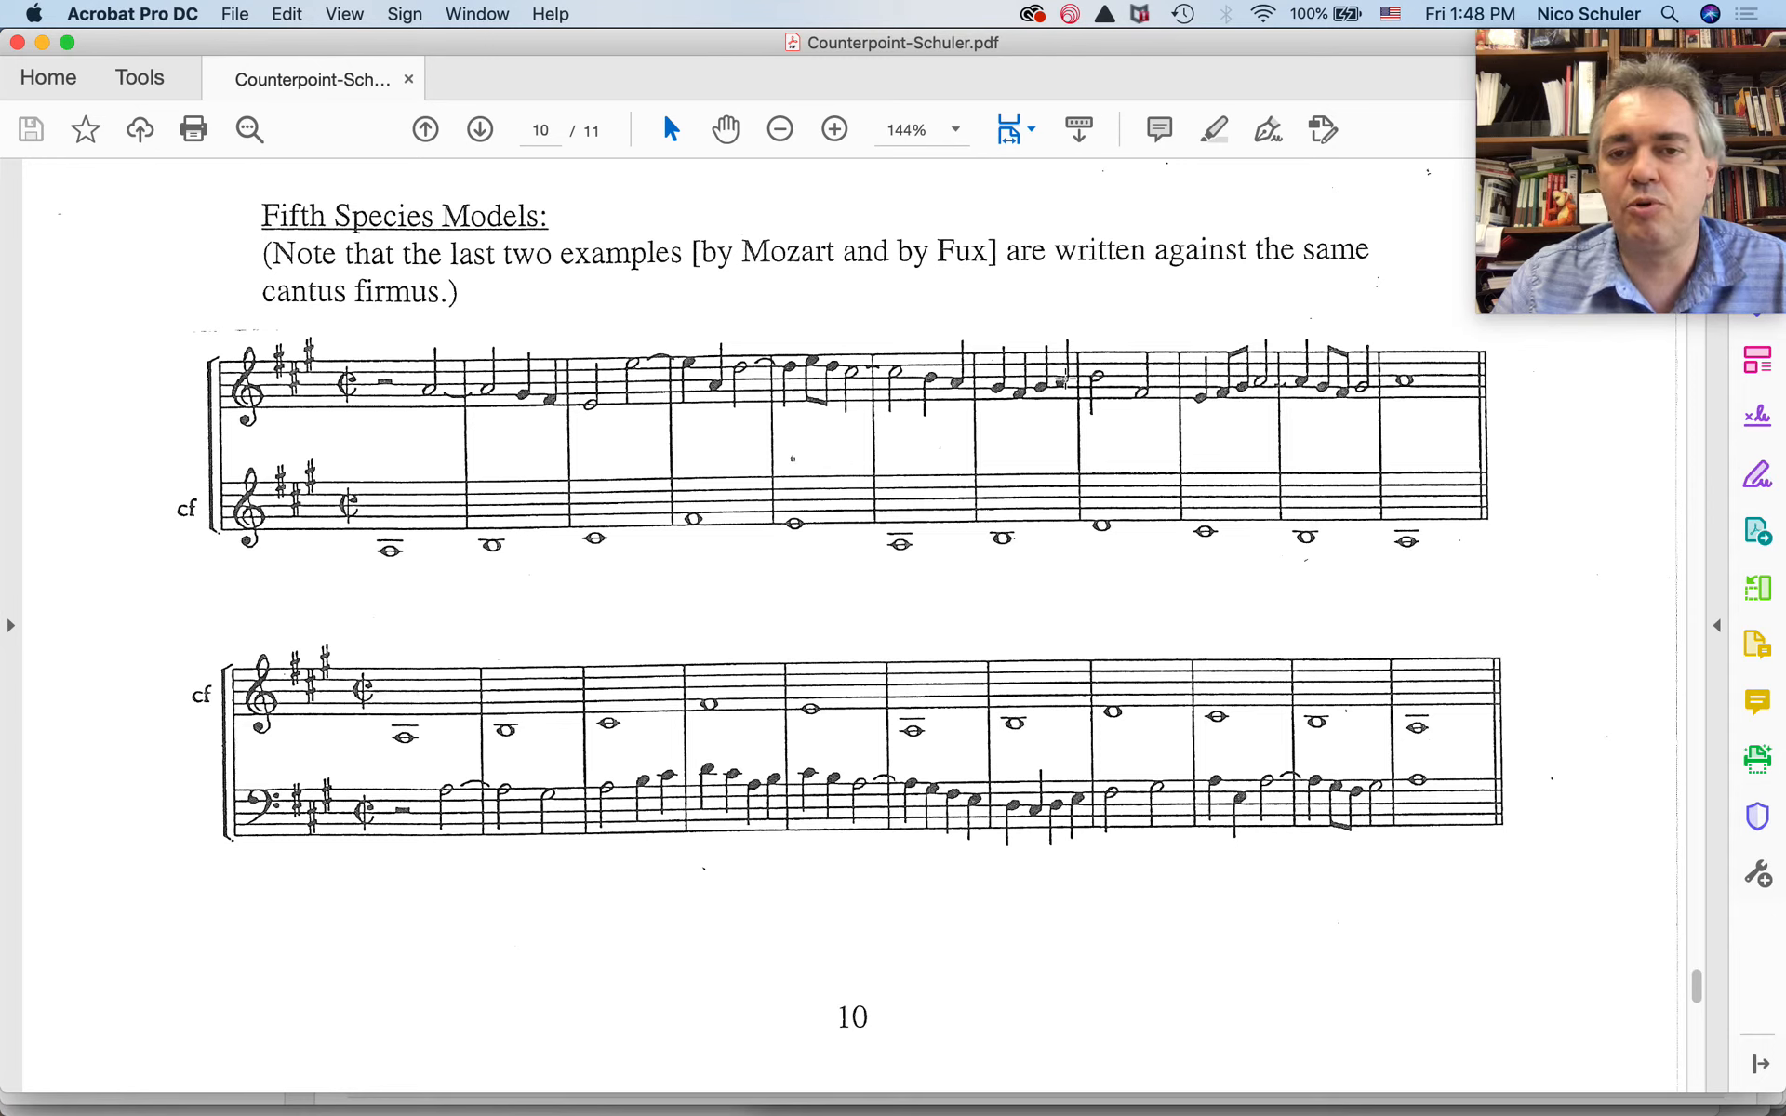
{"action": "mouse_move", "coordinate": [1096, 374]}
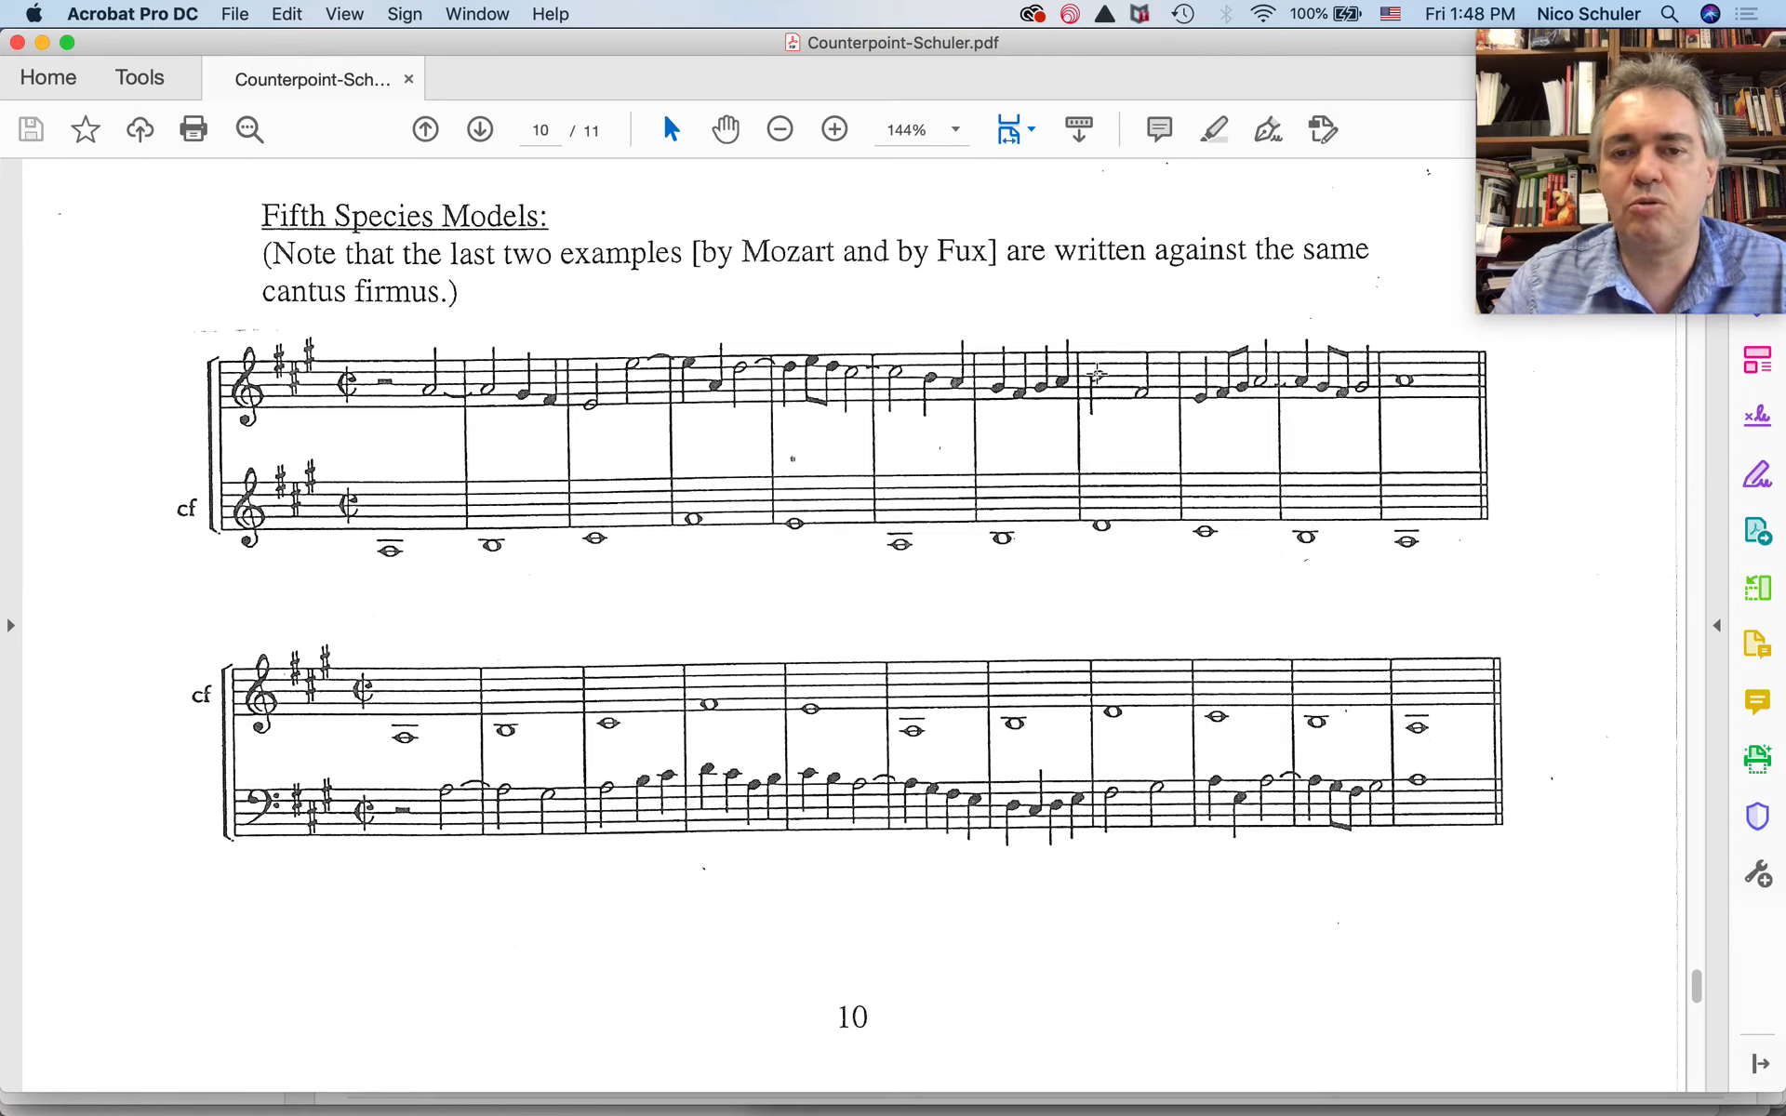
{"action": "mouse_move", "coordinate": [1105, 530]}
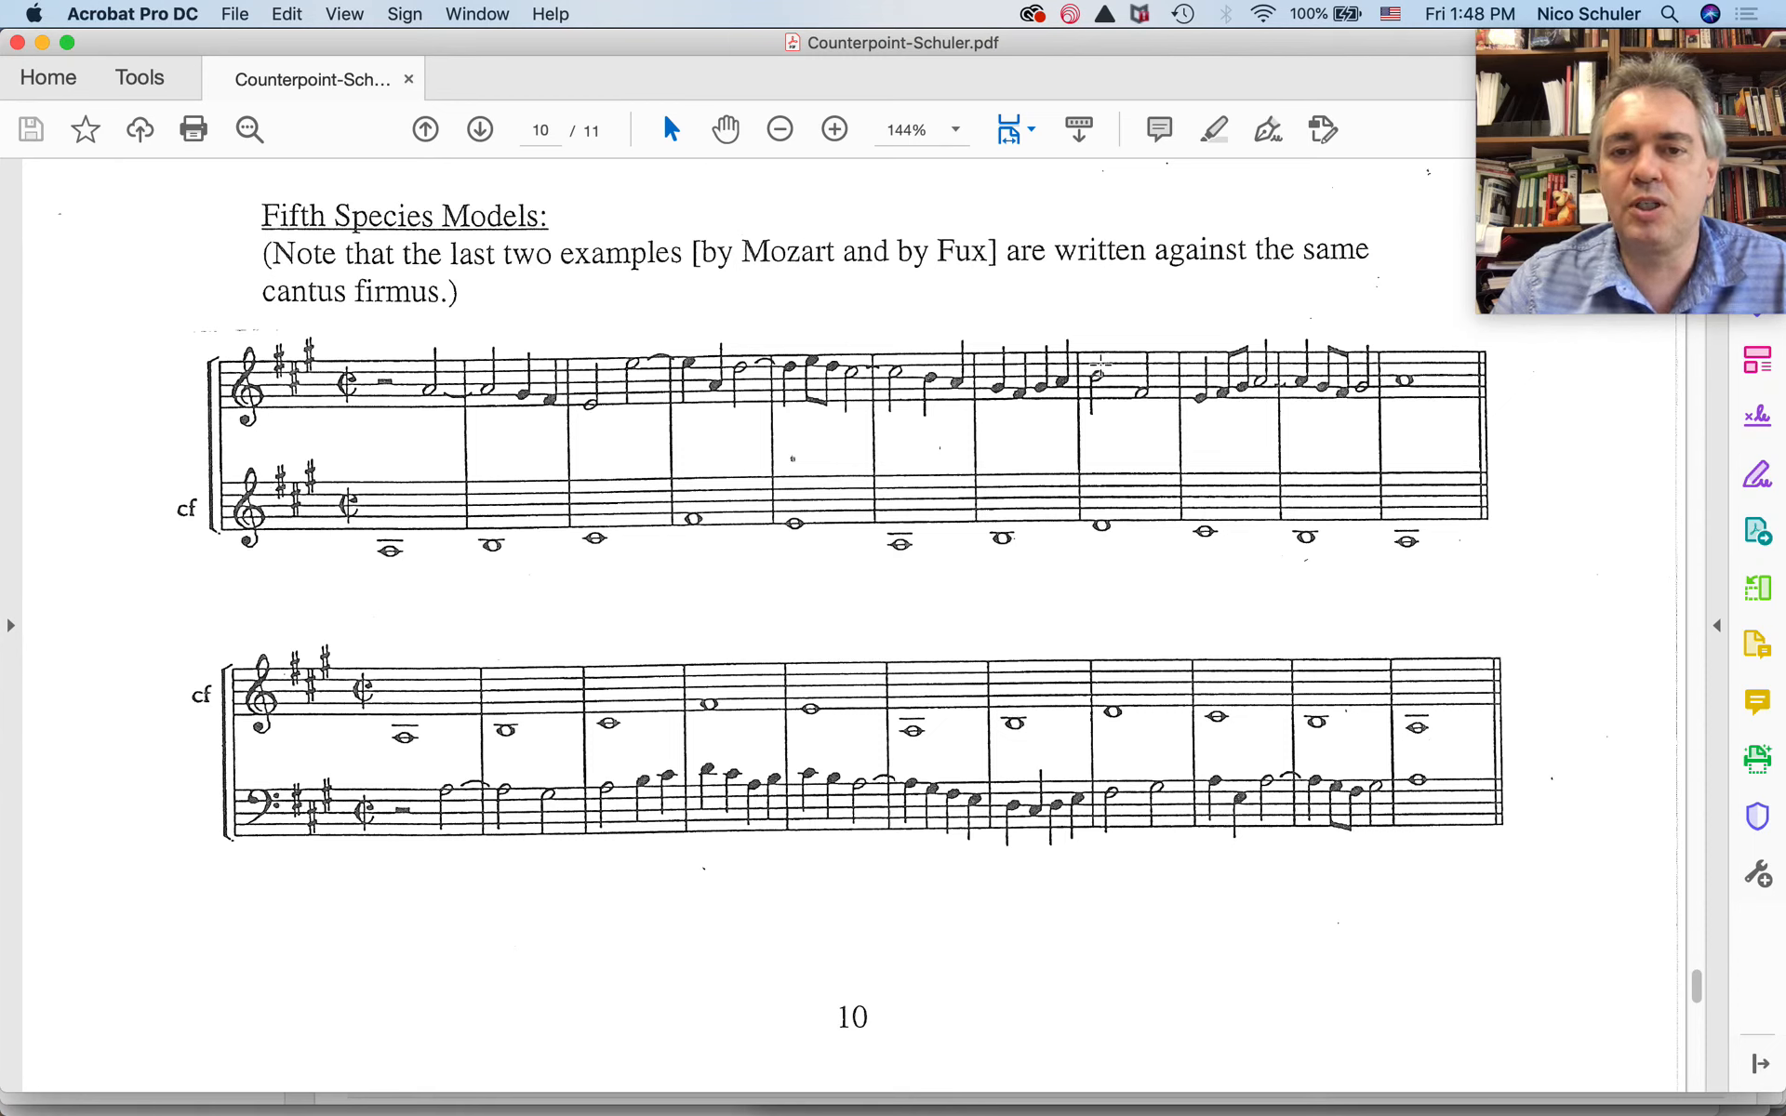
{"action": "mouse_move", "coordinate": [1099, 503]}
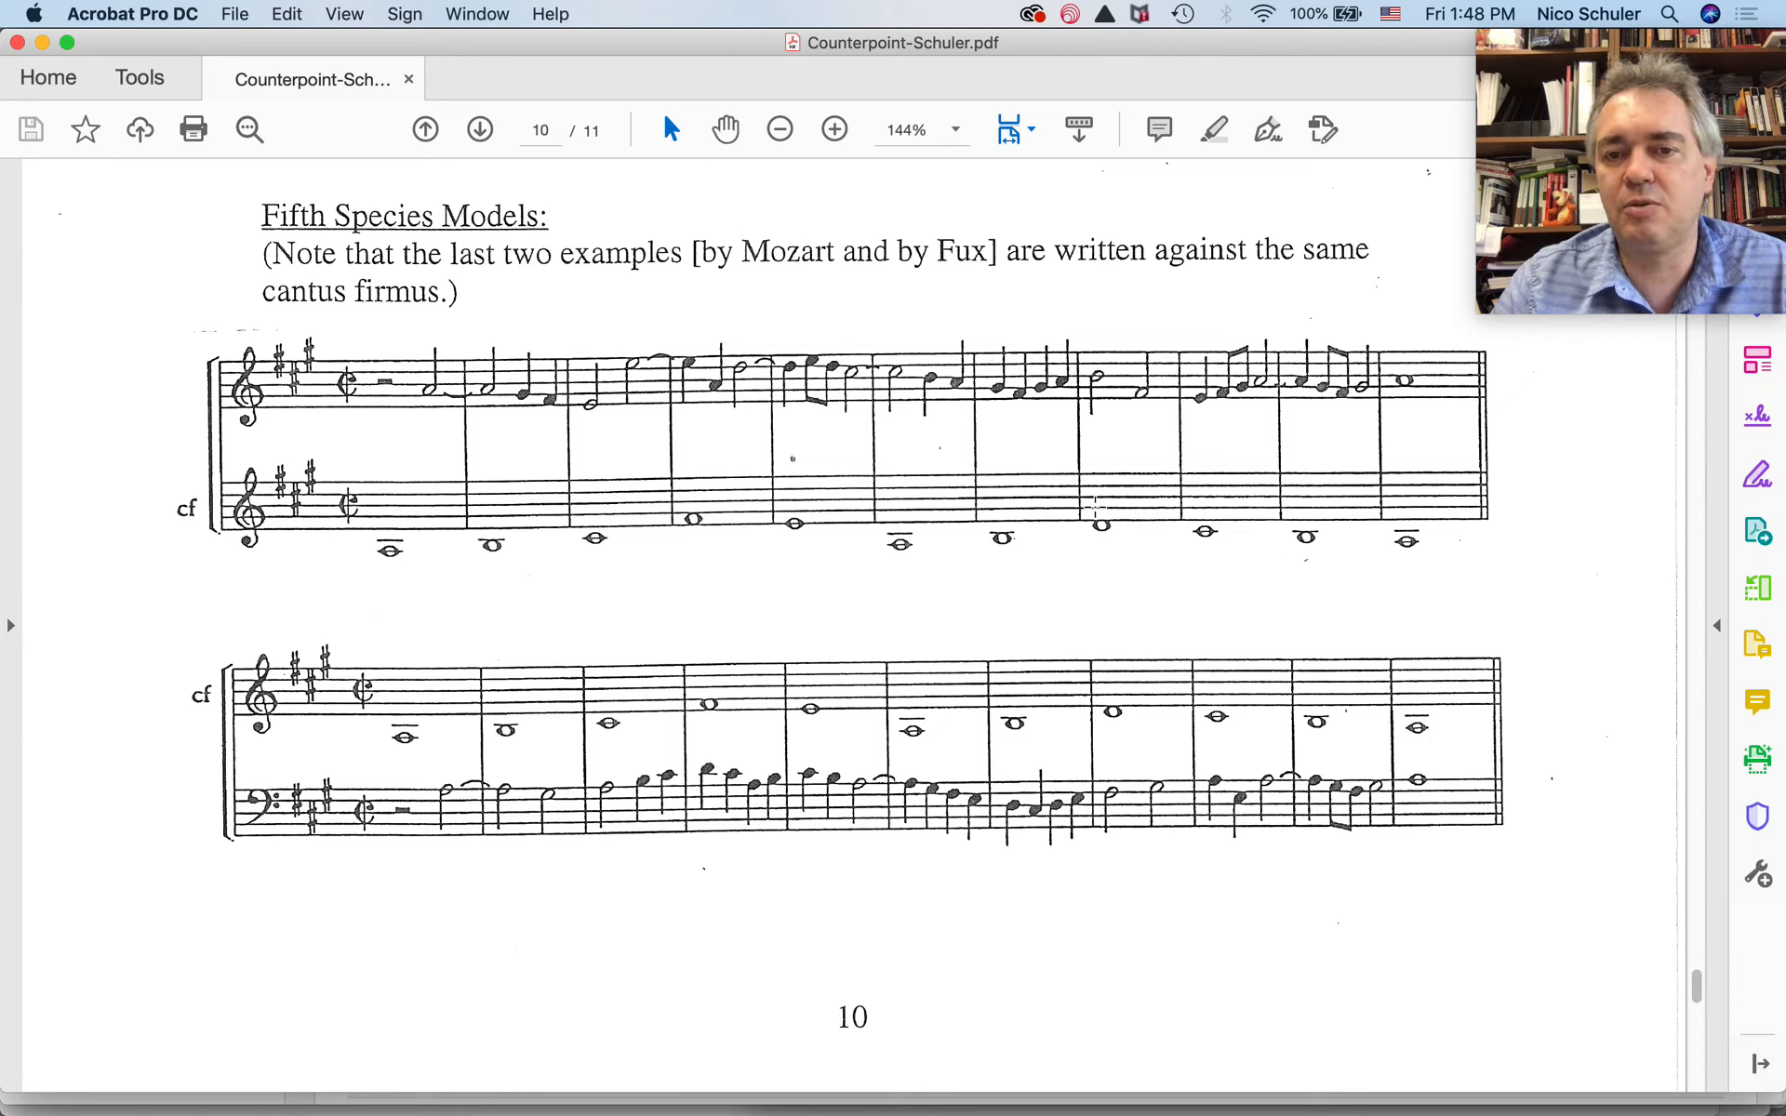
{"action": "mouse_move", "coordinate": [1122, 406]}
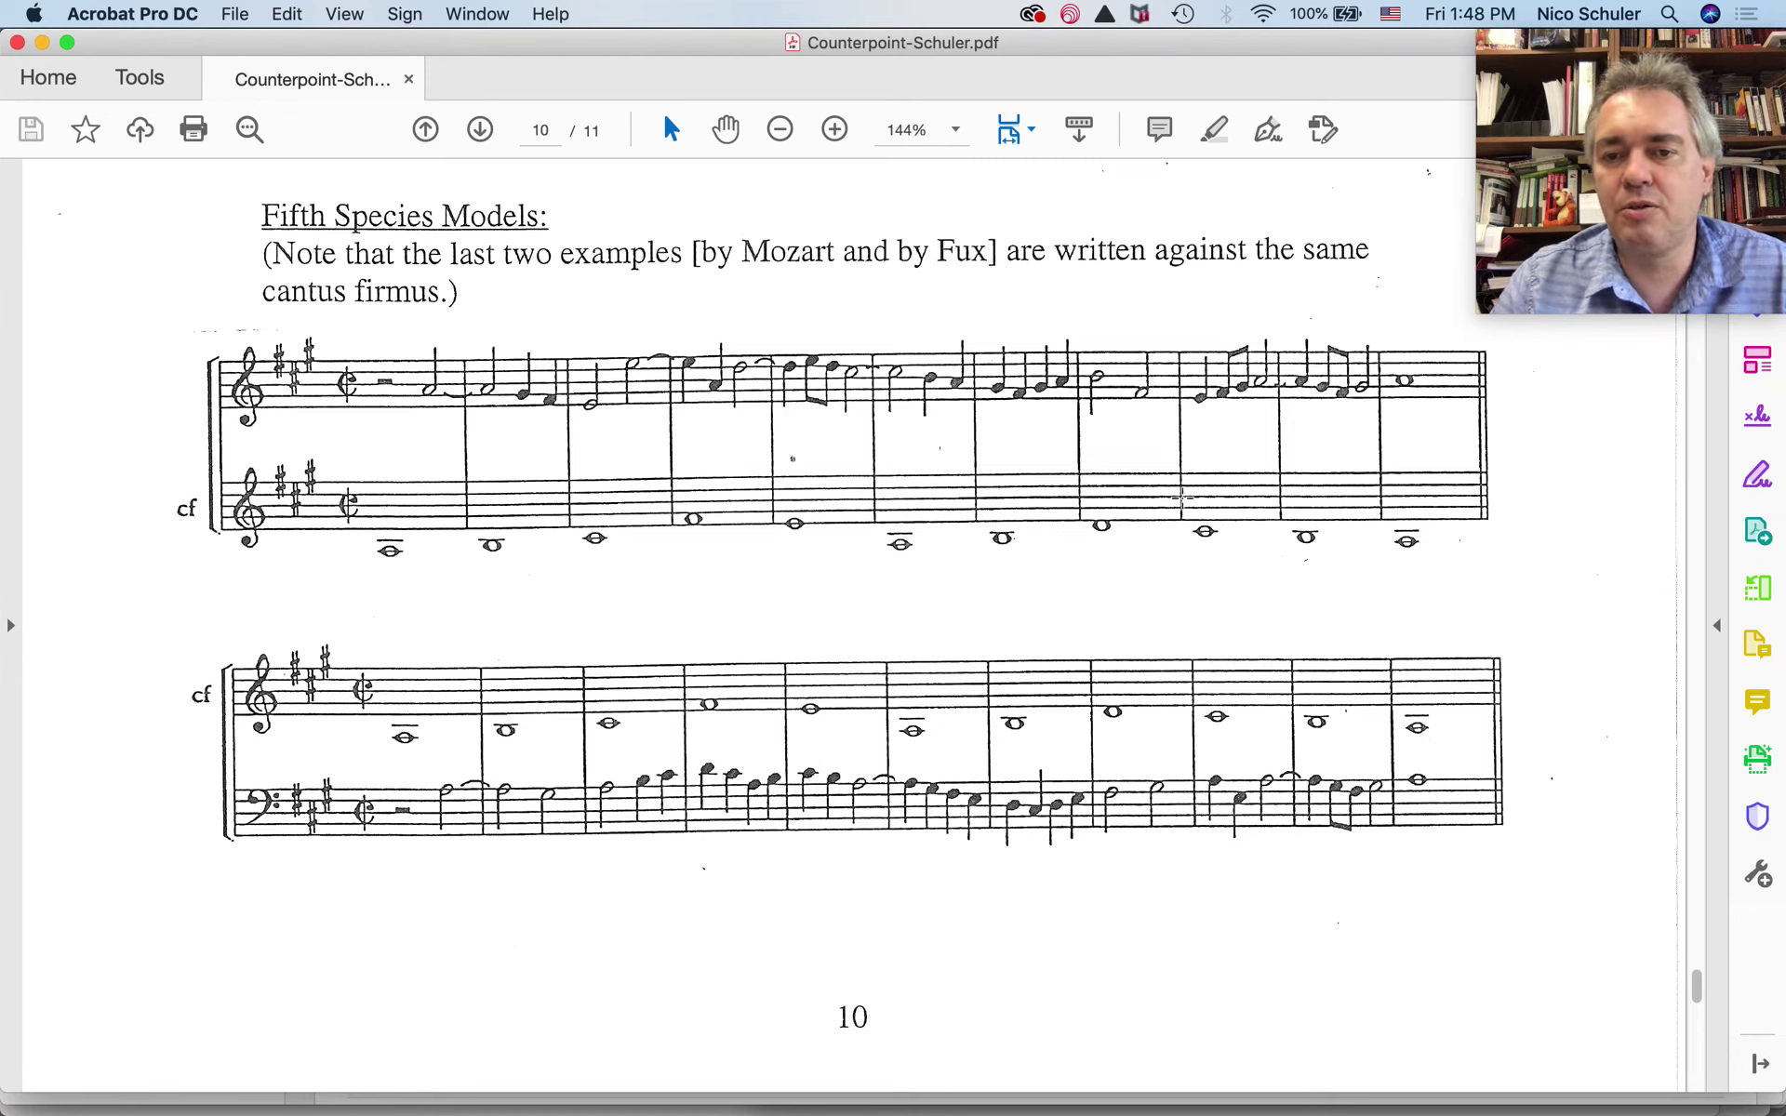
{"action": "mouse_move", "coordinate": [1199, 429]}
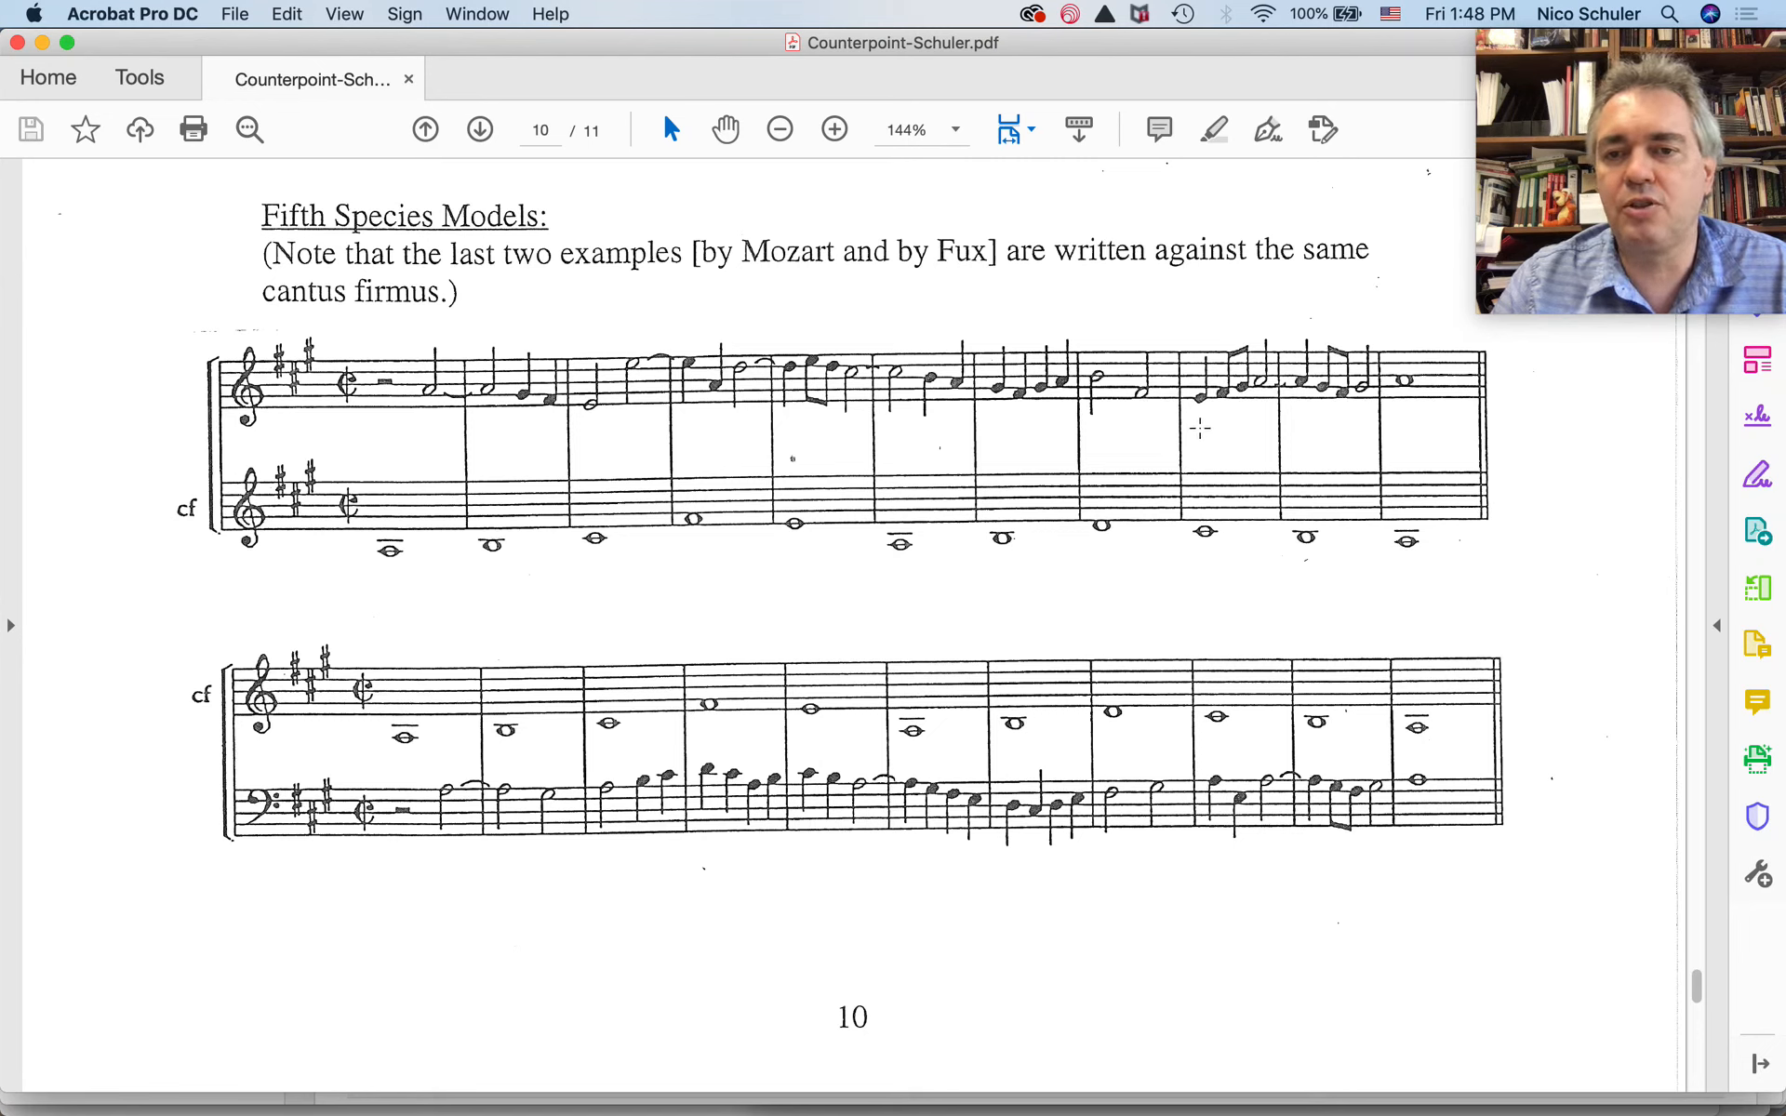
{"action": "mouse_move", "coordinate": [1228, 407]}
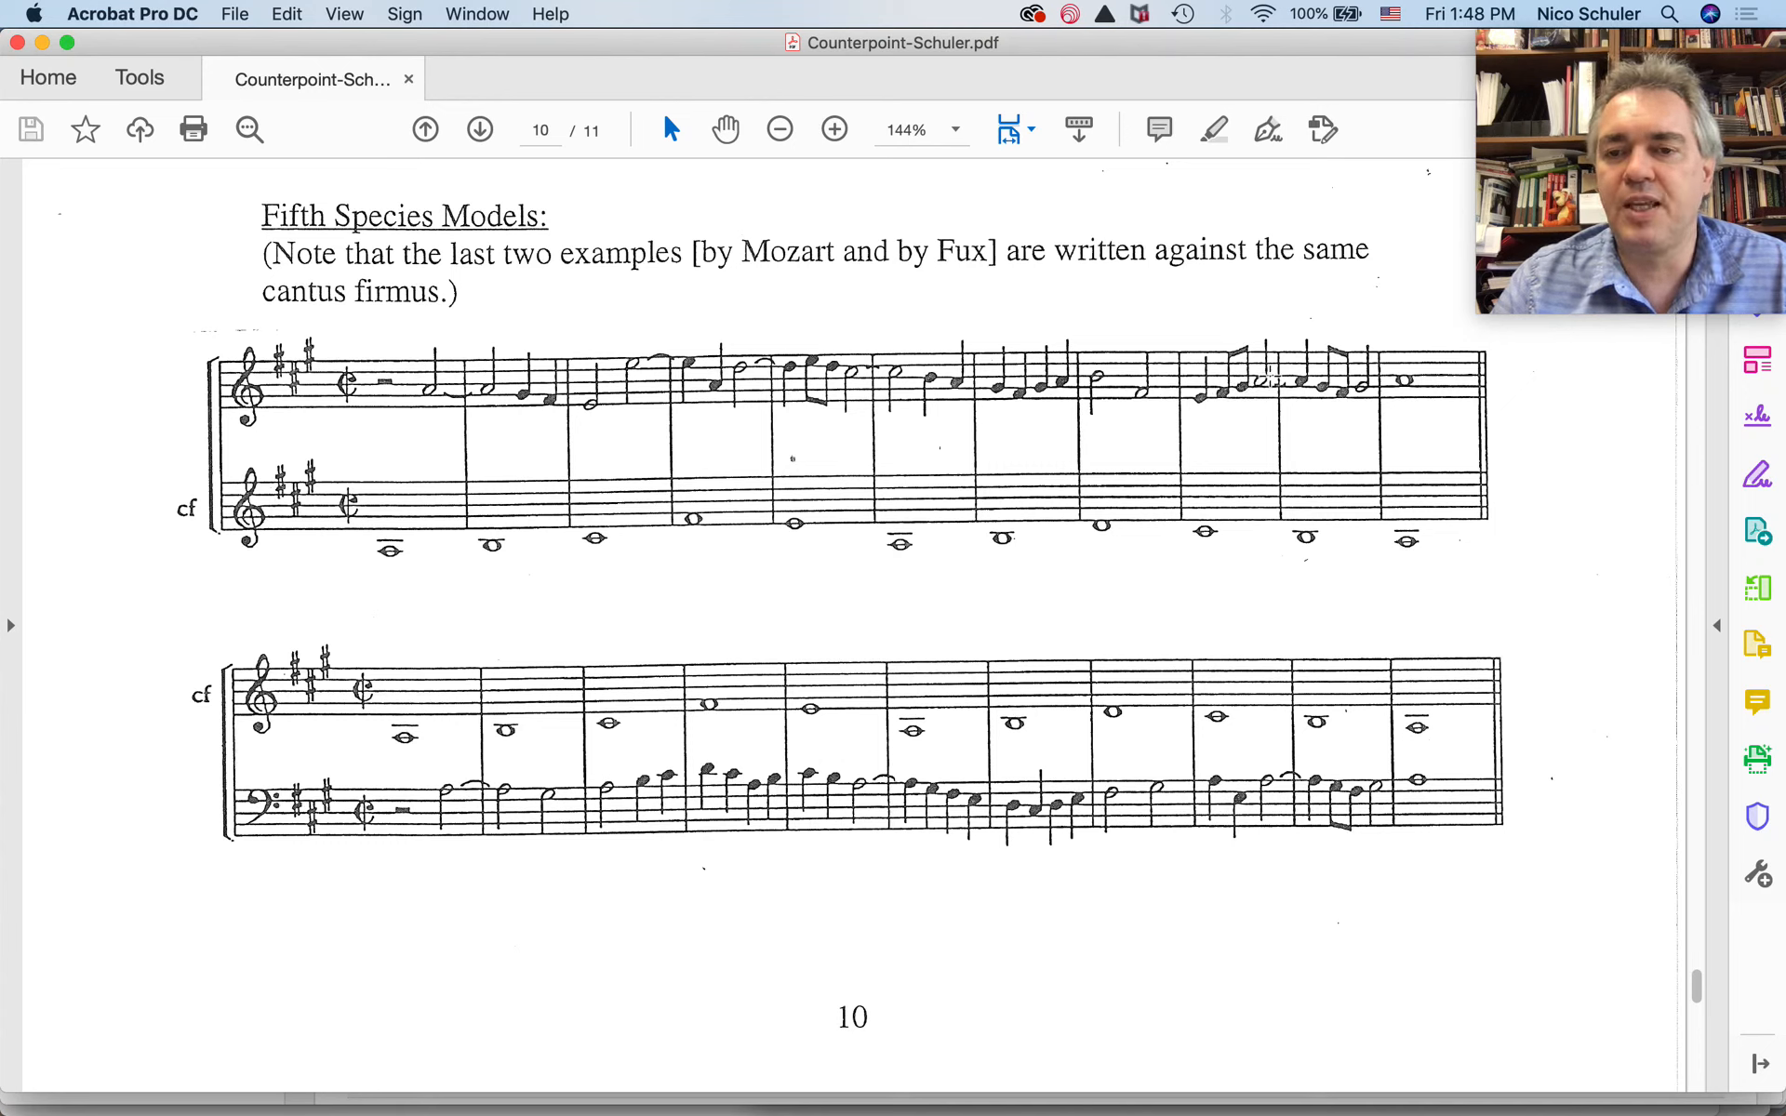
{"action": "mouse_move", "coordinate": [1307, 501]}
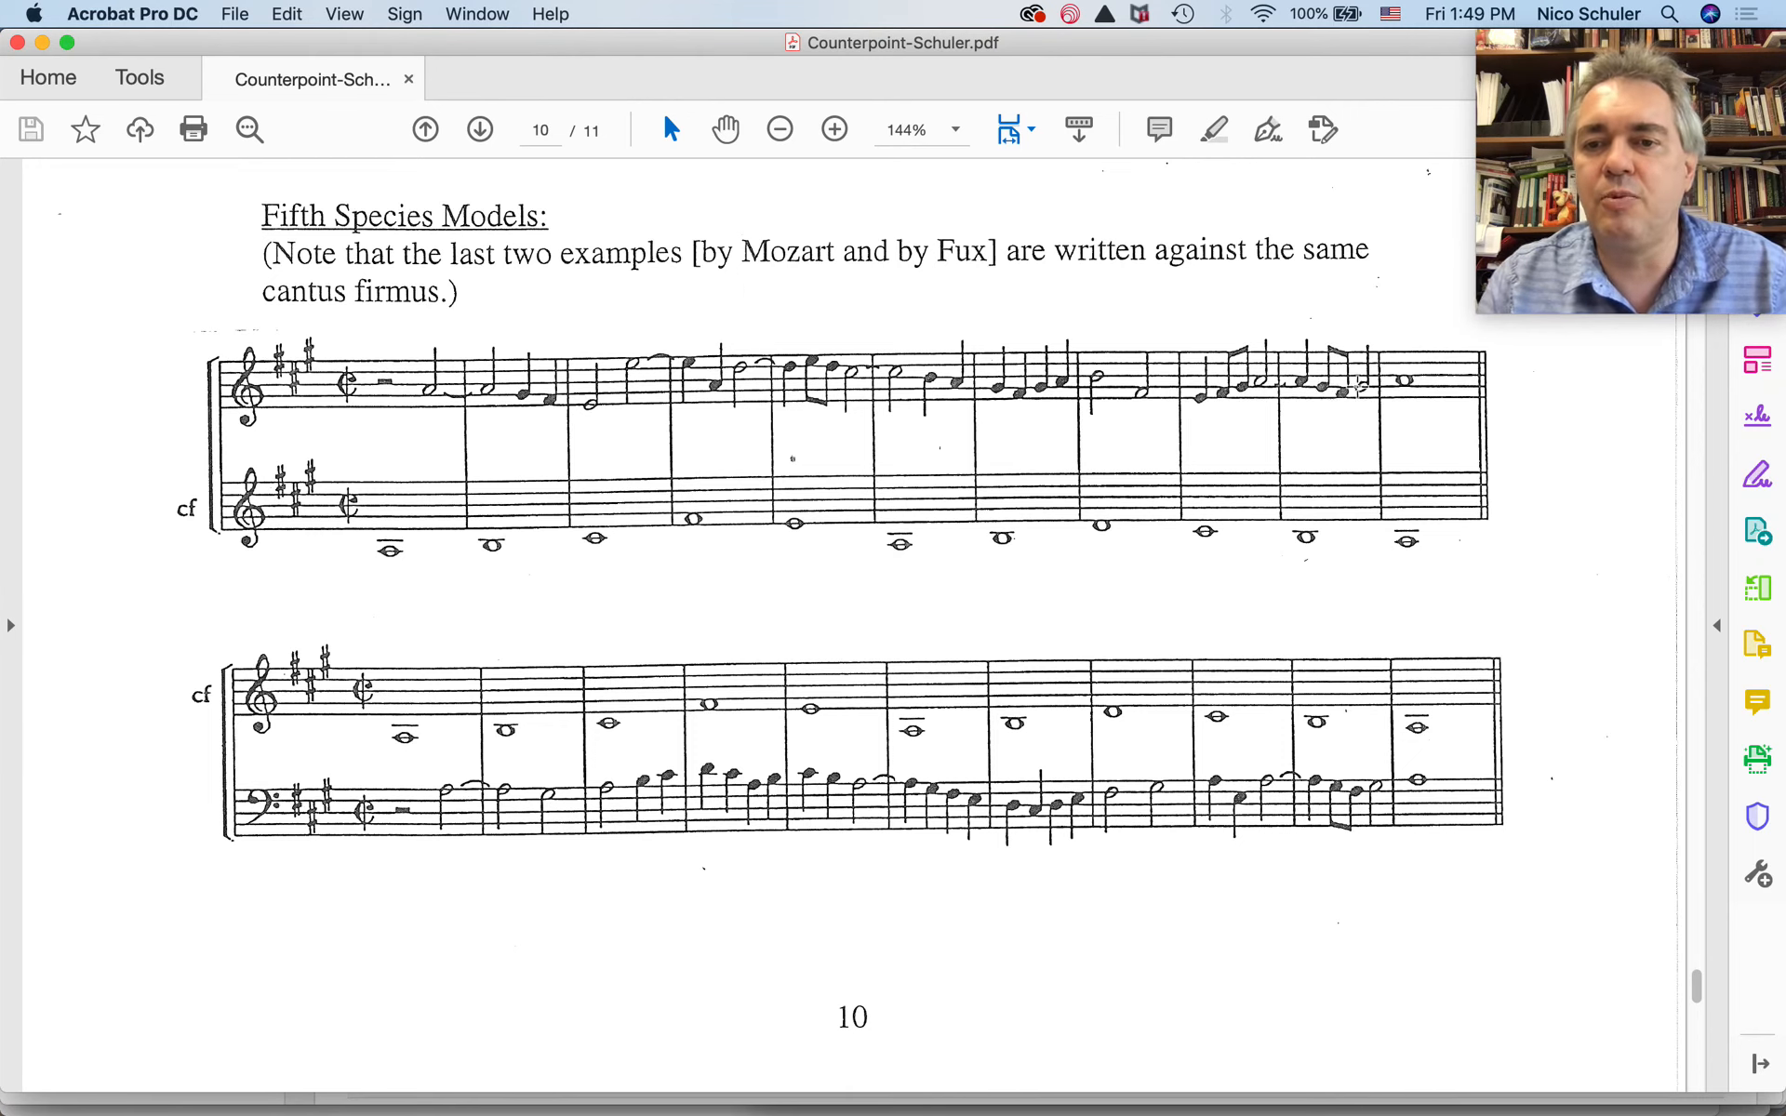
{"action": "mouse_move", "coordinate": [1356, 401]}
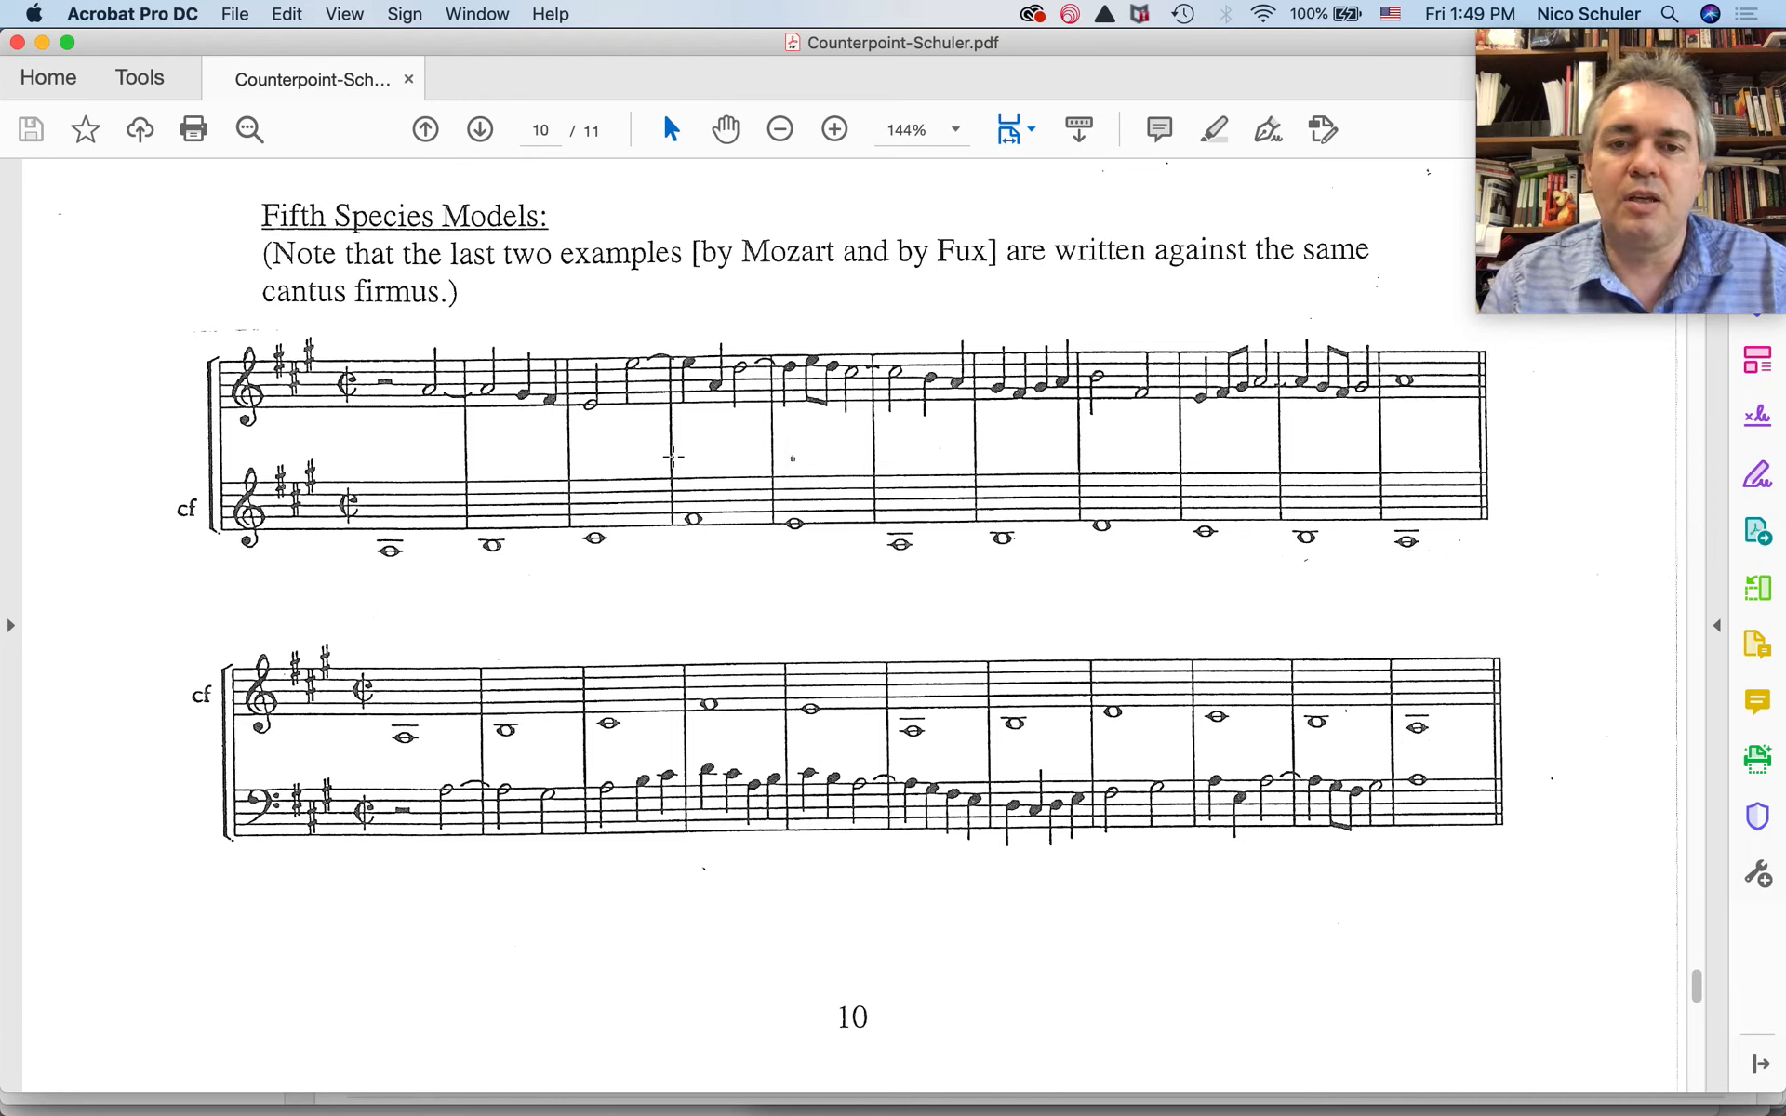
{"action": "mouse_move", "coordinate": [399, 417]}
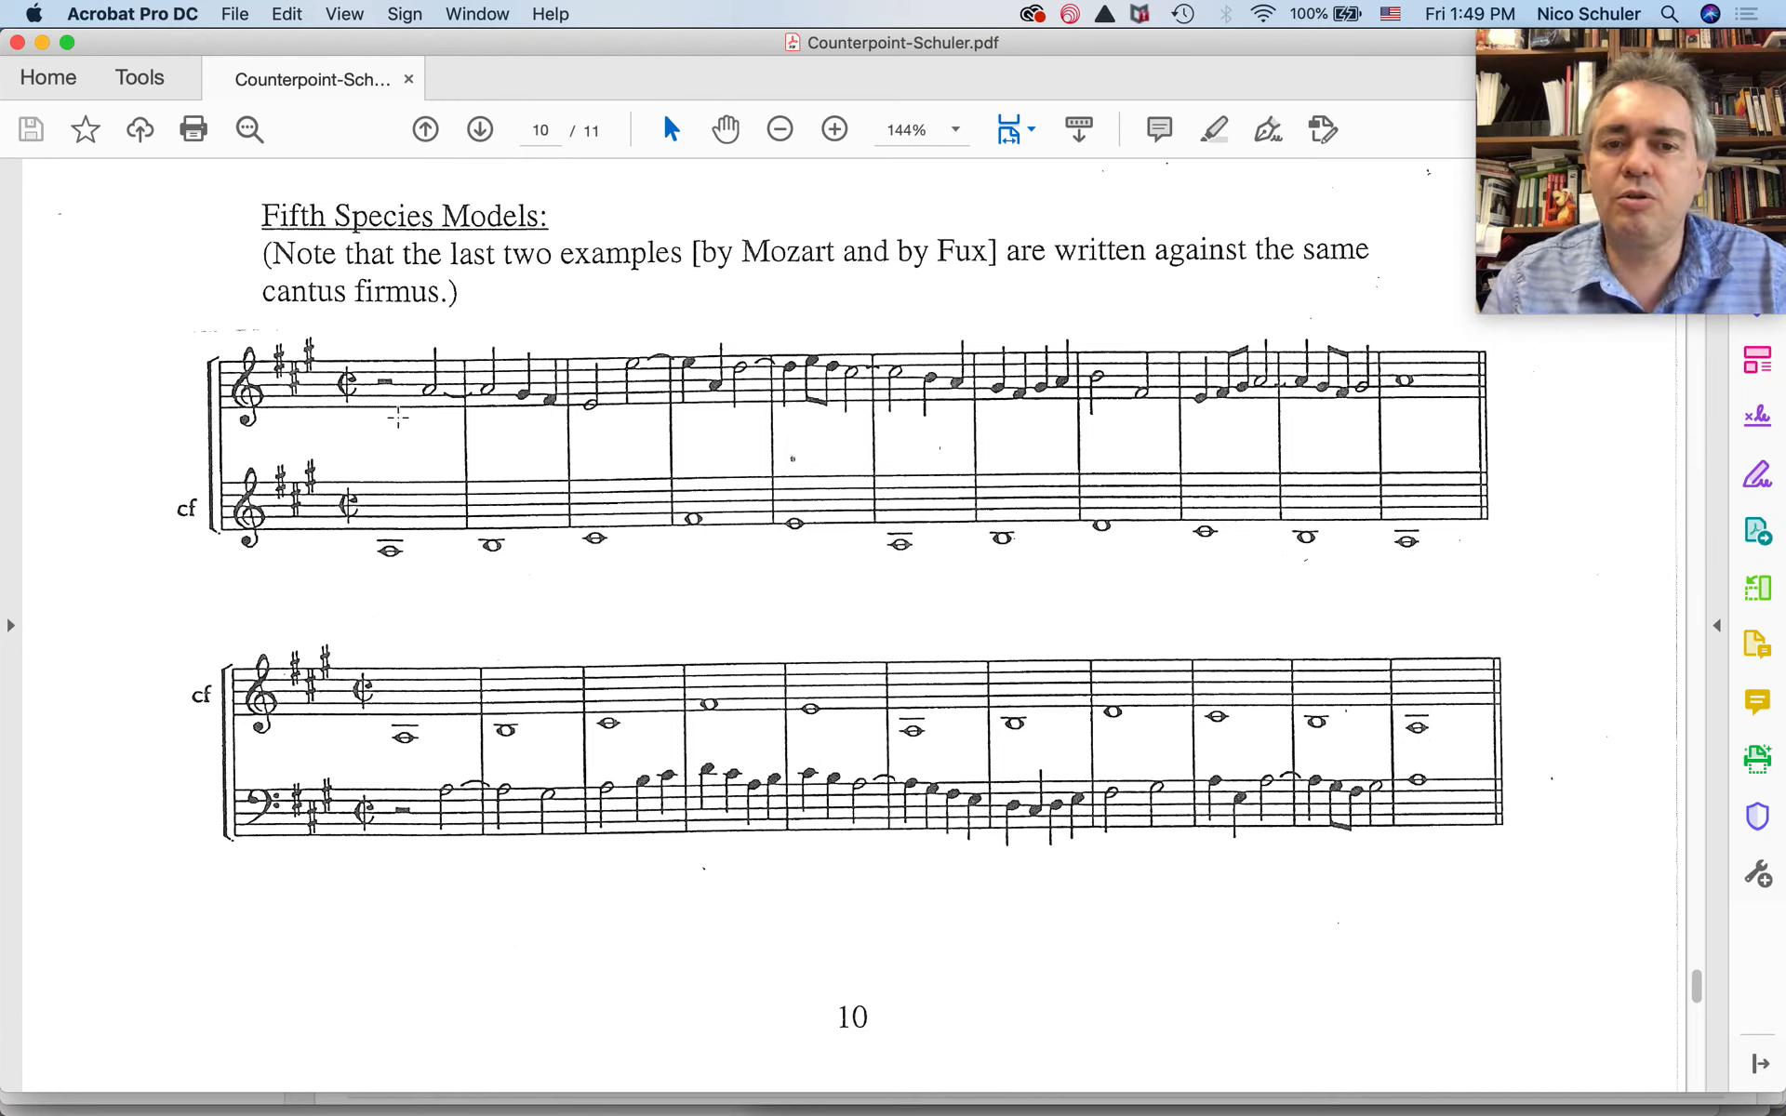
{"action": "mouse_move", "coordinate": [903, 456]}
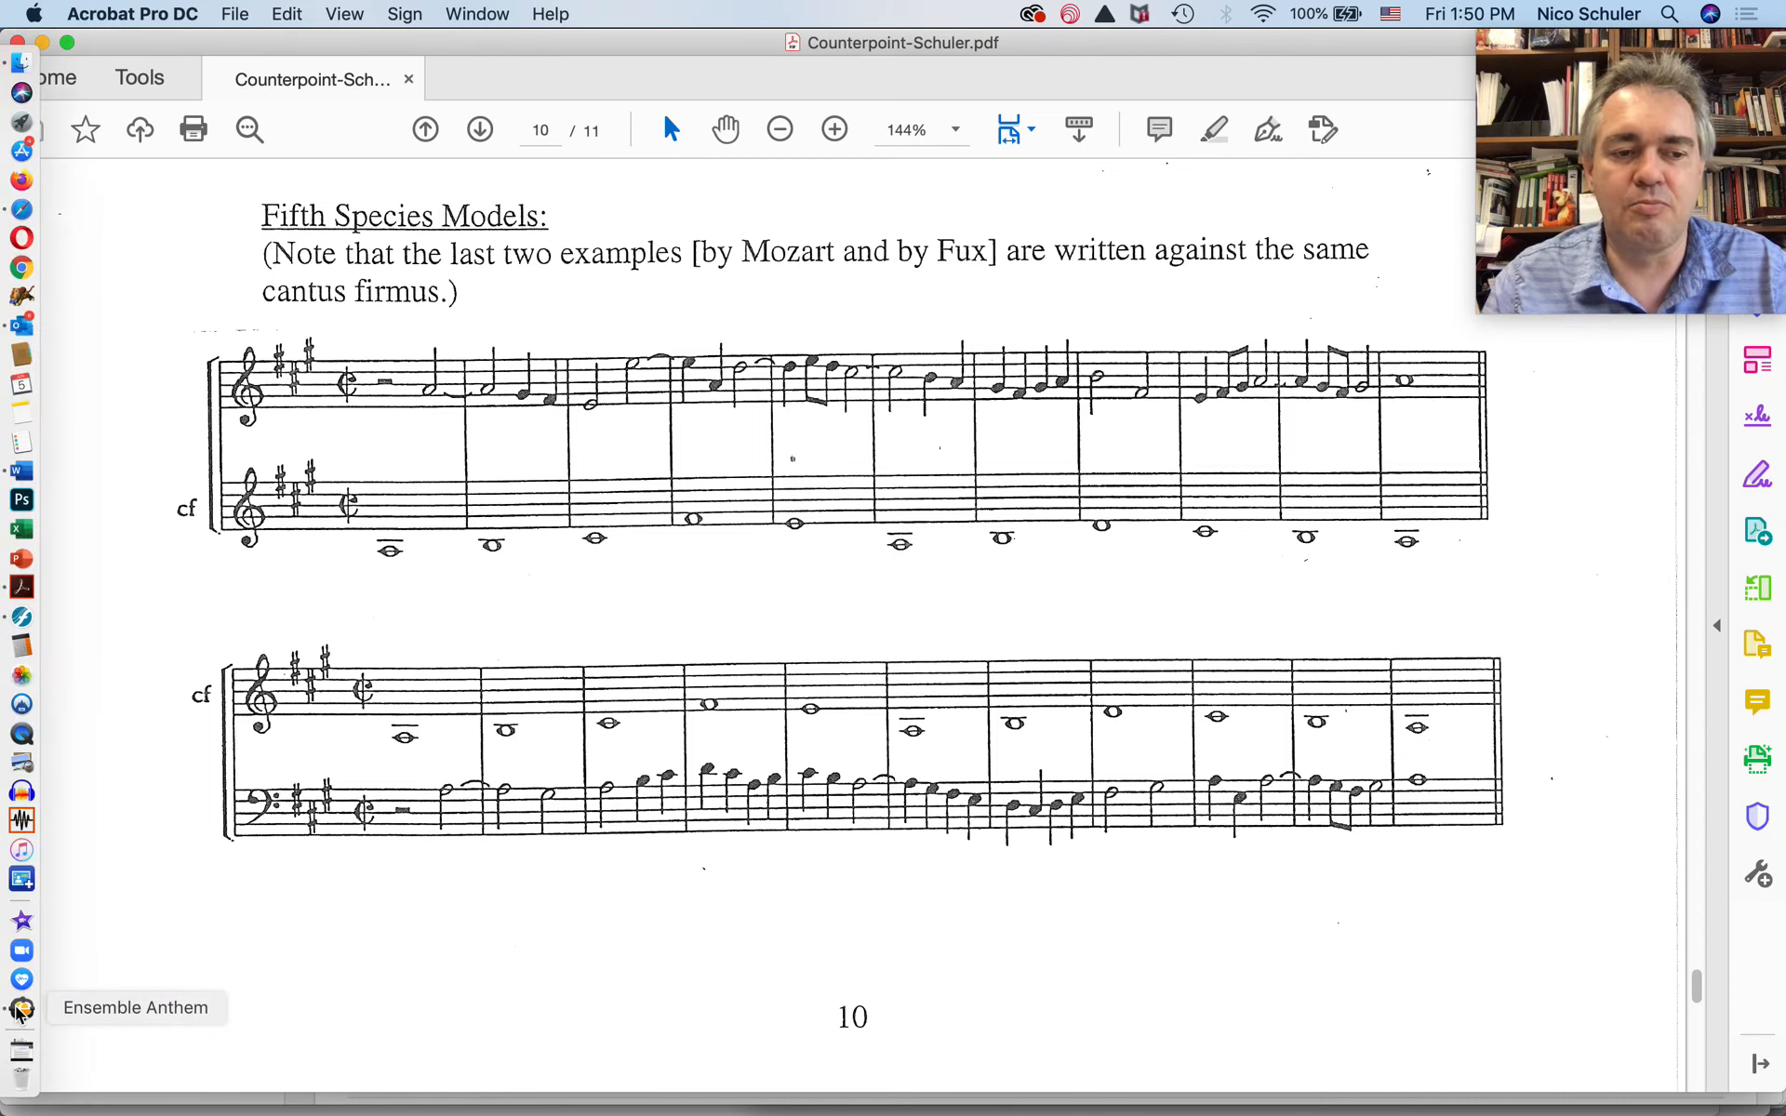
{"action": "left_click", "coordinate": [21, 1007]}
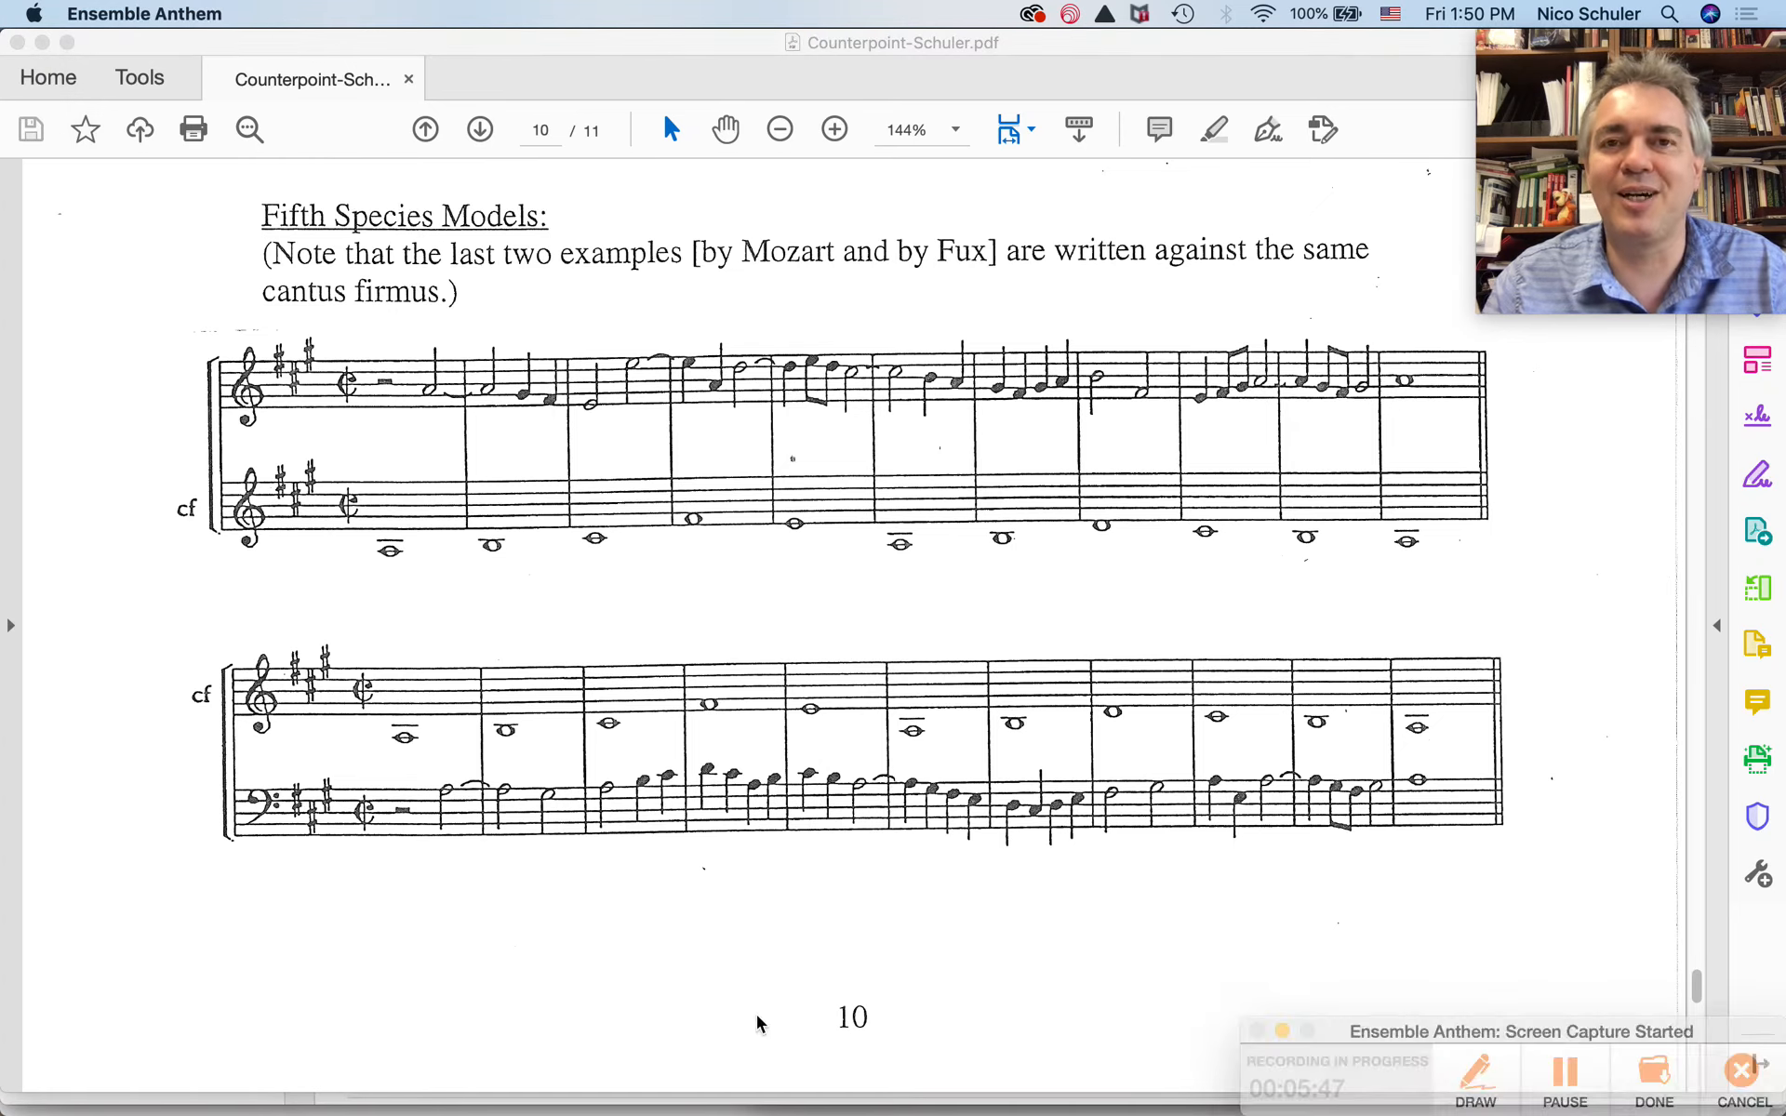